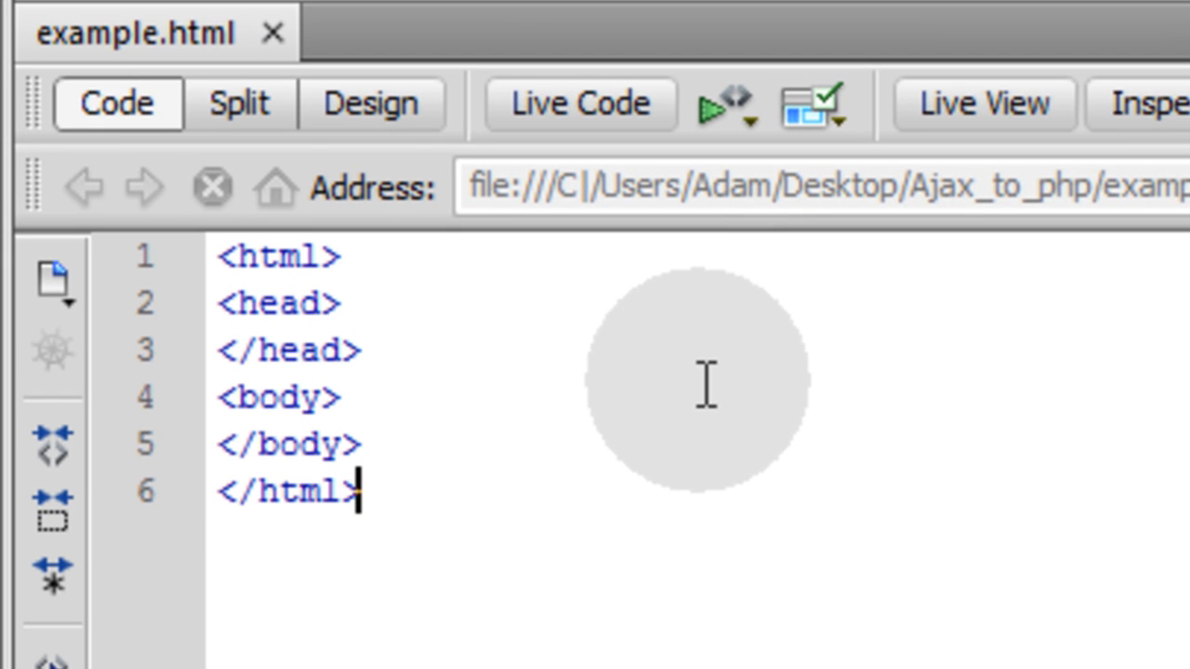
mouse_move(664, 349)
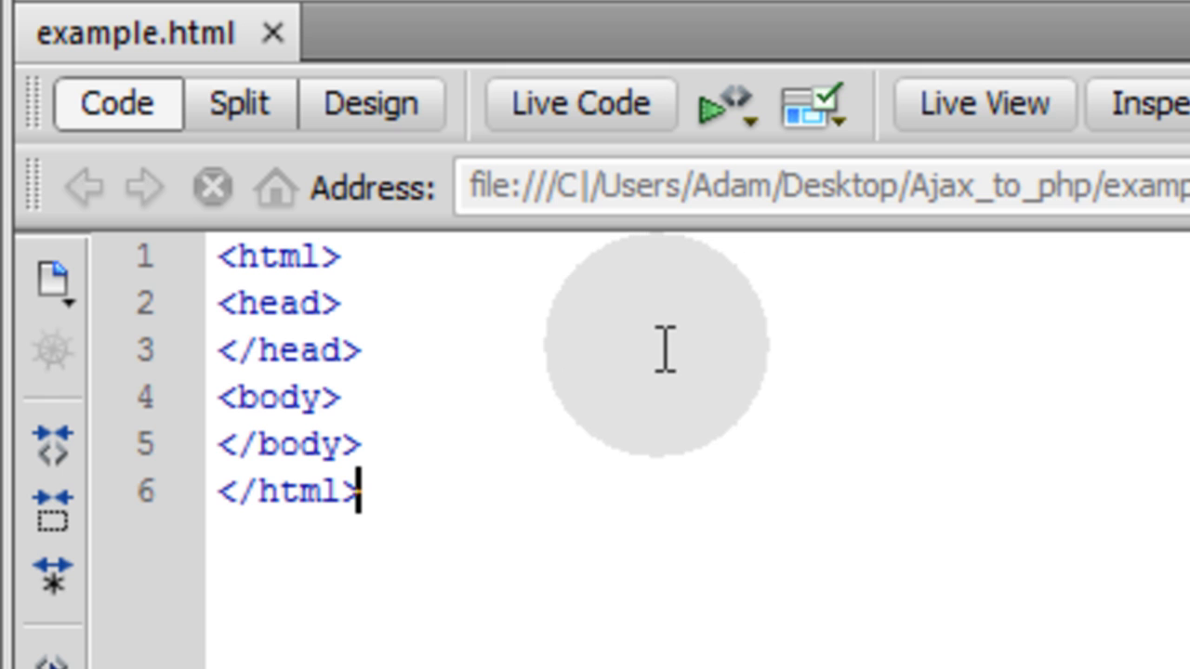
mouse_move(590, 376)
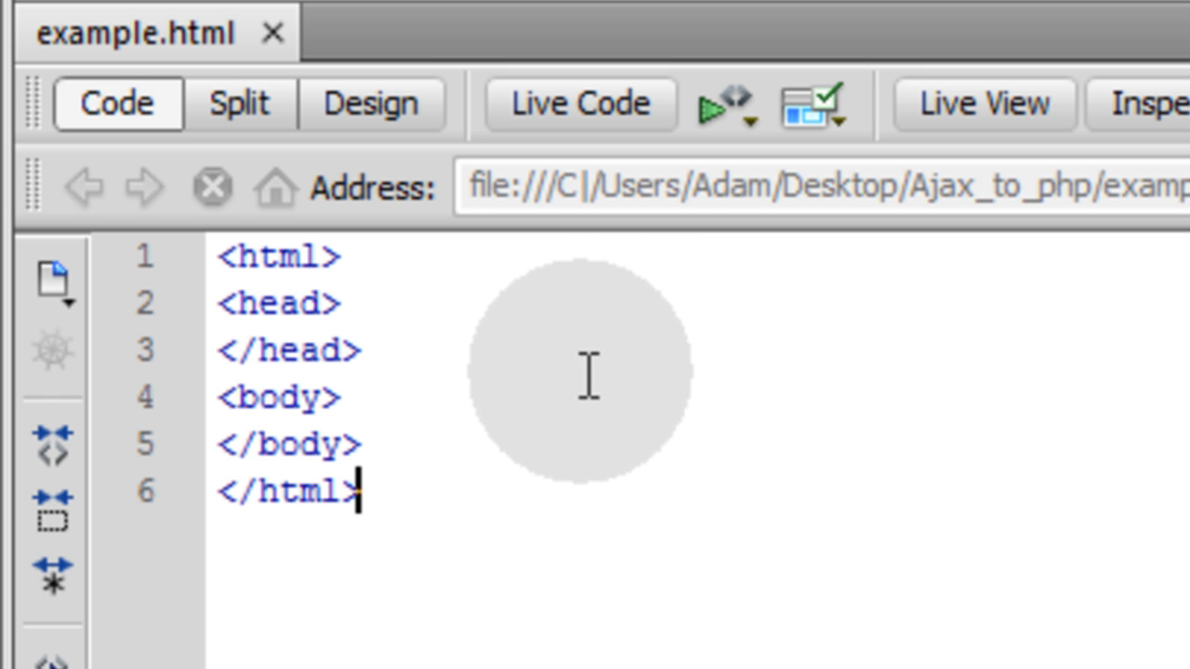
mouse_move(548, 378)
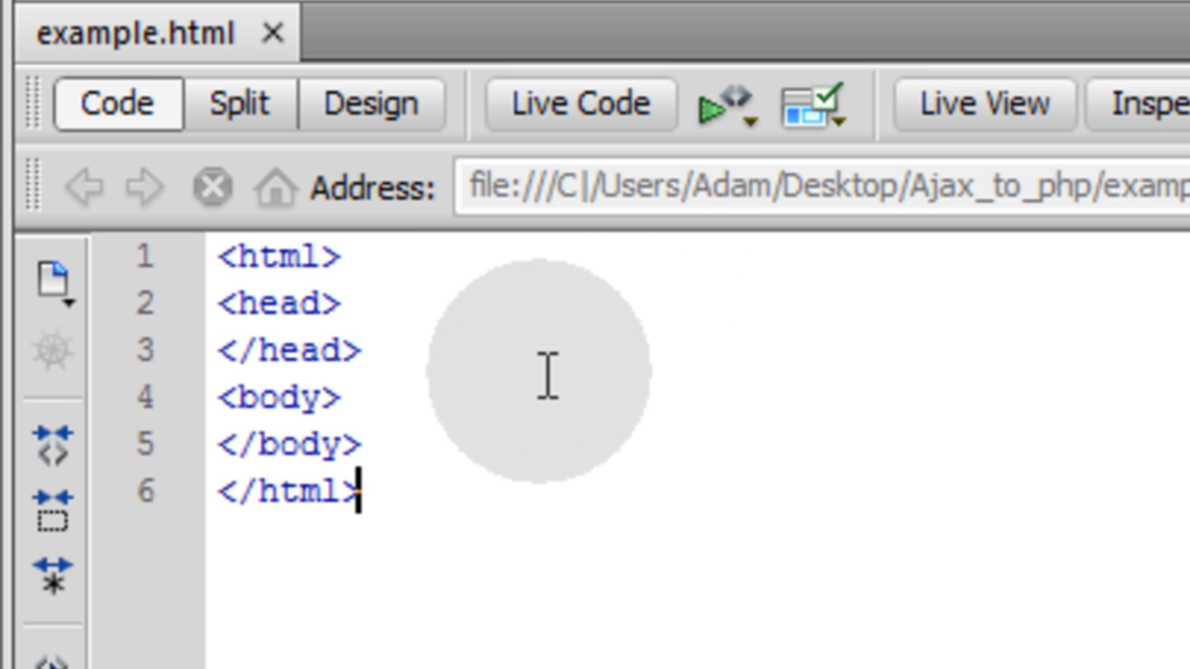
mouse_move(558, 474)
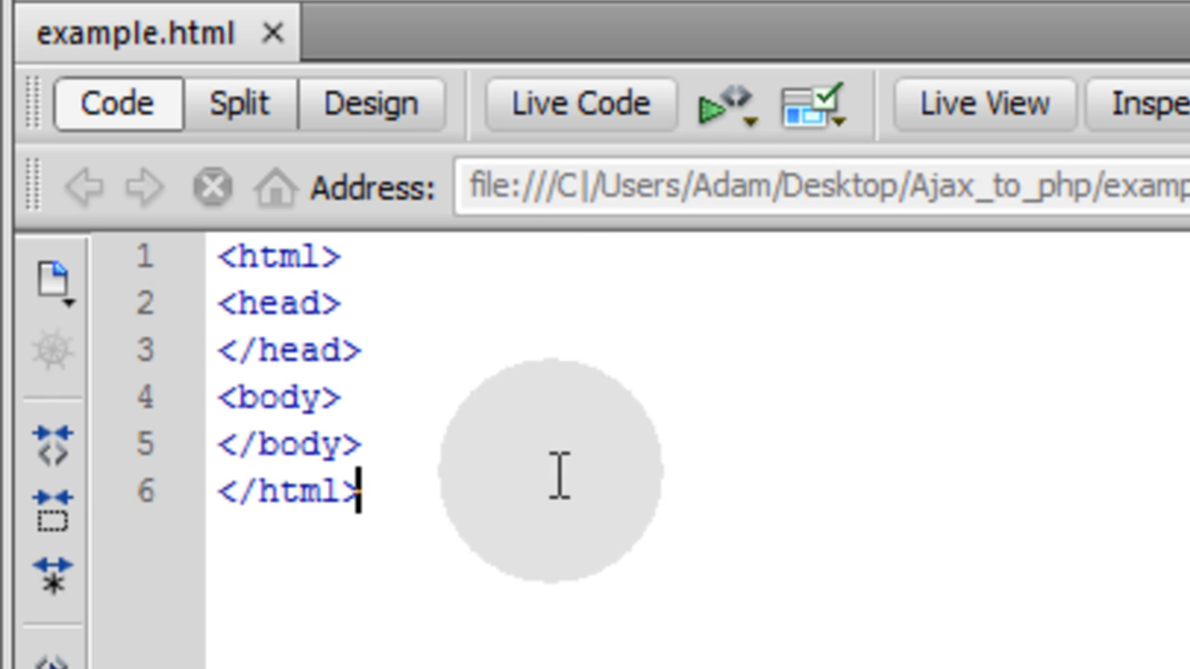
mouse_move(404, 339)
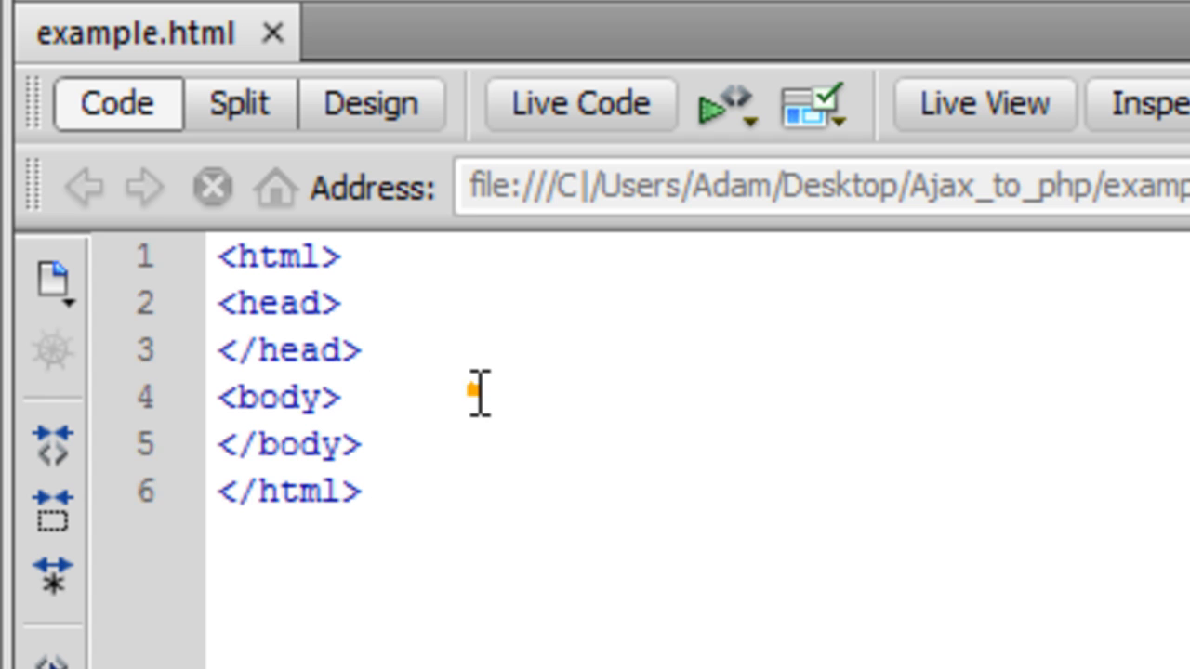
Type 'Ajax Post to PHP and Get Return Data' on a new body line and select it as the h2.
key("Return")
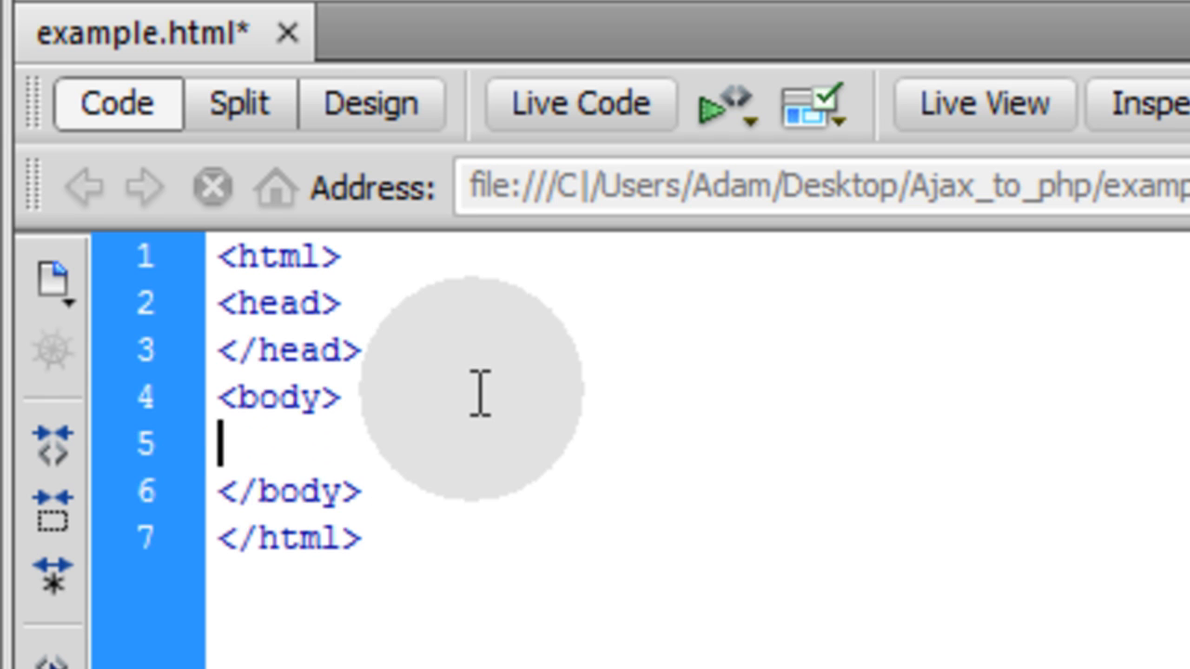
type("Ajax Po")
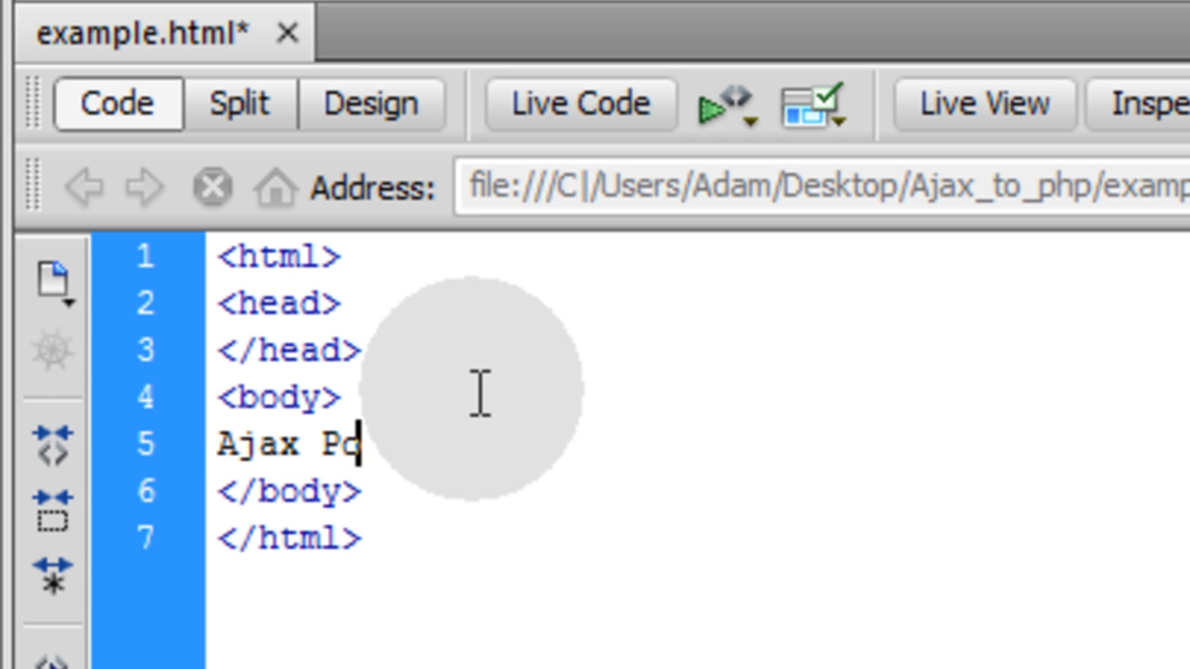
type("st to PHP a")
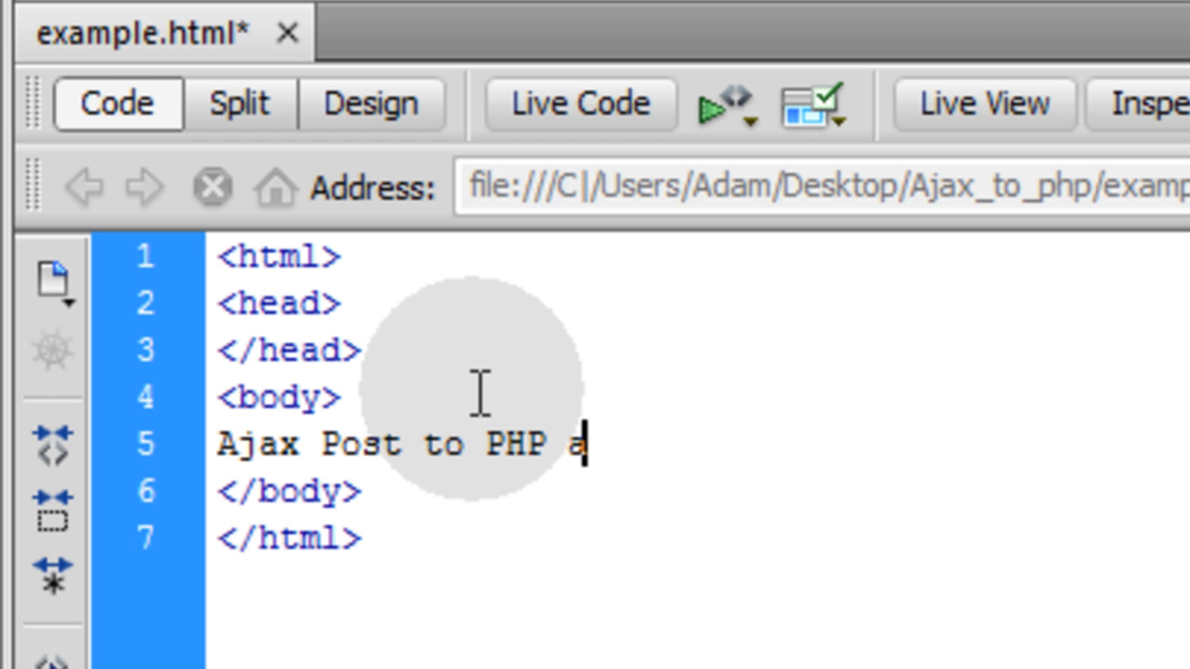
type("nd Get Return D")
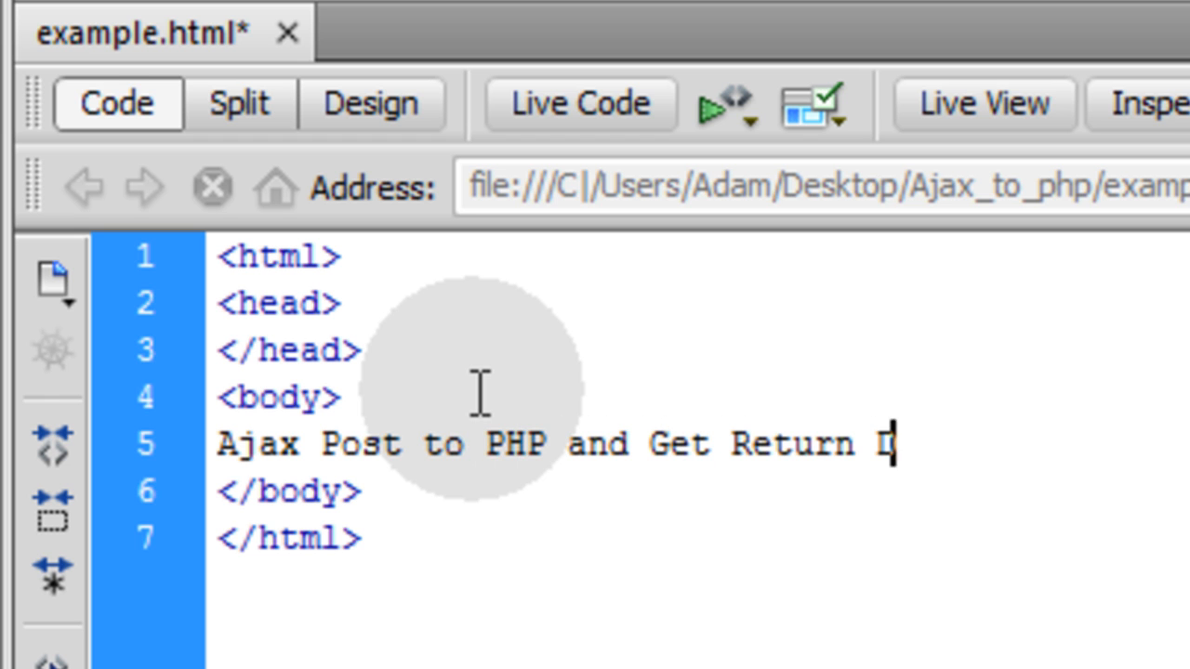
type("ata")
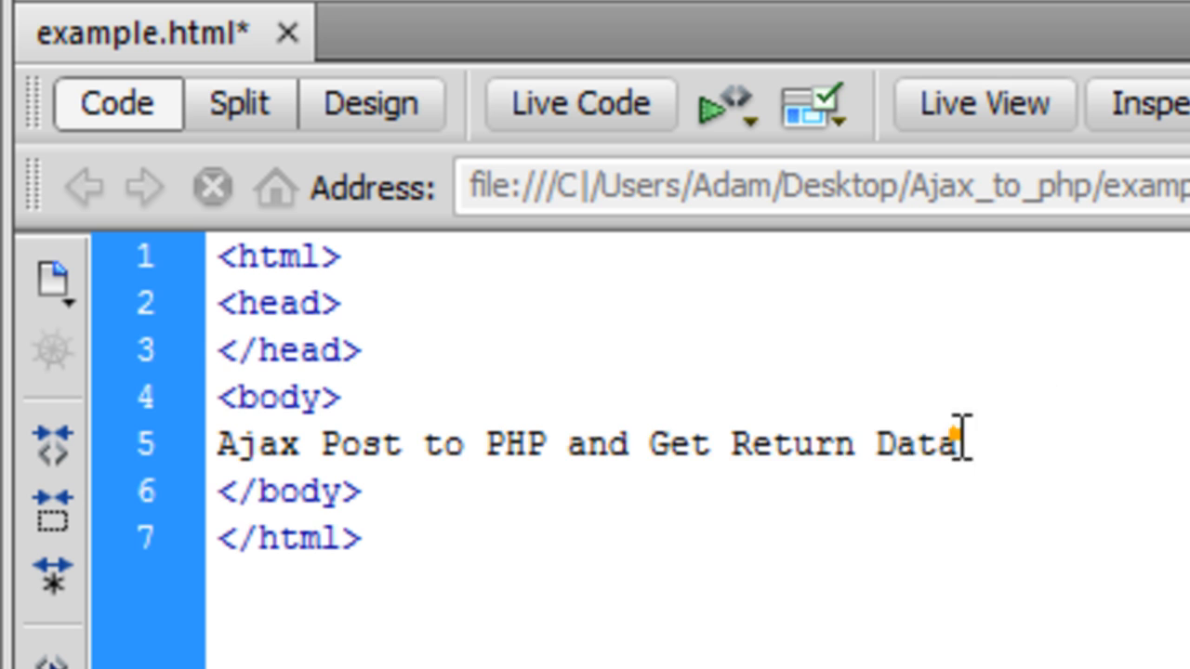
triple_click(586, 443)
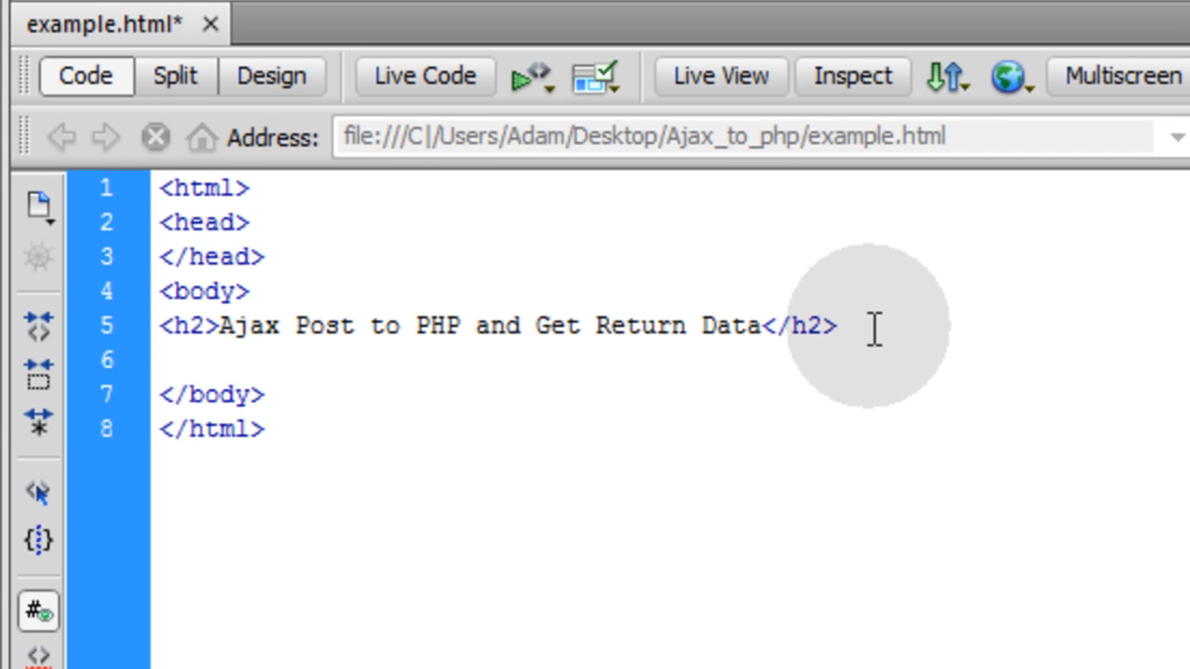
Add the 'Your First Name:' label and input with id and name first_name, plus a last_name field.
type("Your Fir")
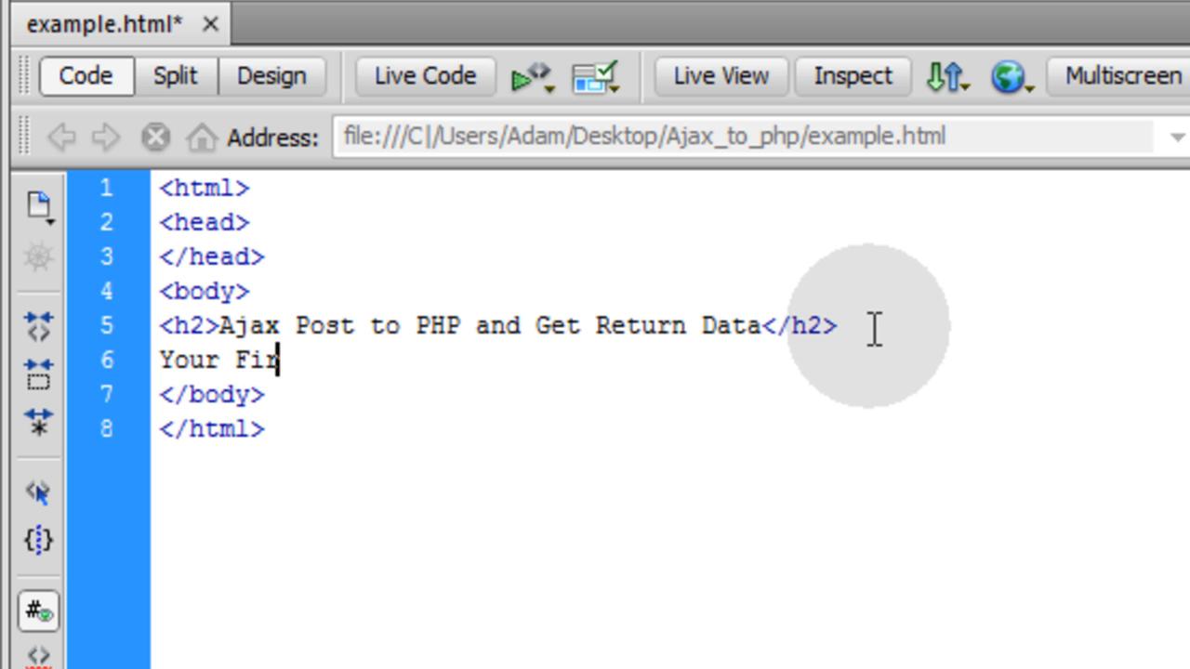
type("st Name: <input id=\"first_name\" name=\"first_name\" type=\"text\" />")
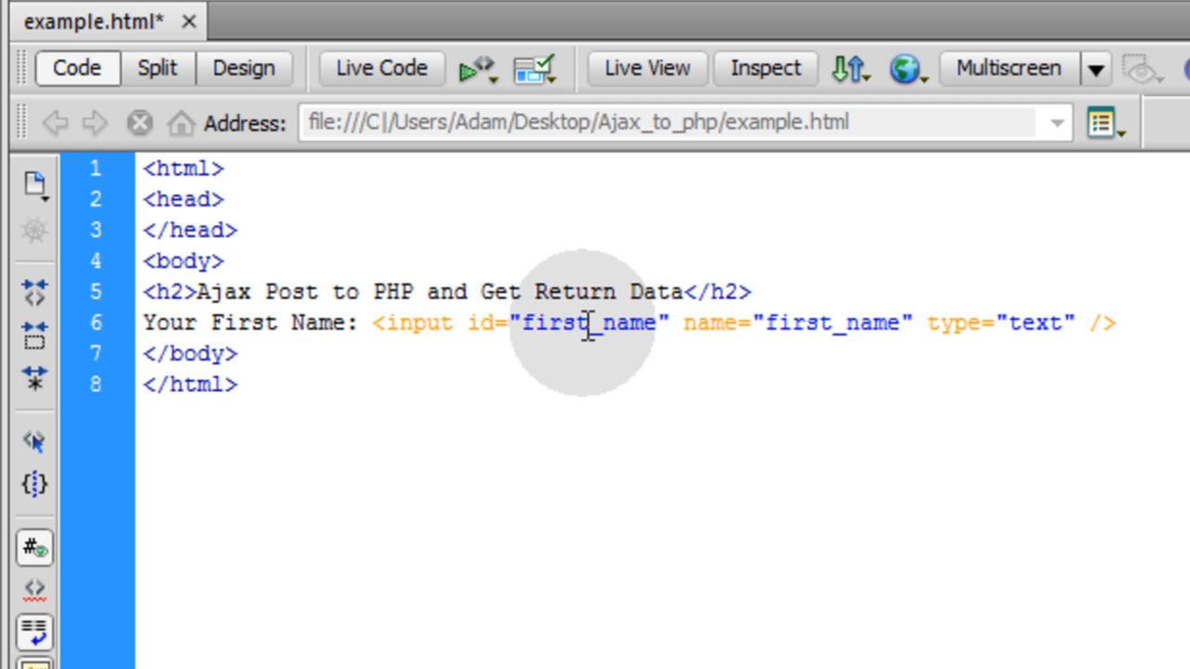
double_click(587, 323)
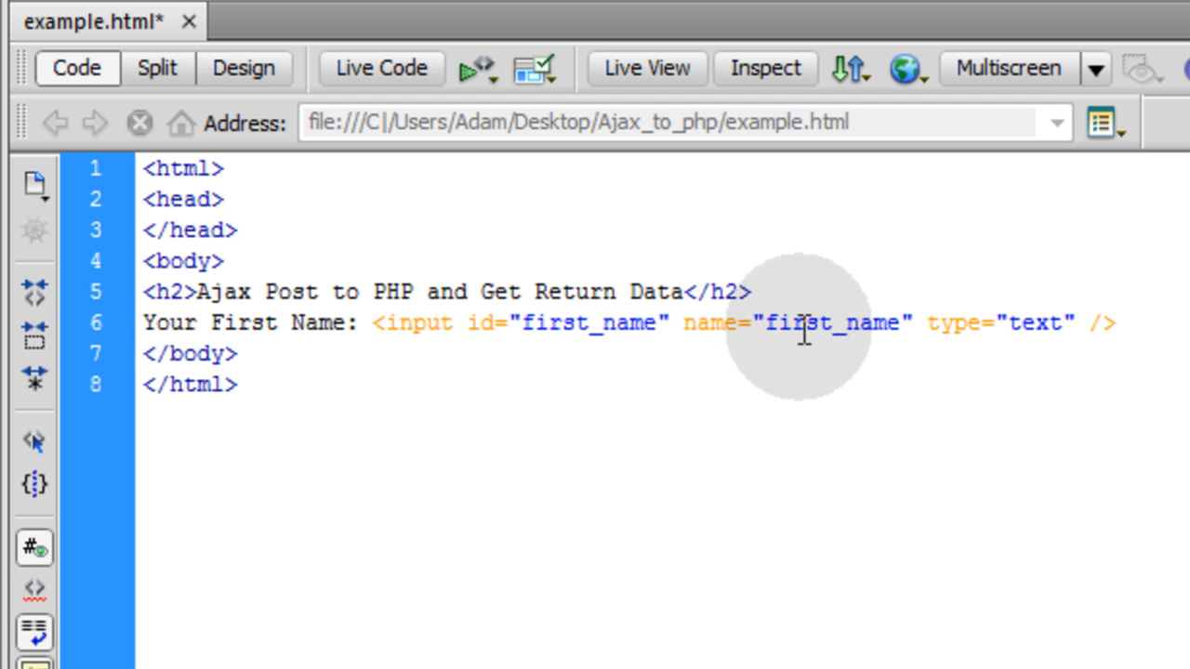
double_click(806, 323)
type("Your Last Name: <input id=\"last_name\" name=\"last_name\" type=\"text\" />")
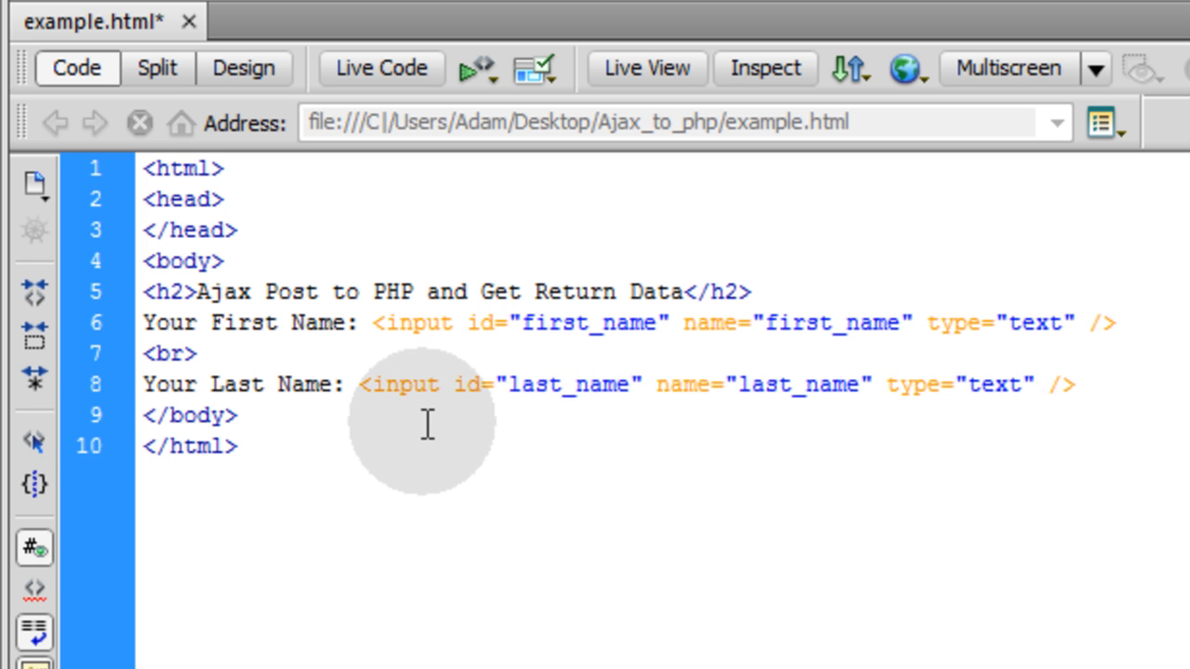
left_click(558, 385)
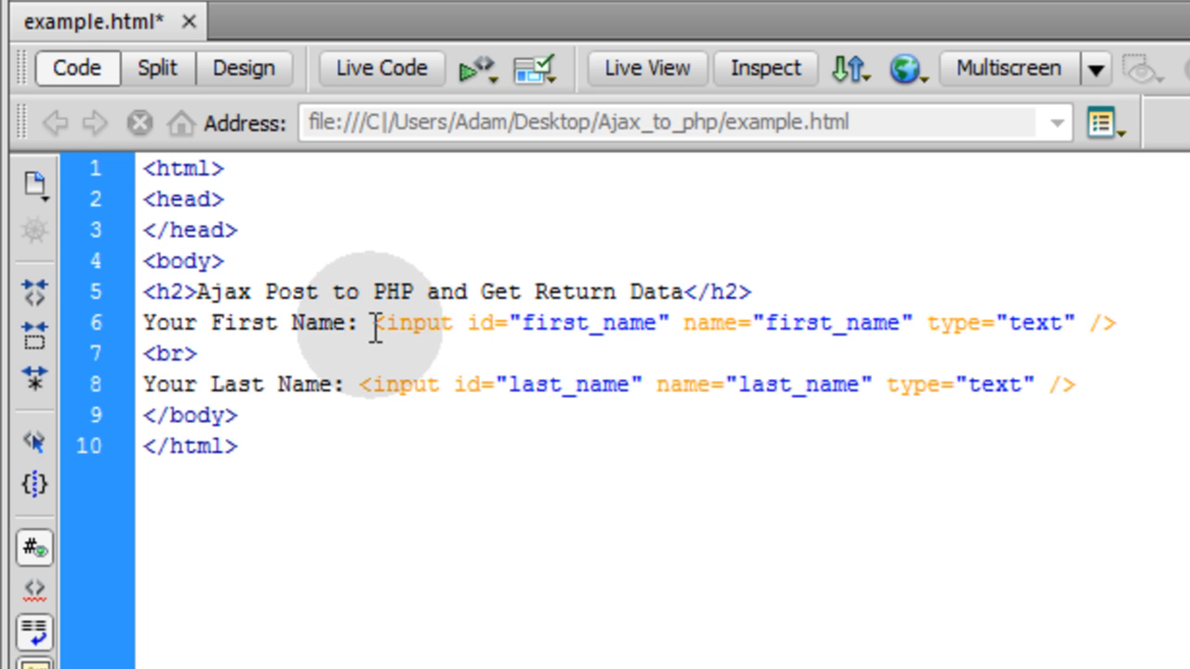
left_click_drag(372, 322, 1106, 323)
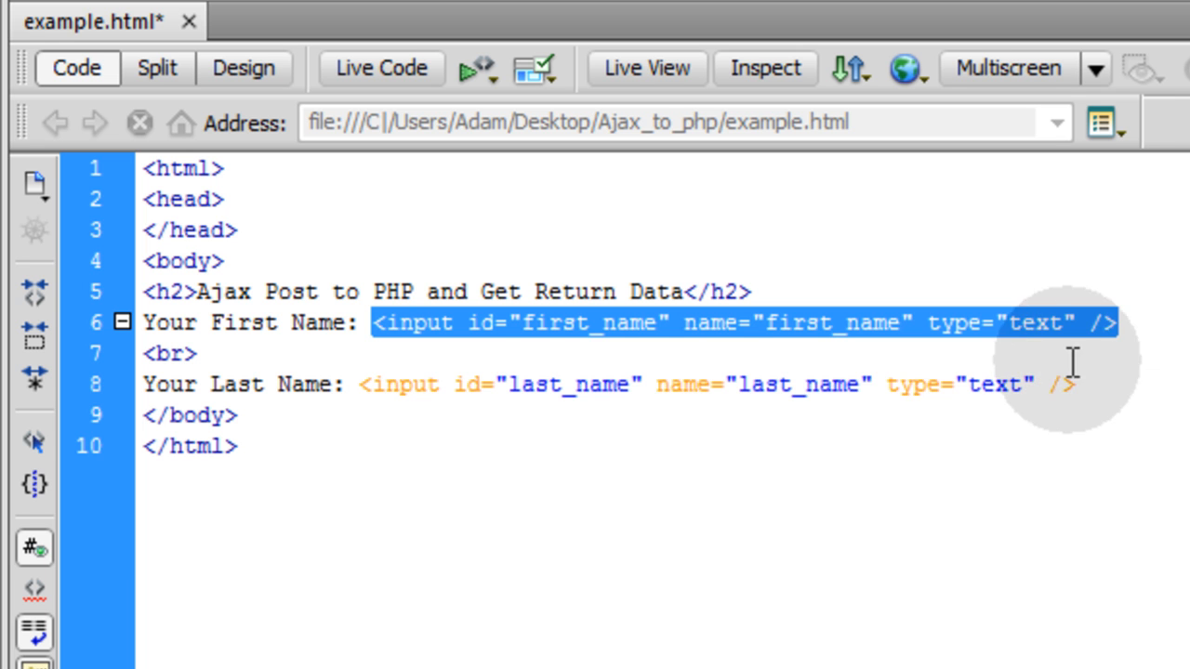
mouse_move(1097, 391)
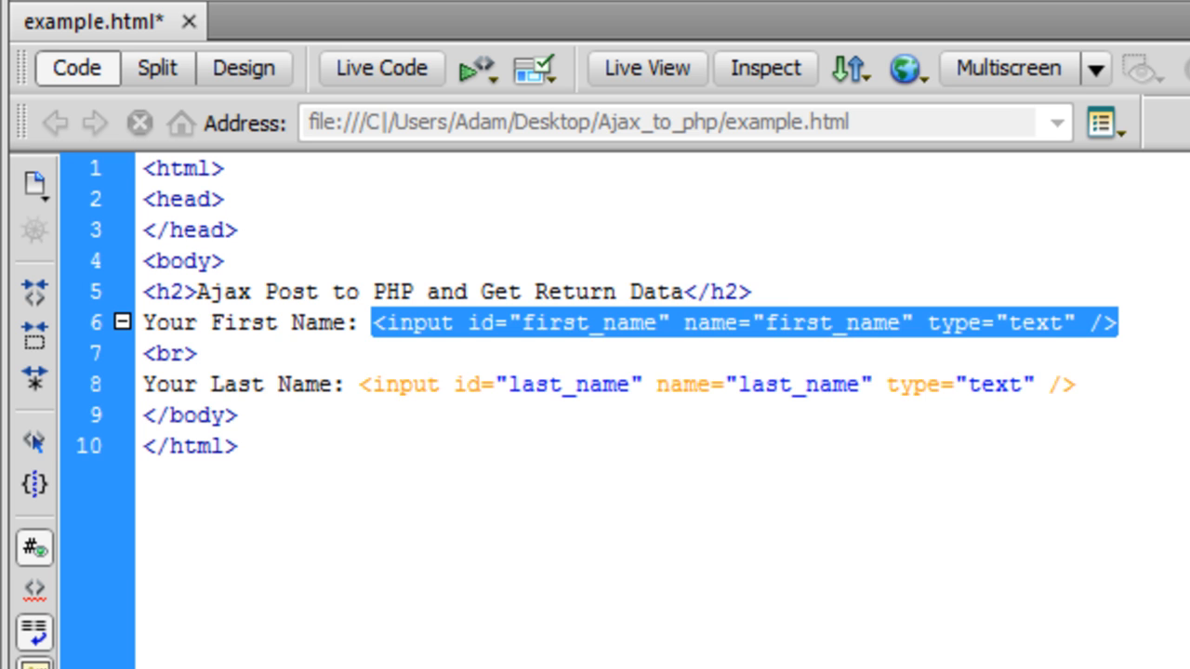
Type <br><br> after the first_name and last_name inputs.
type("<br>")
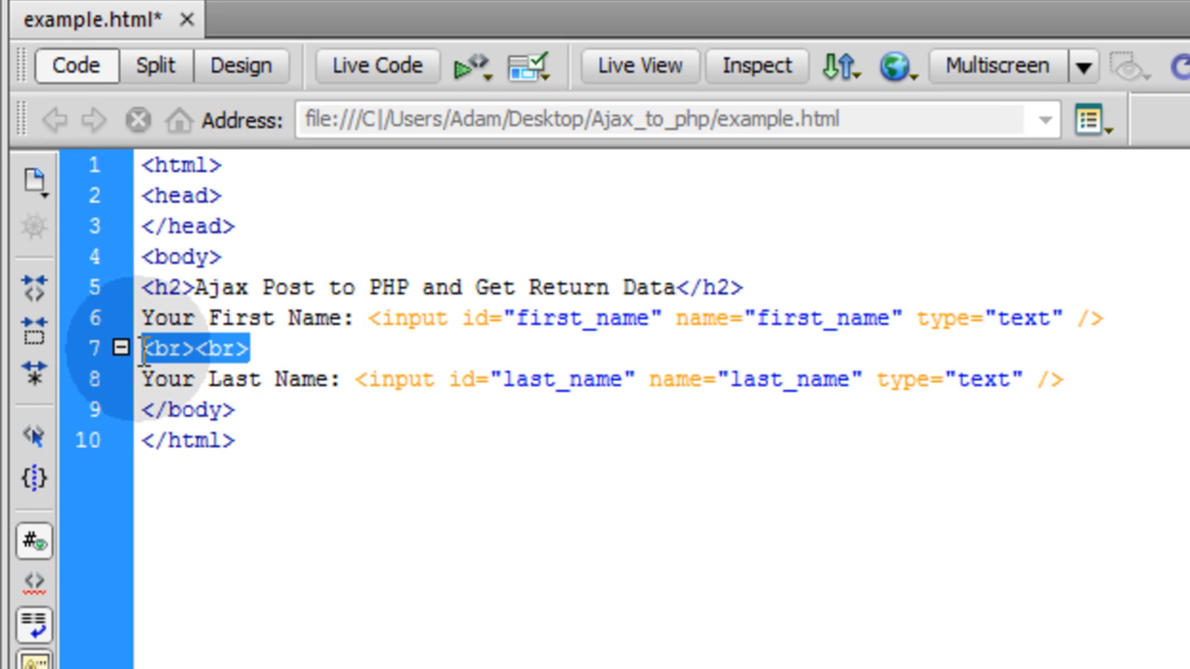
mouse_move(1129, 376)
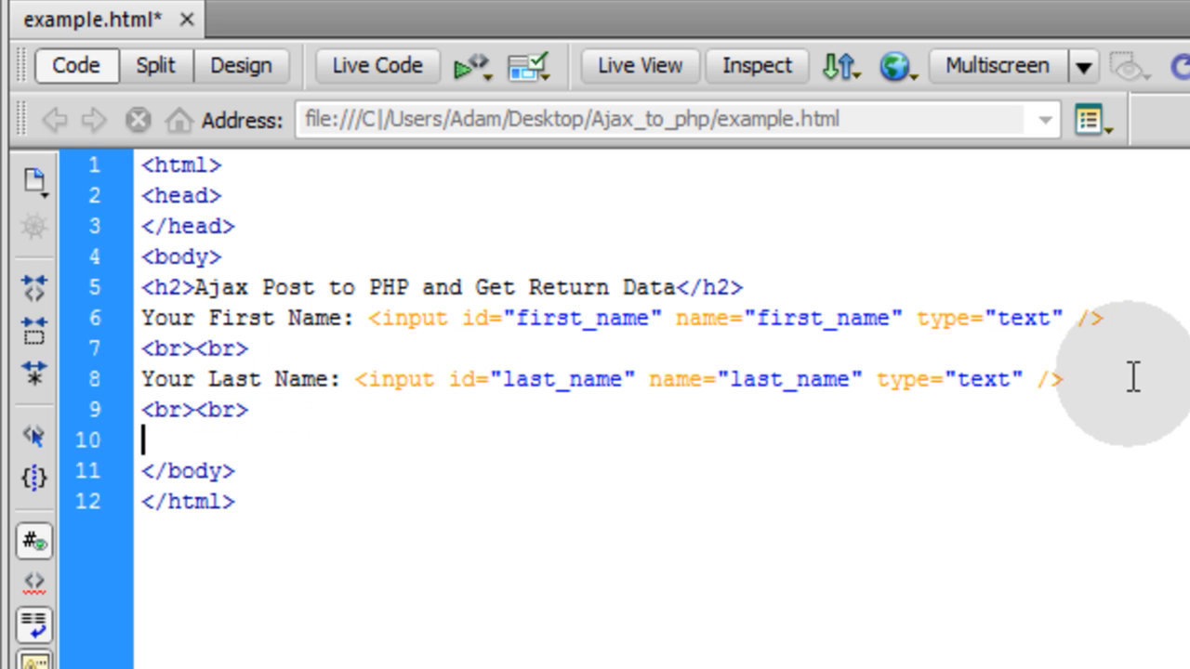
left_click(185, 349)
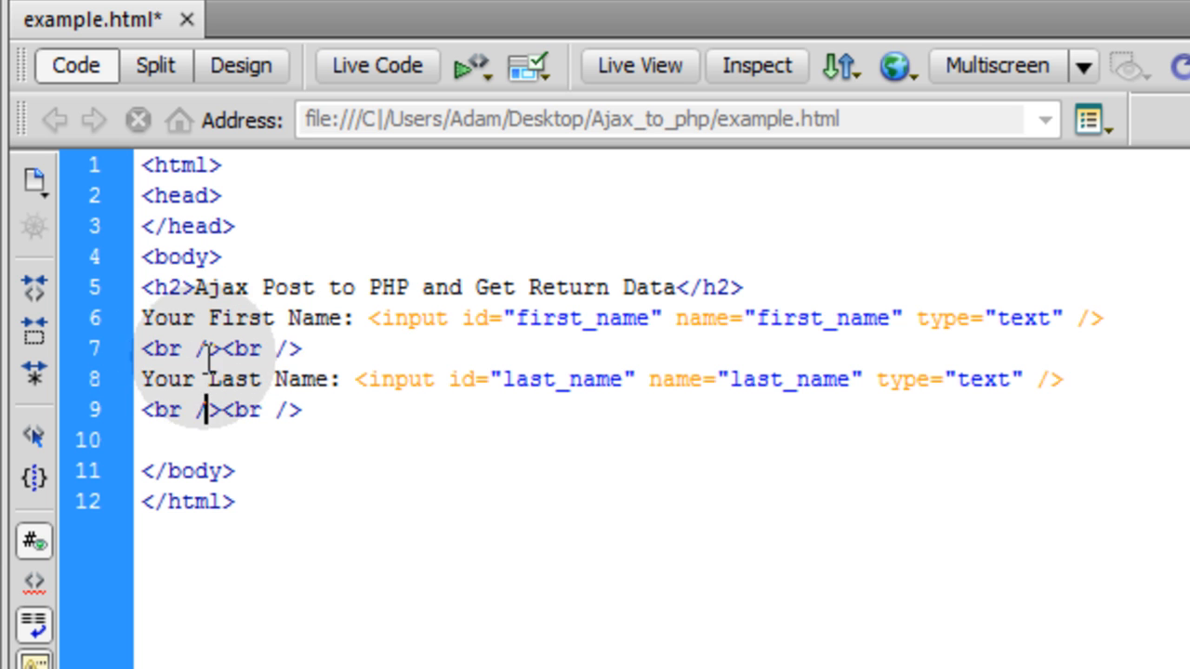
double_click(205, 349)
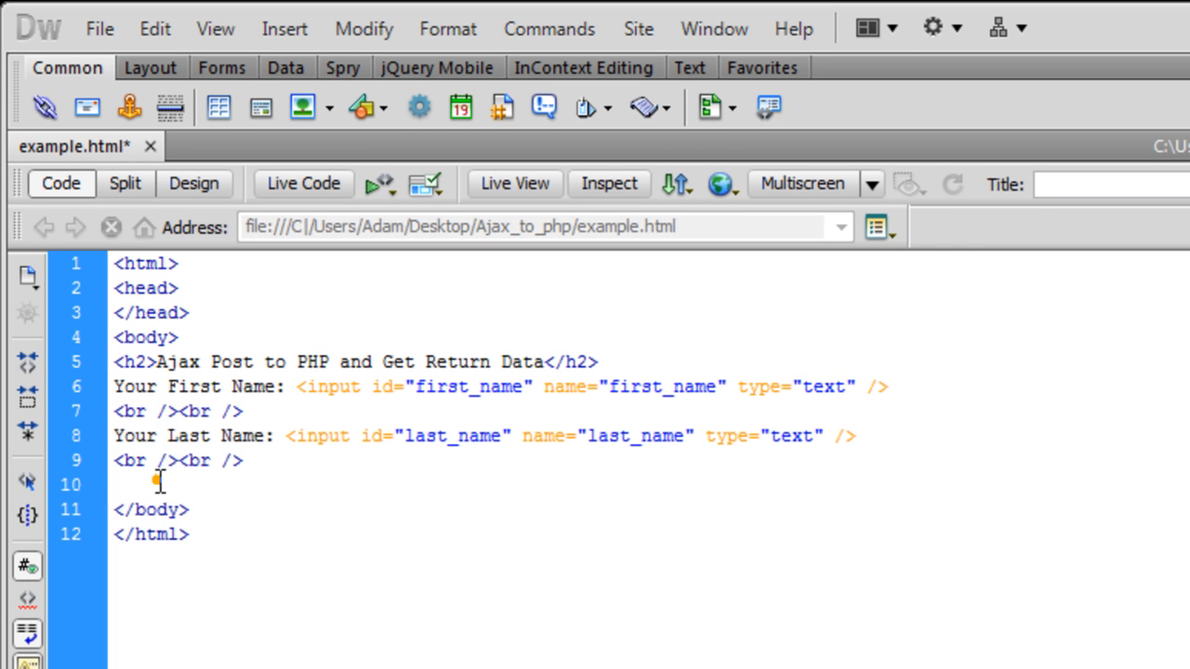
Insert a submit button input named myBtn with value 'Submit Data'.
left_click(222, 67)
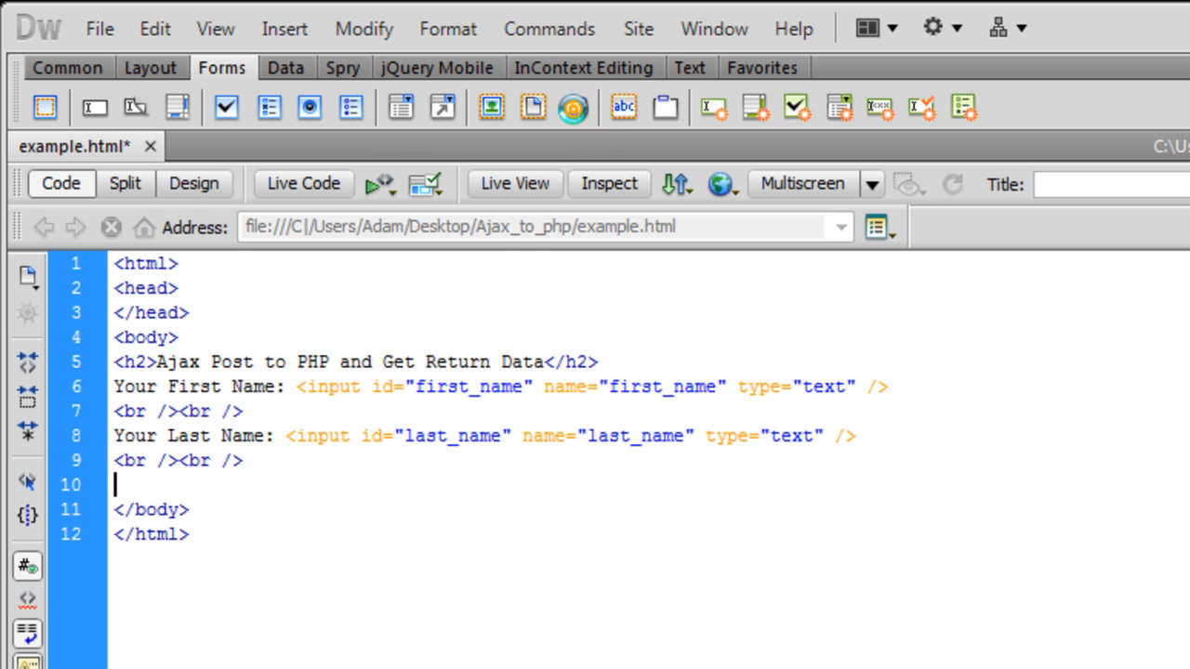
left_click(1069, 345)
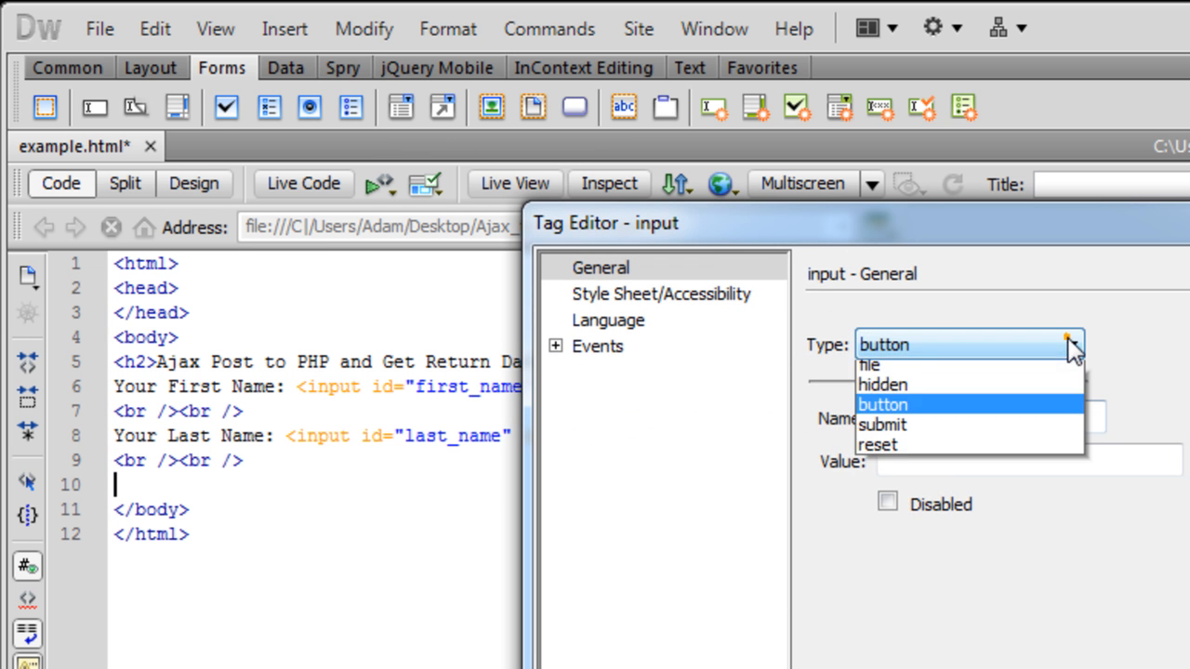
left_click(881, 425)
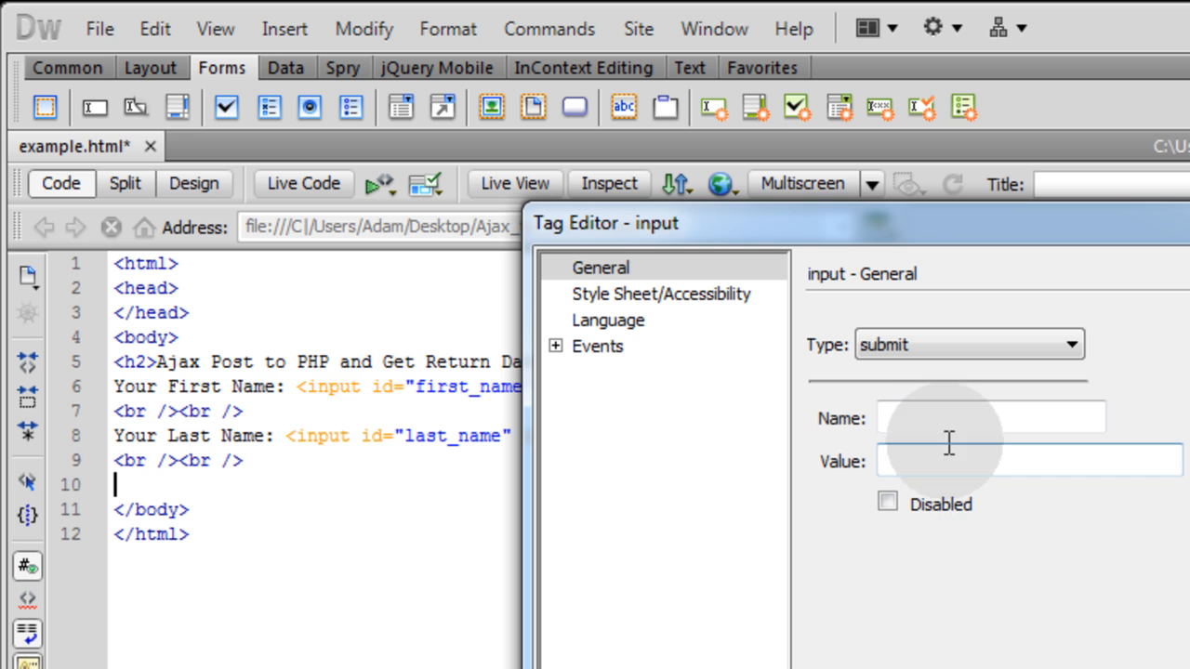
type("my")
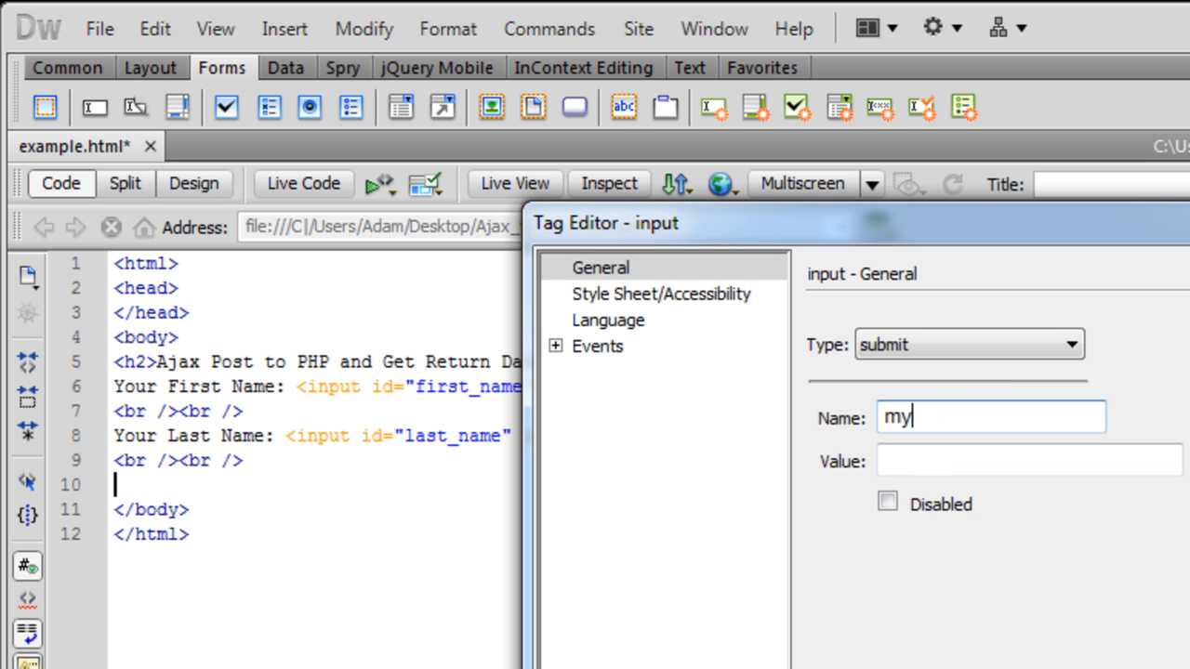
type("Btn")
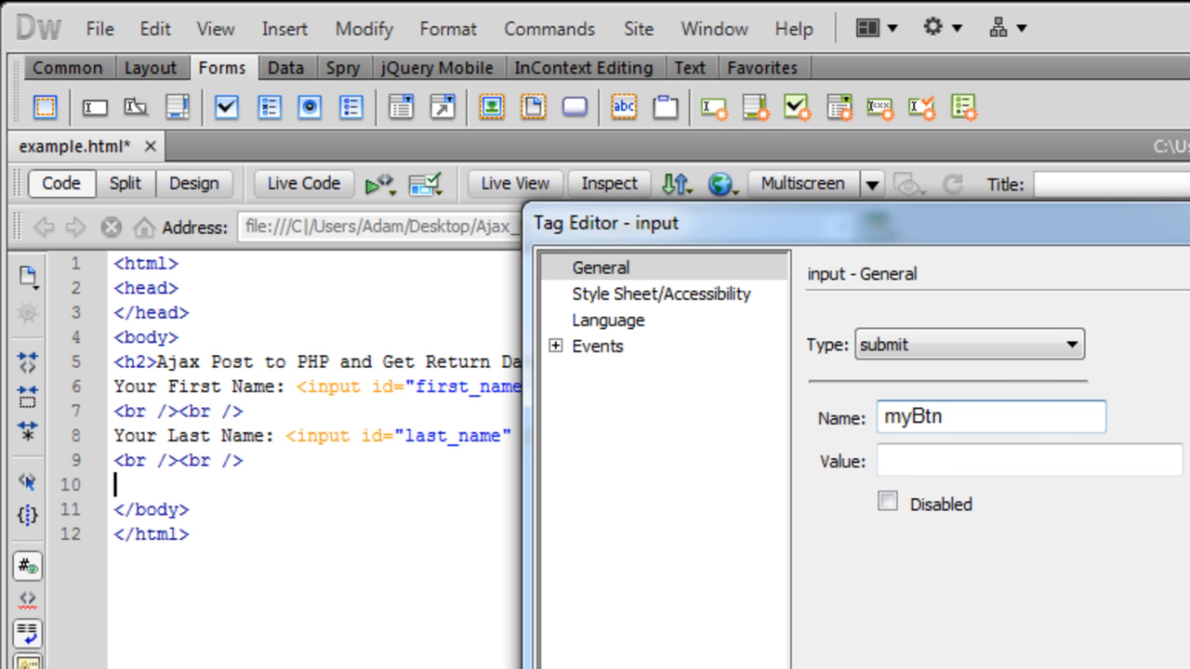
type("Submit")
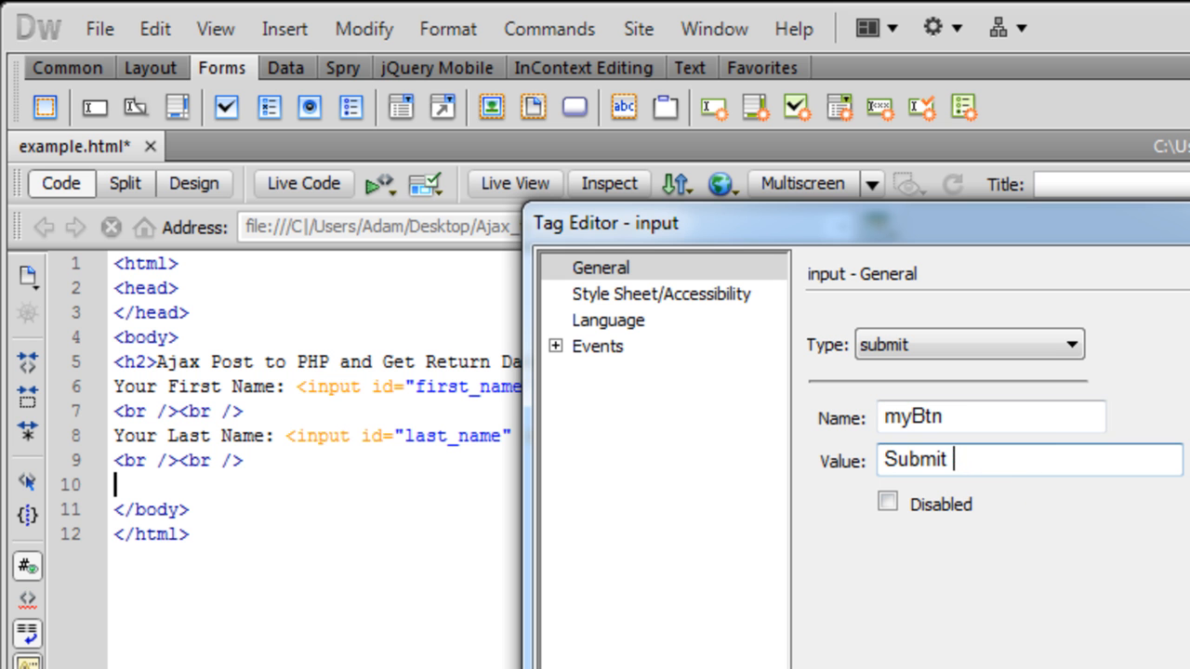
type("Data\">")
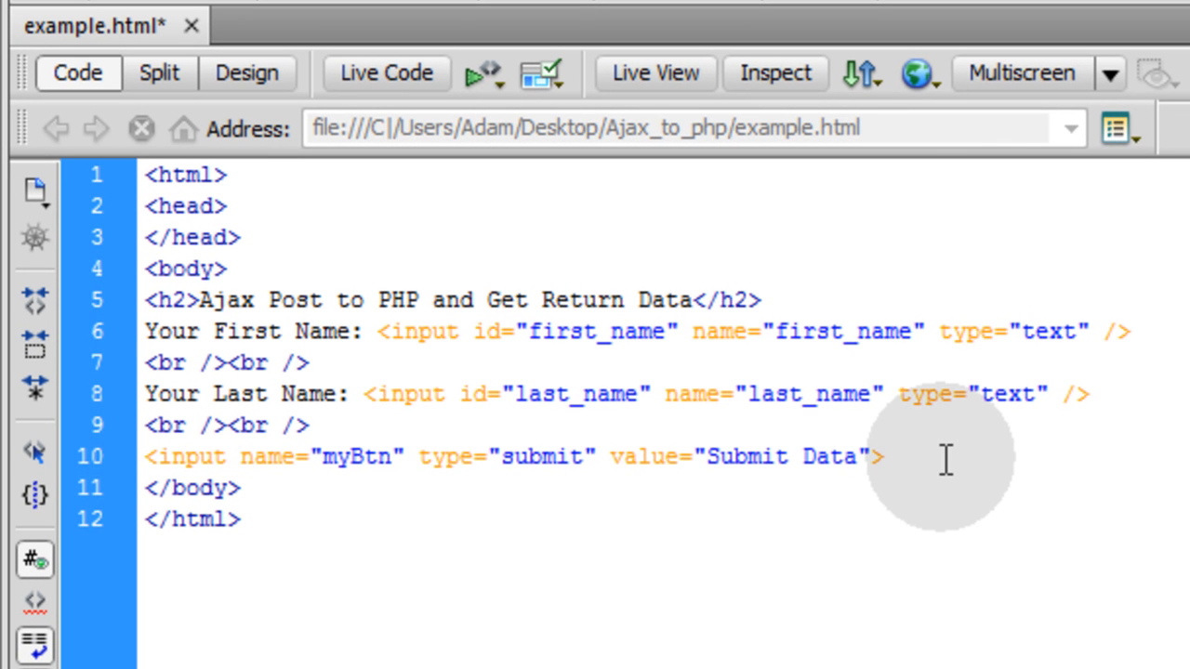
Add onClick="javascript:ajax_post();" to the myBtn input tag.
type("onClick=\"")
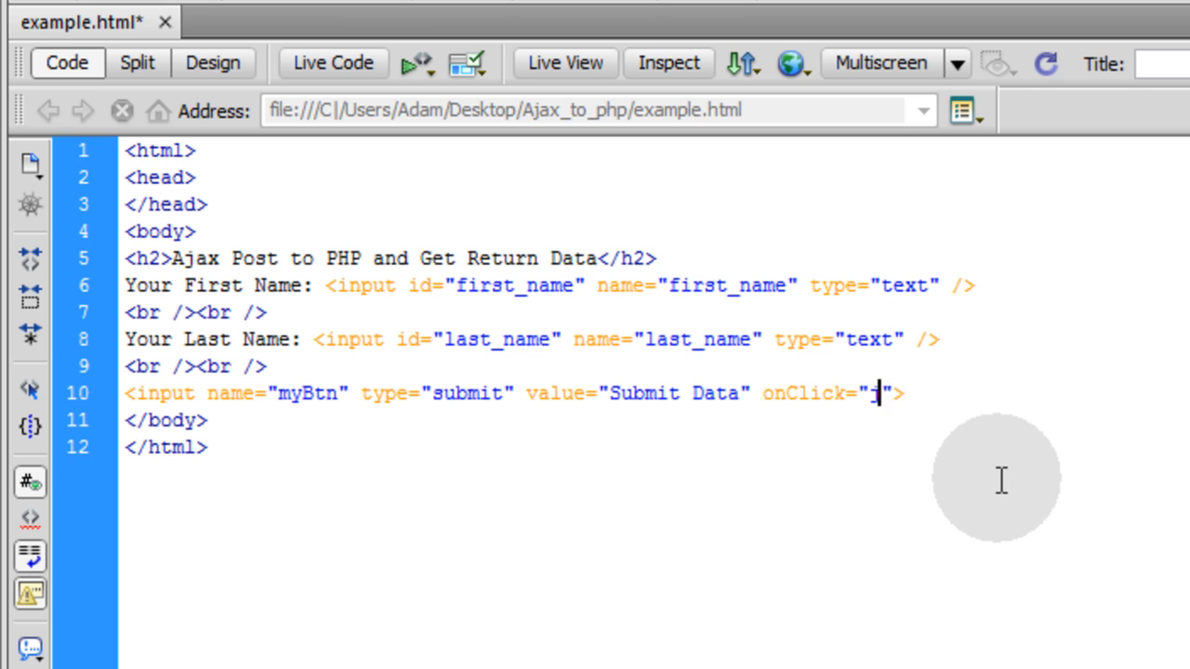
type("javascript:")
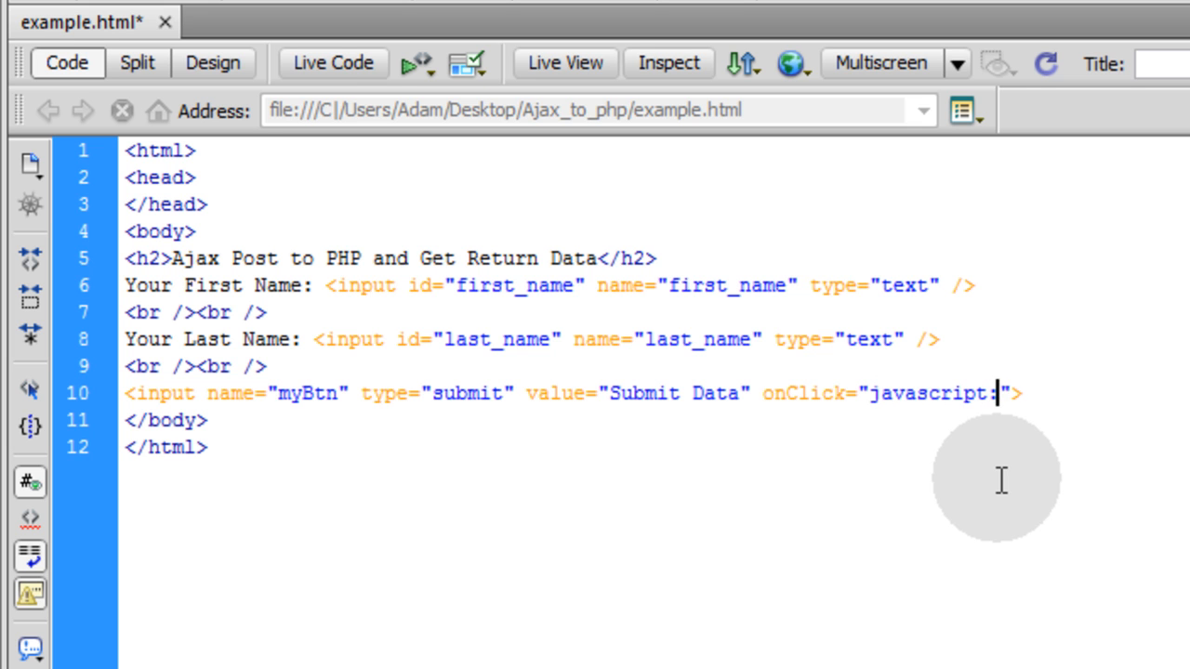
type("aja")
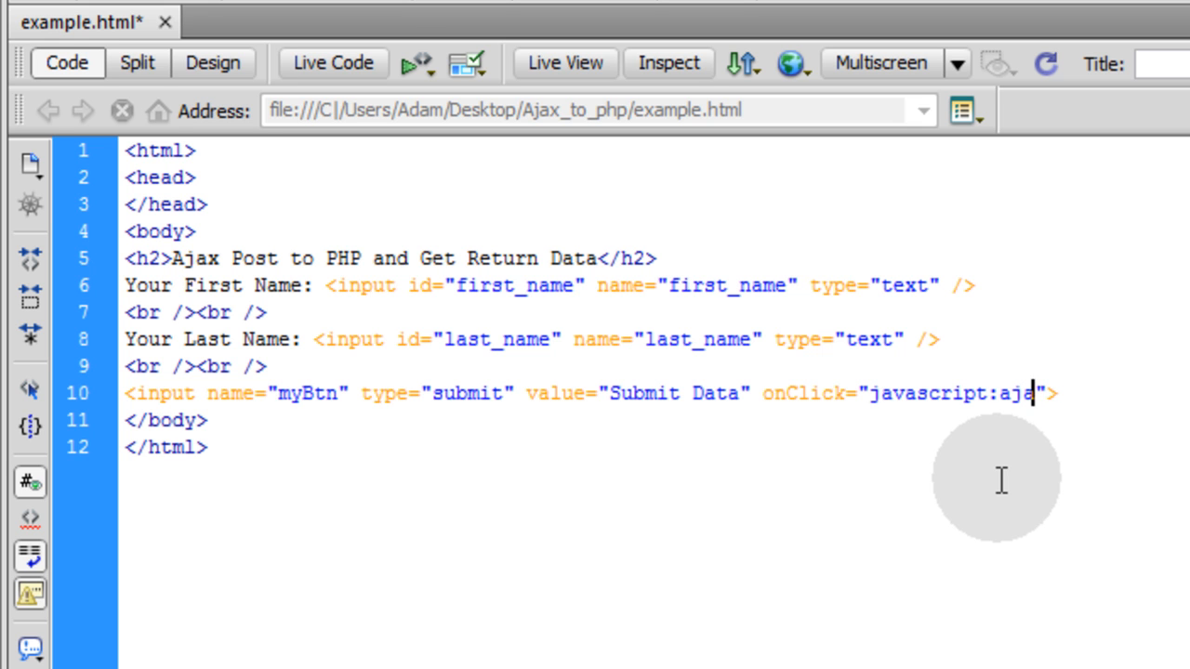
type("x_")
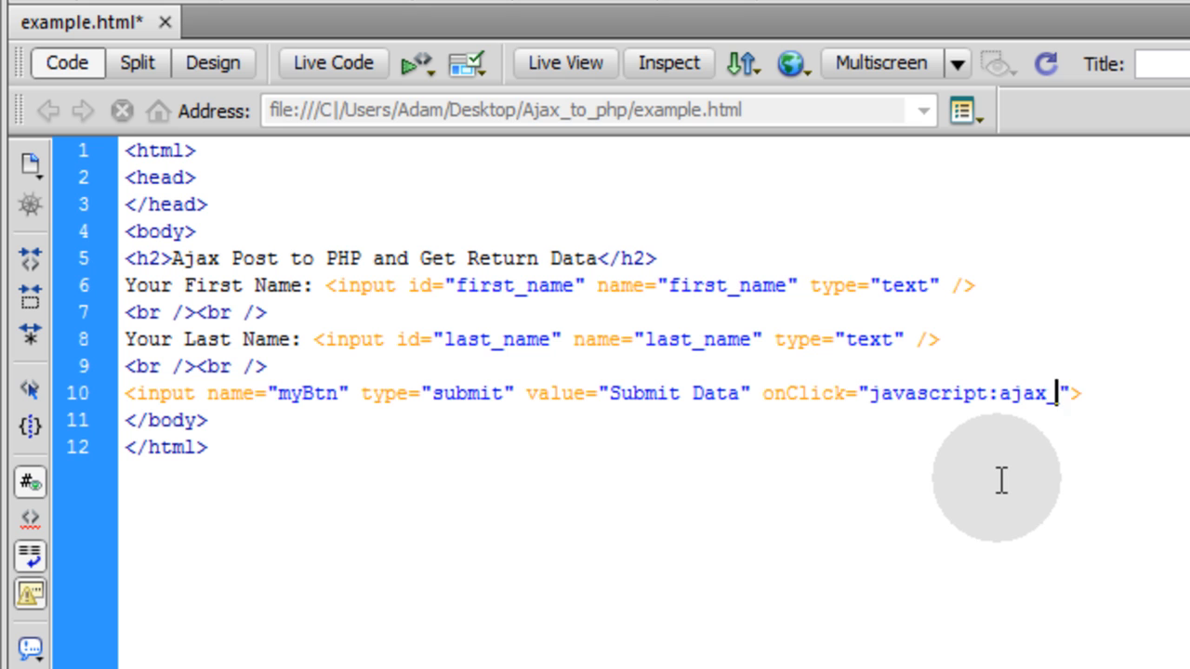
type("post")
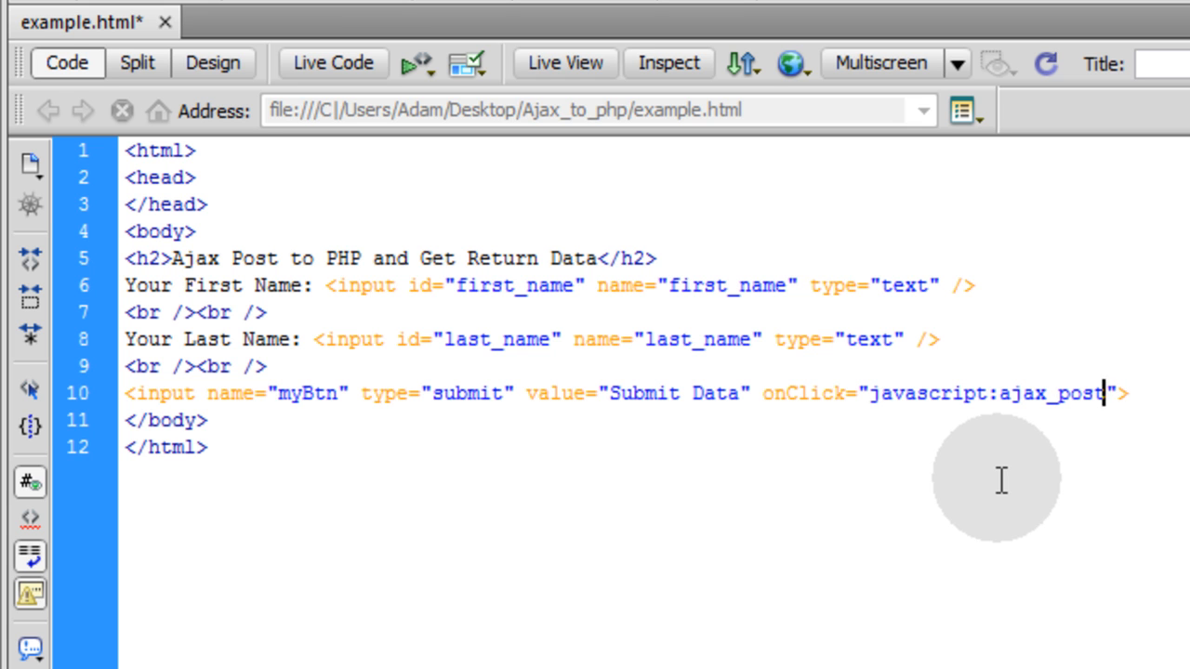
type("()")
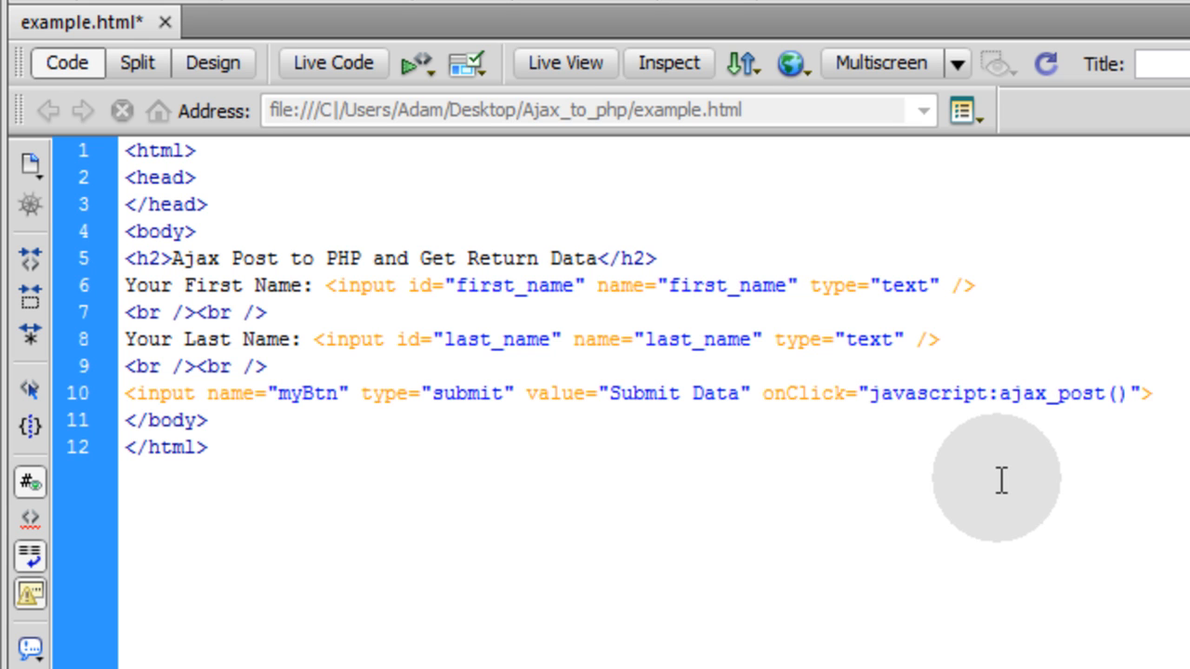
type(";")
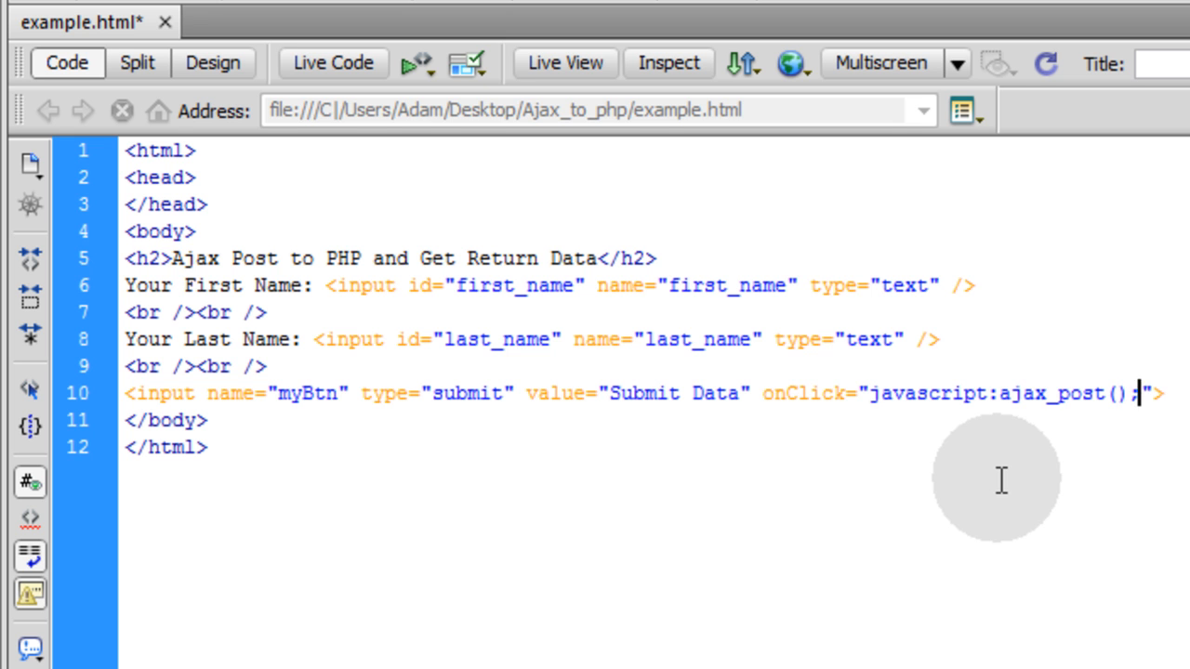
double_click(1041, 393)
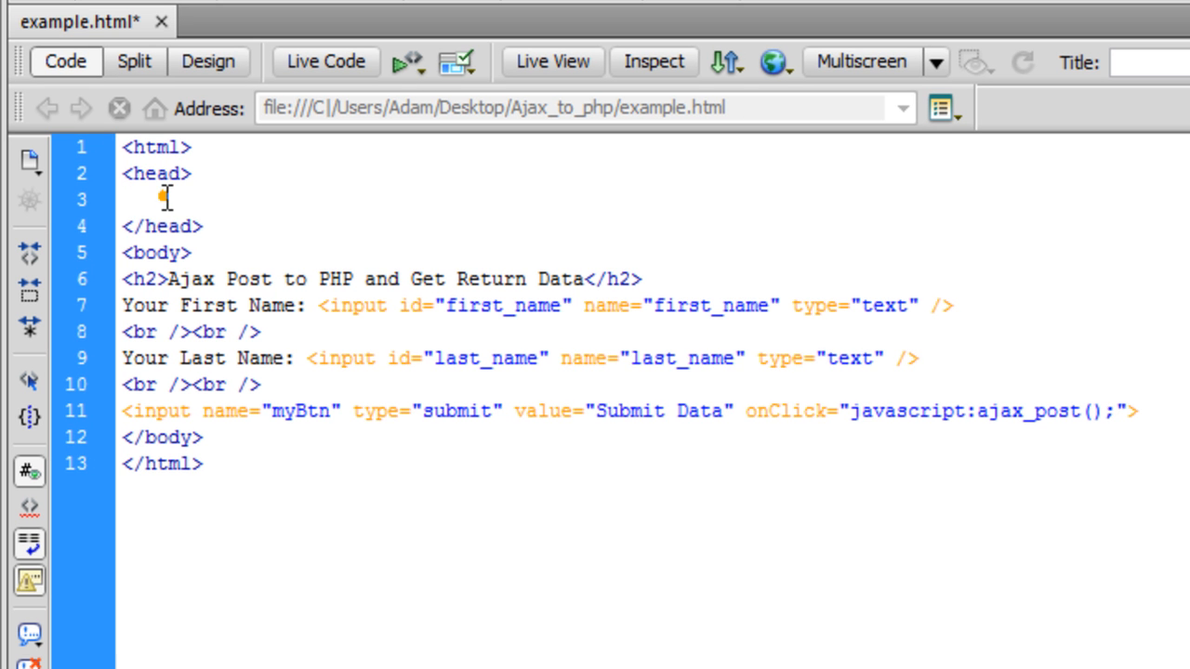
Paste the ajax_post() script block into the head and preview the form in Design view.
left_click(125, 199)
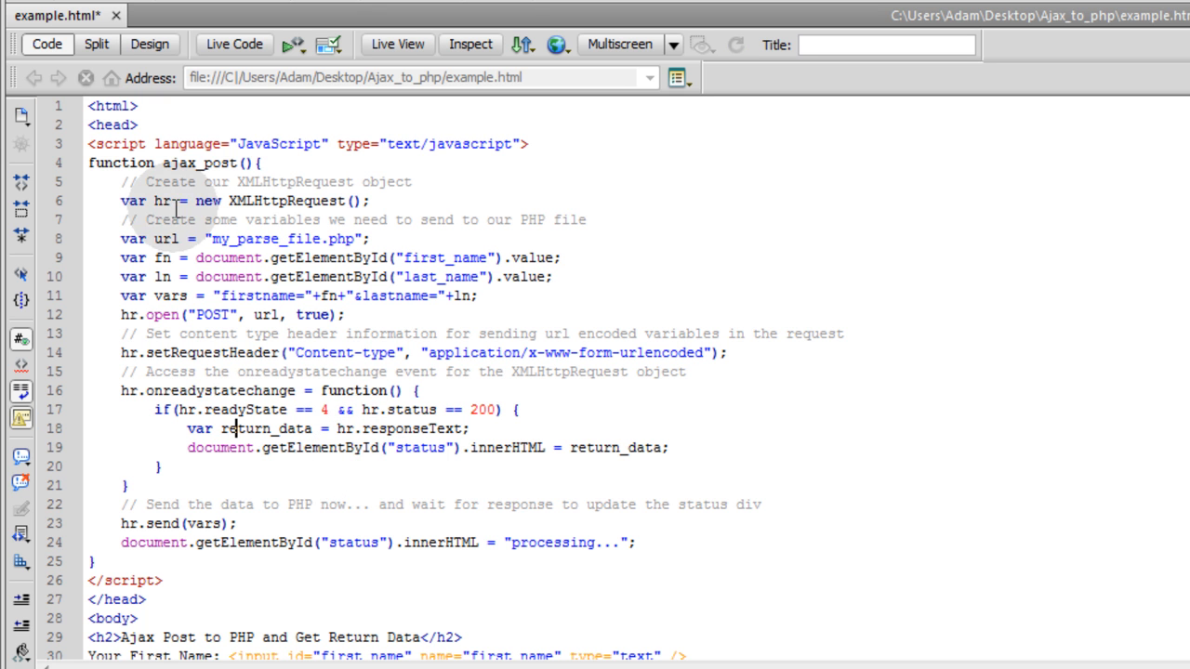
double_click(198, 163)
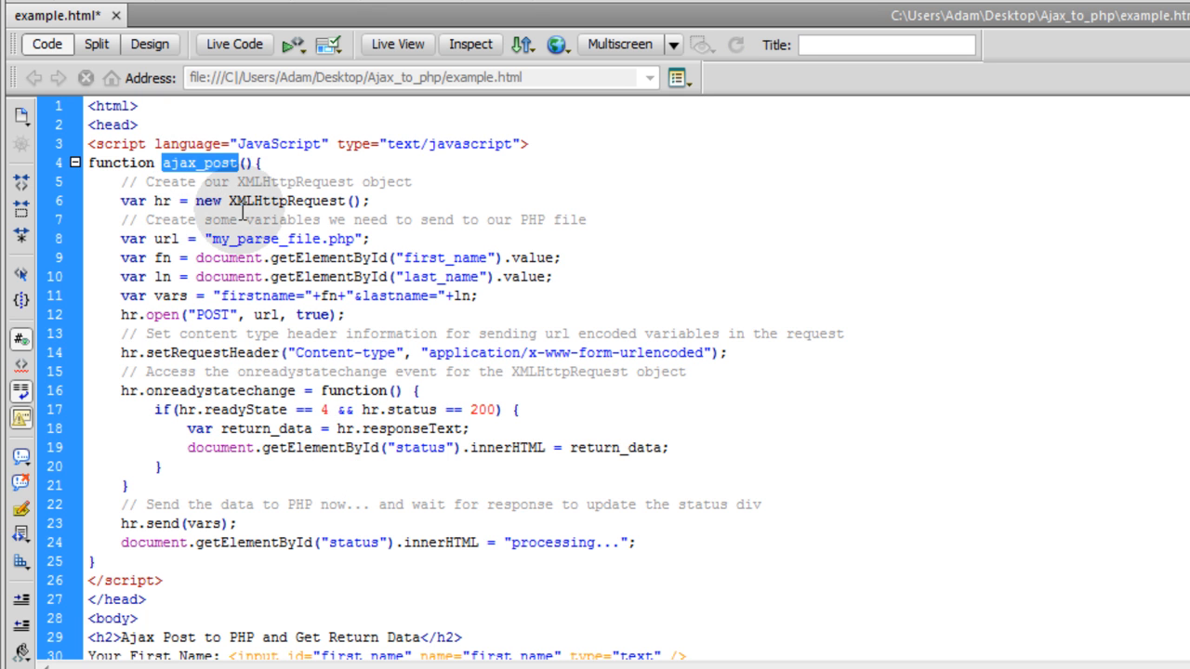
scroll("down", 3)
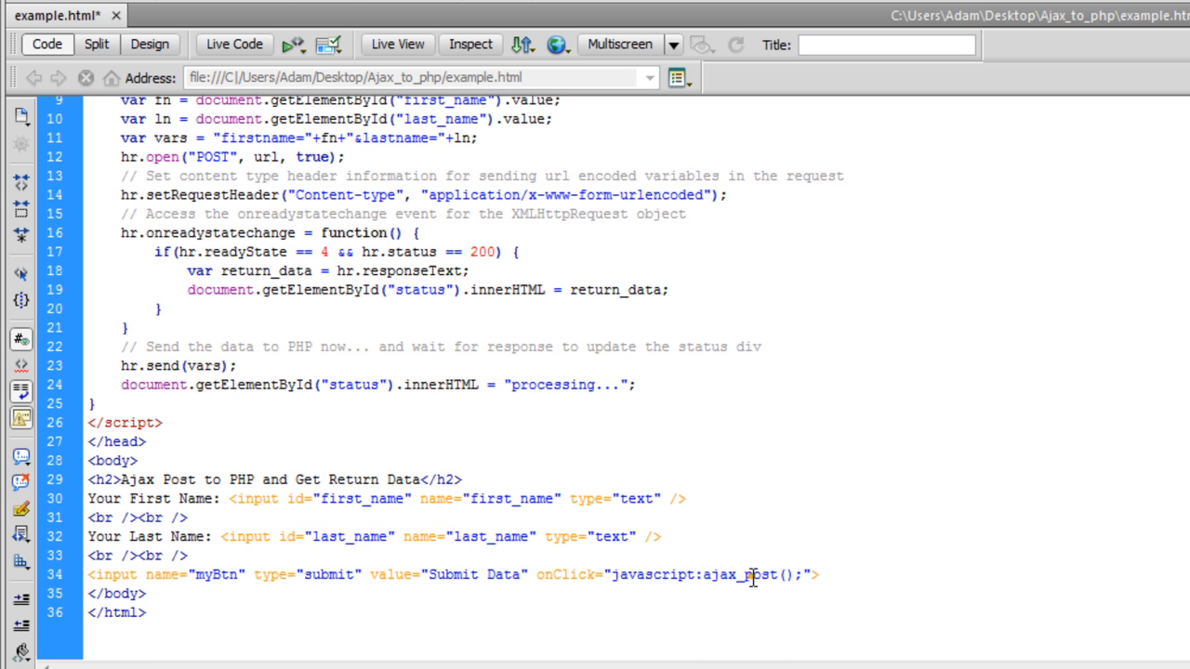
double_click(739, 573)
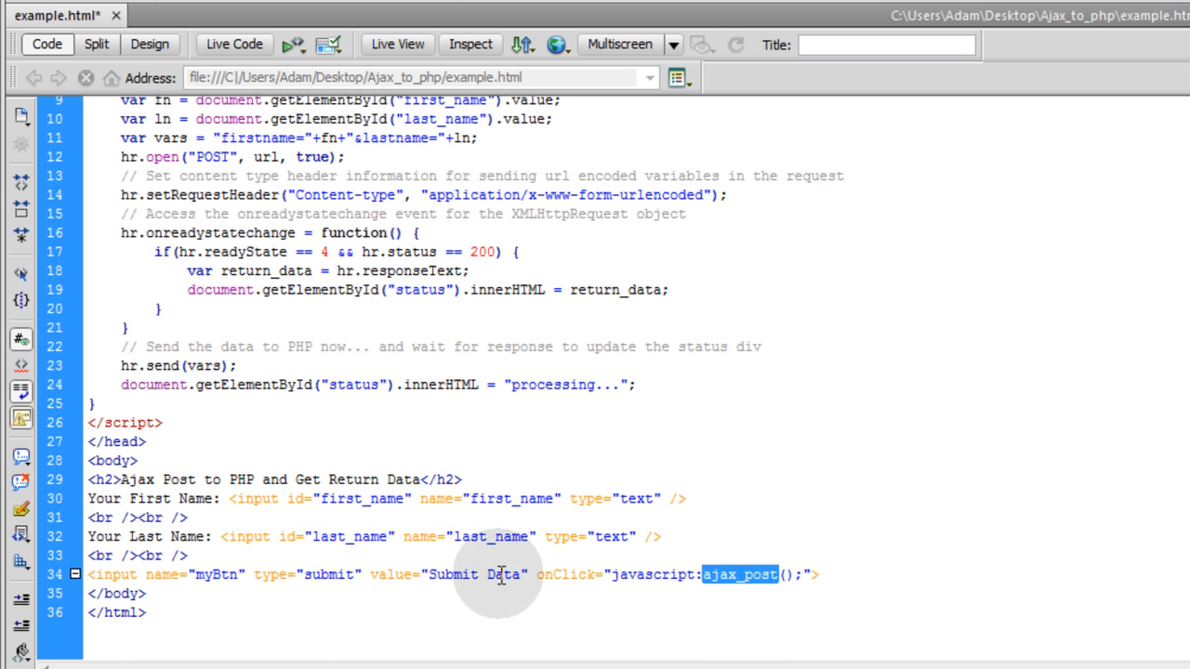
left_click(149, 44)
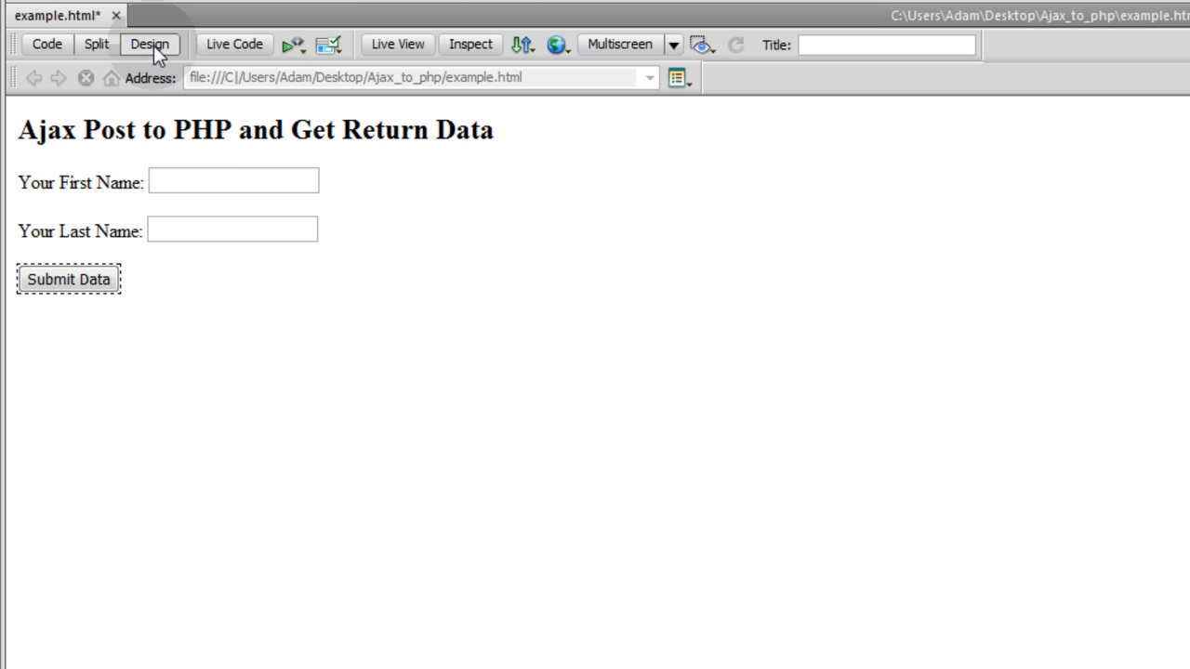
mouse_move(110, 286)
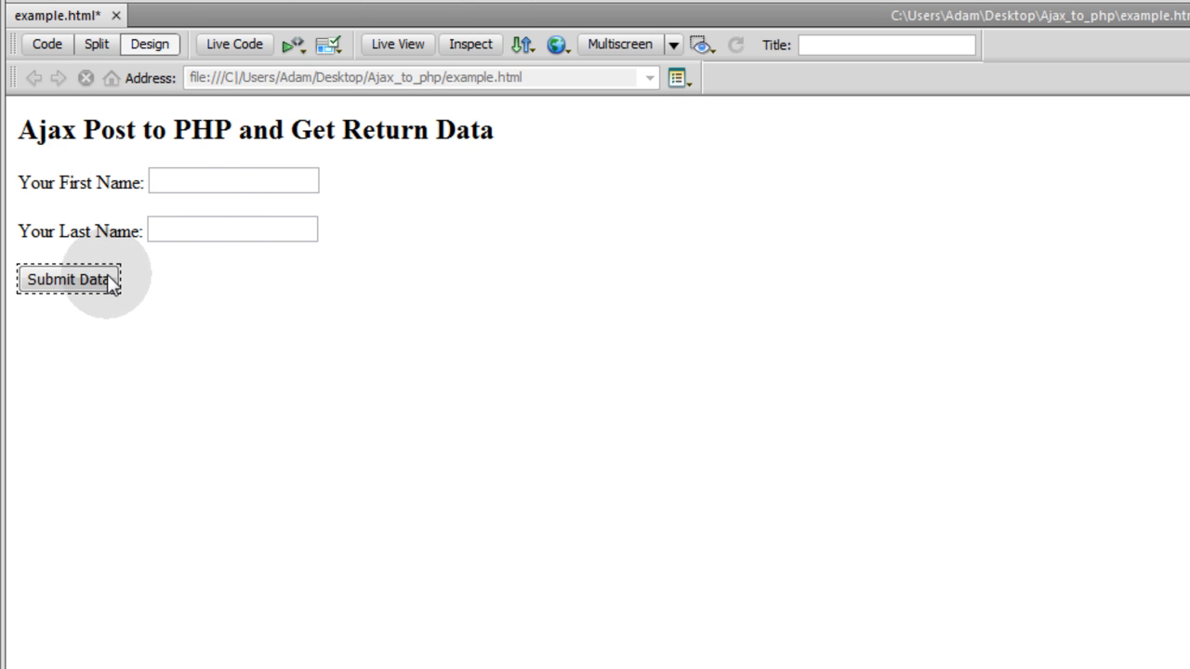
mouse_move(205, 245)
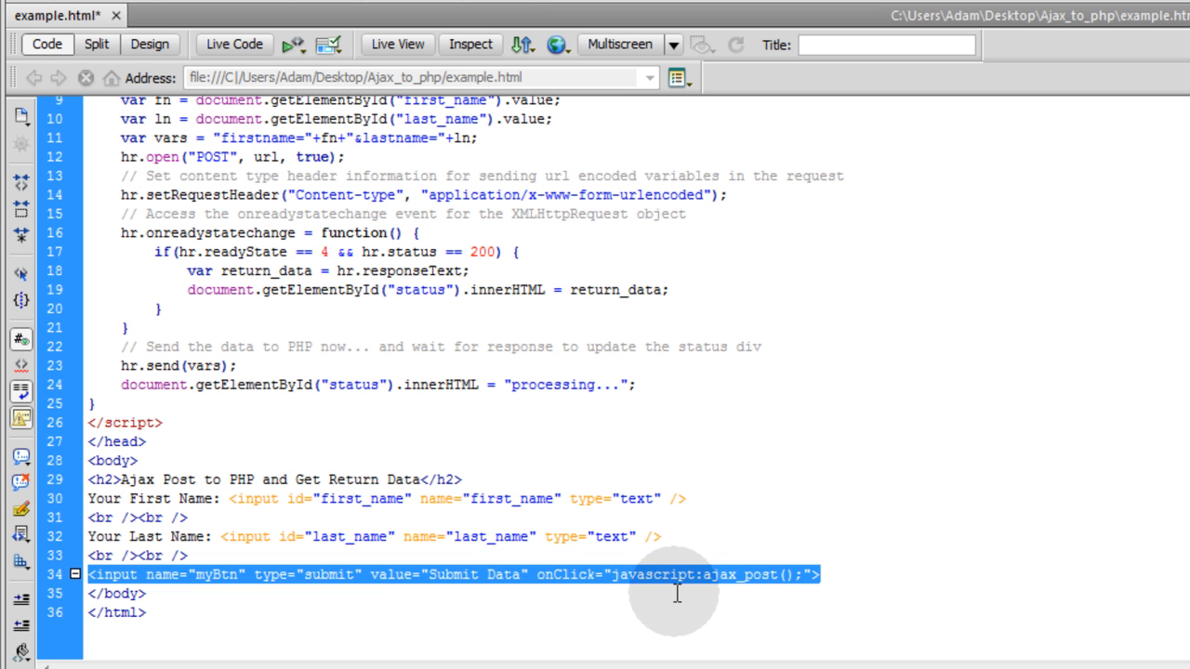
scroll("up", 3)
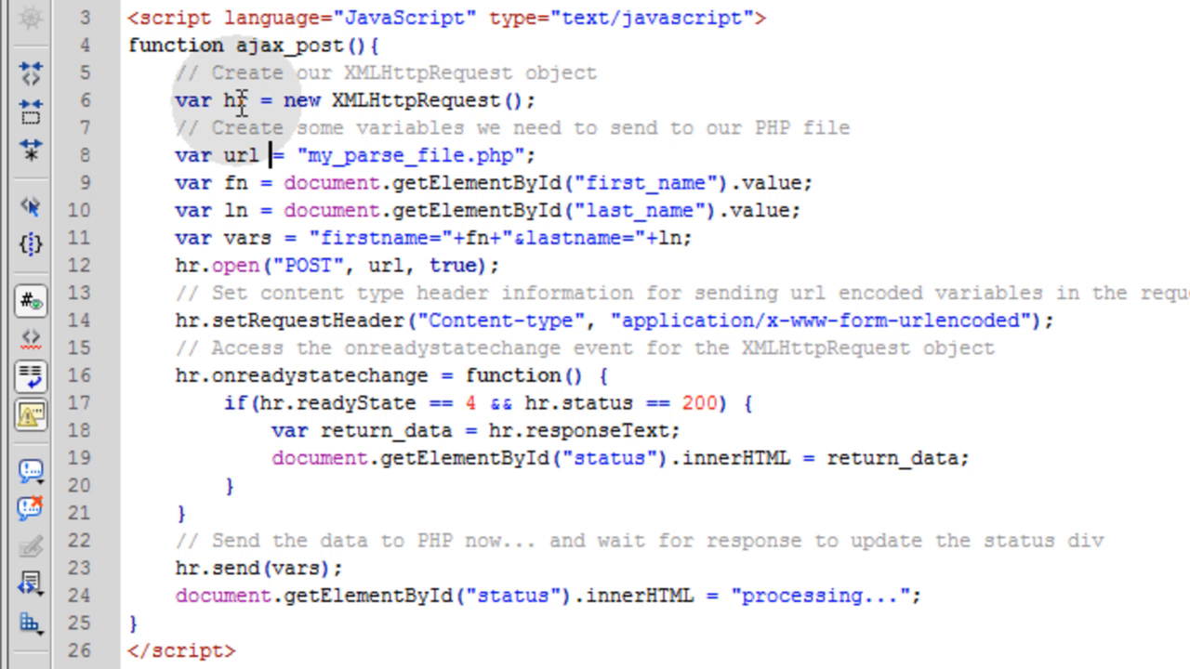
mouse_move(735, 131)
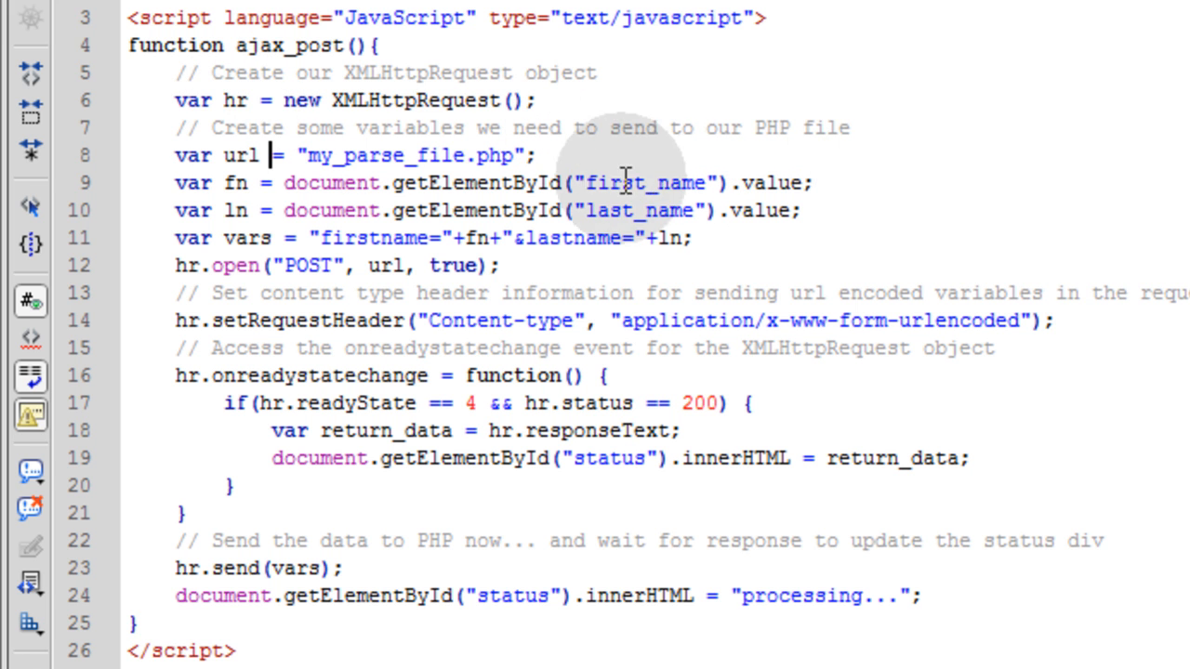
double_click(240, 155)
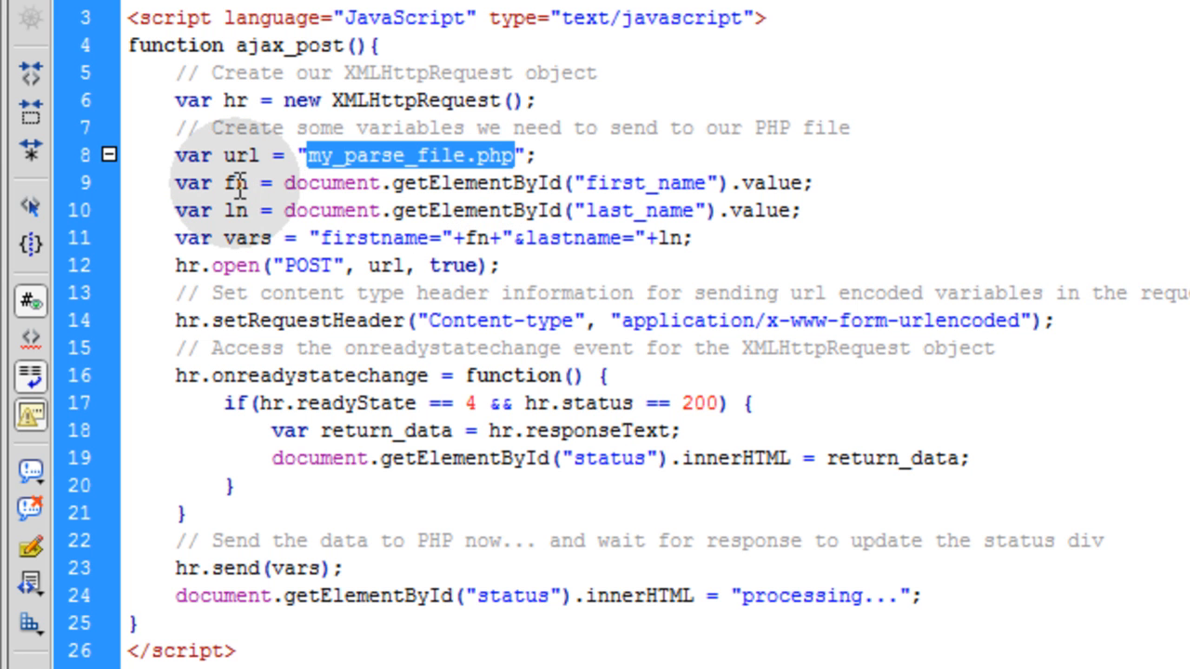
left_click(232, 182)
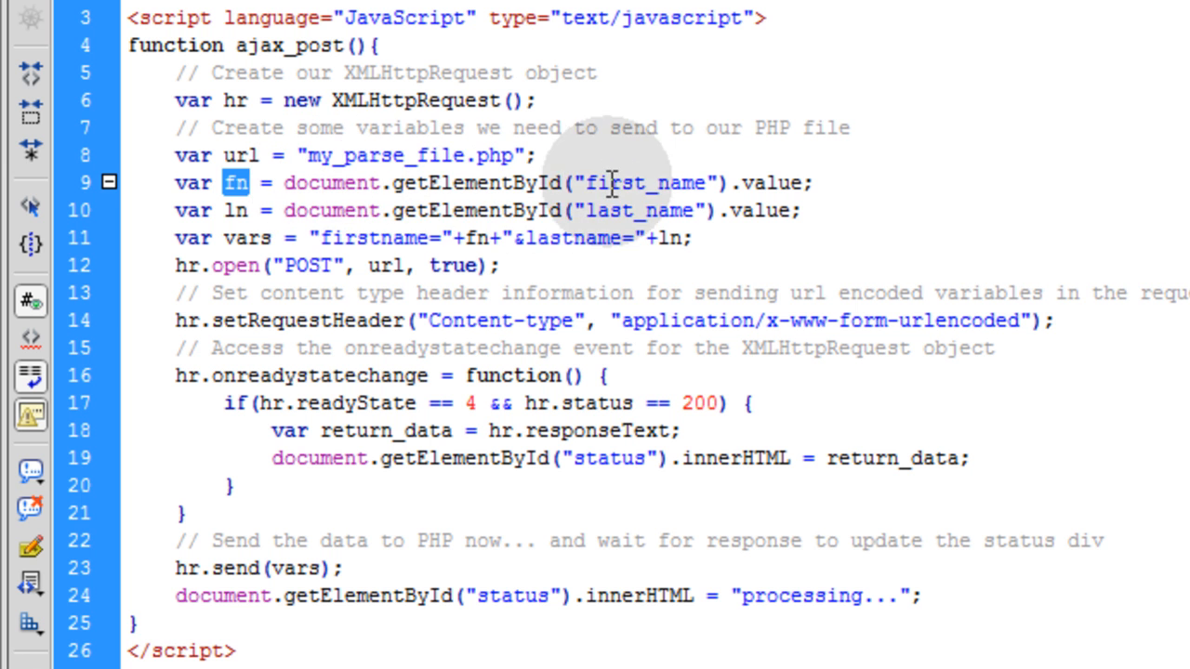
scroll("down", 3)
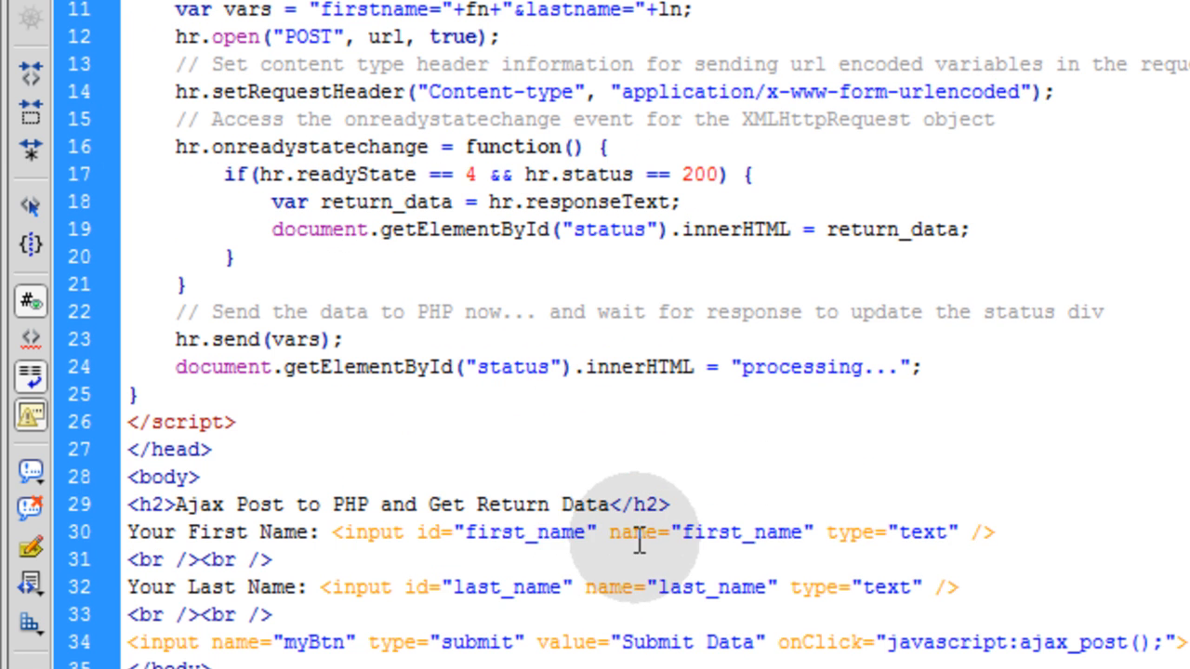
scroll("up", 3)
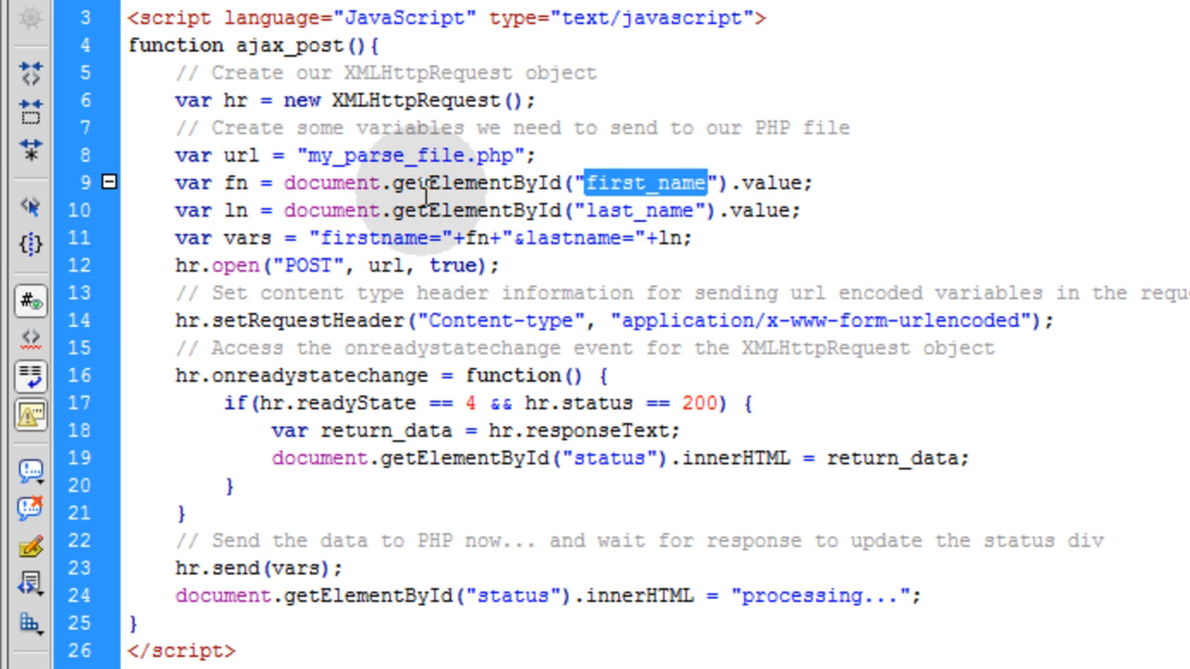
mouse_move(641, 191)
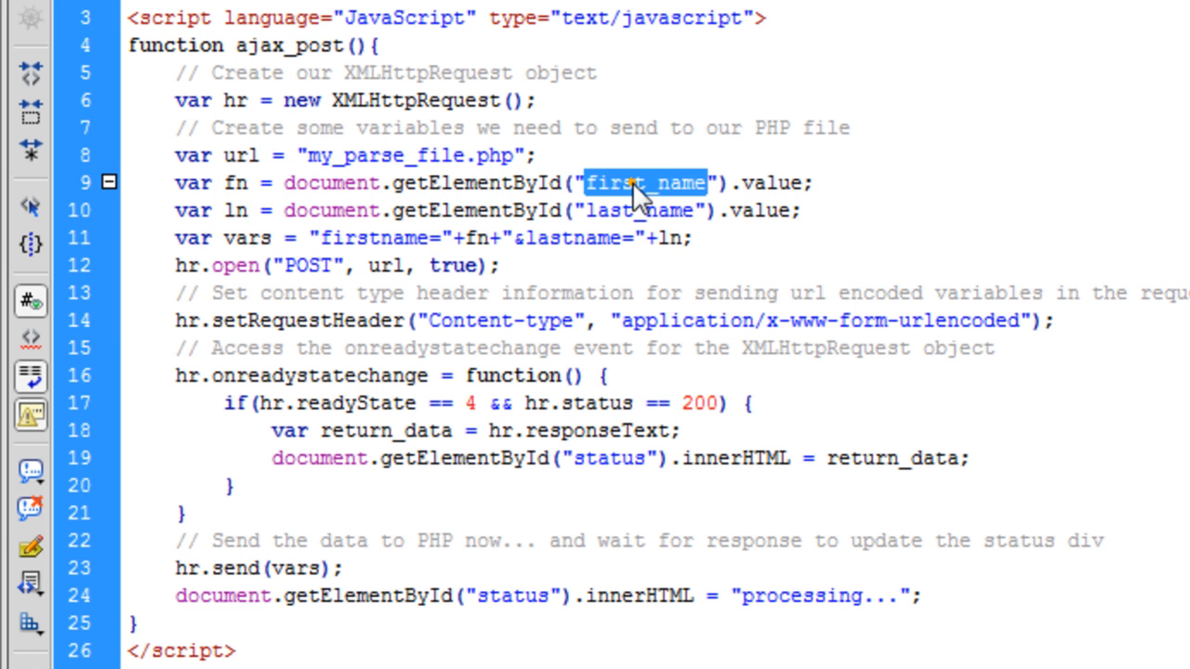
scroll("down", 3)
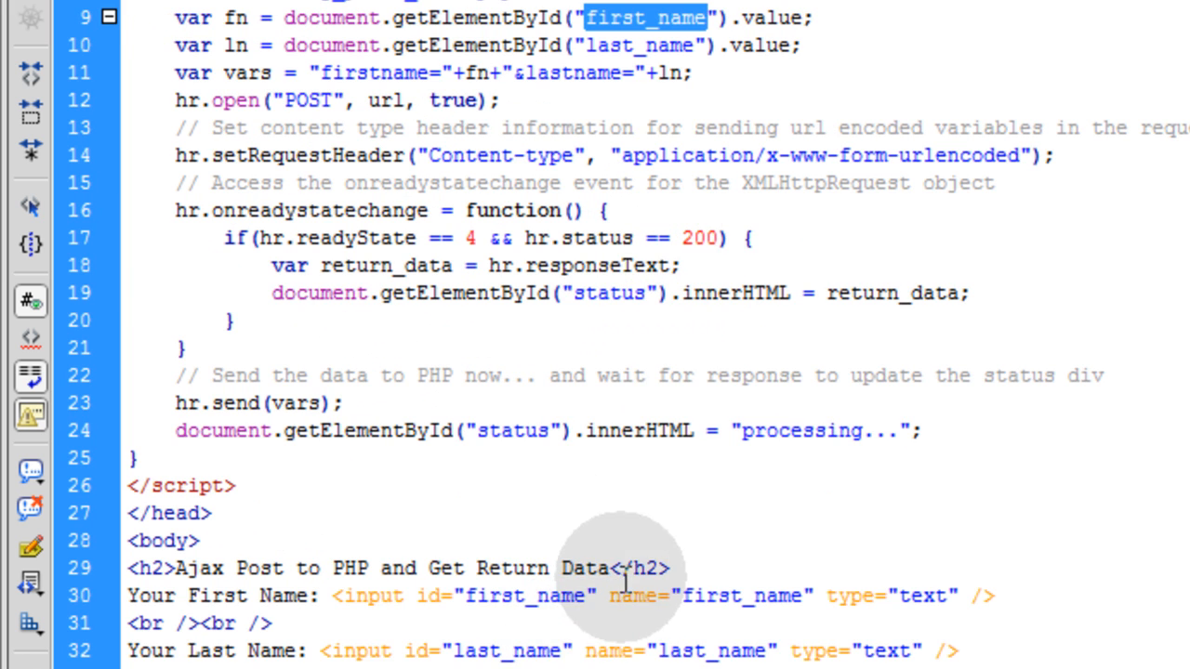
scroll("up", 3)
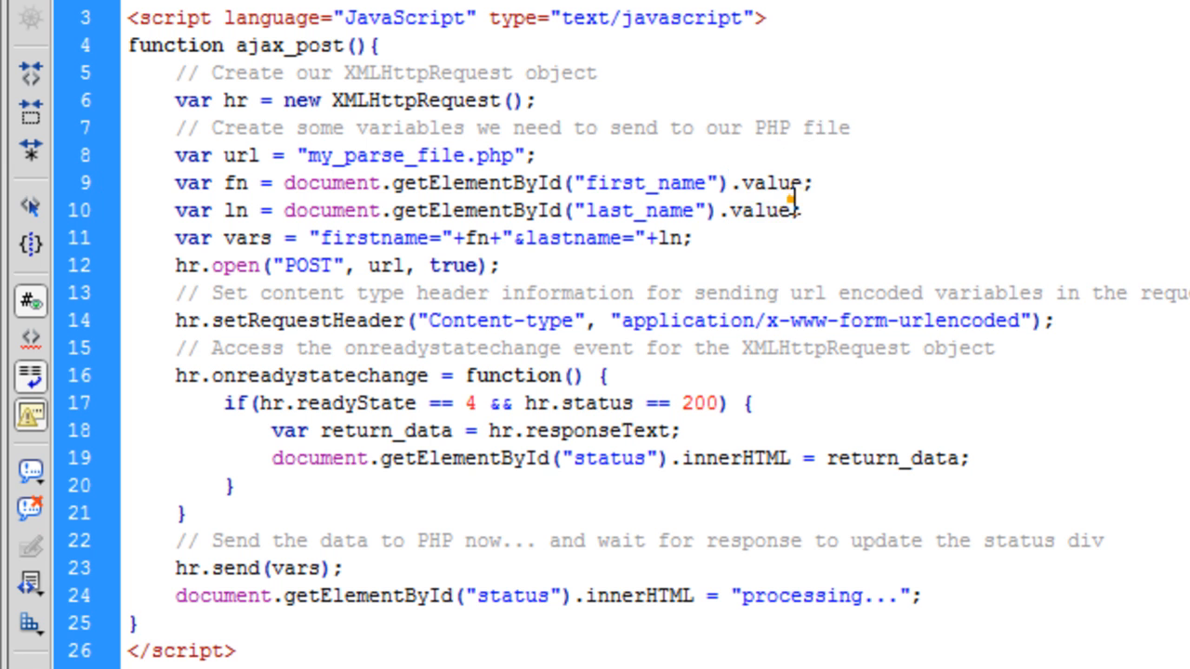
double_click(770, 182)
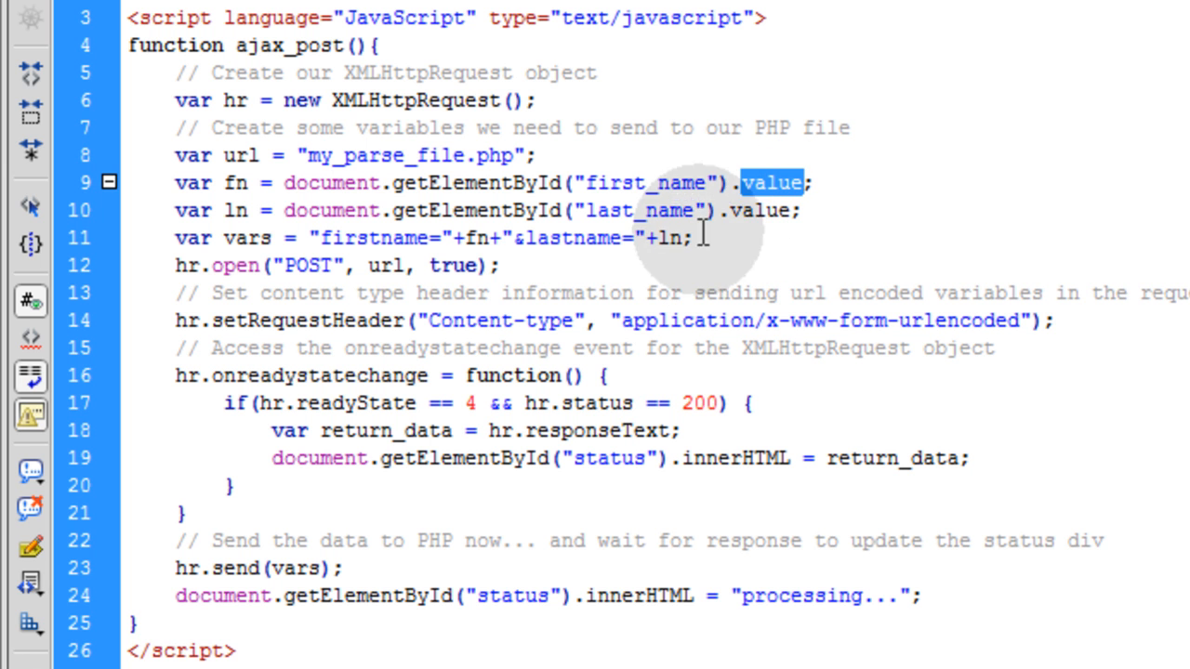
mouse_move(553, 321)
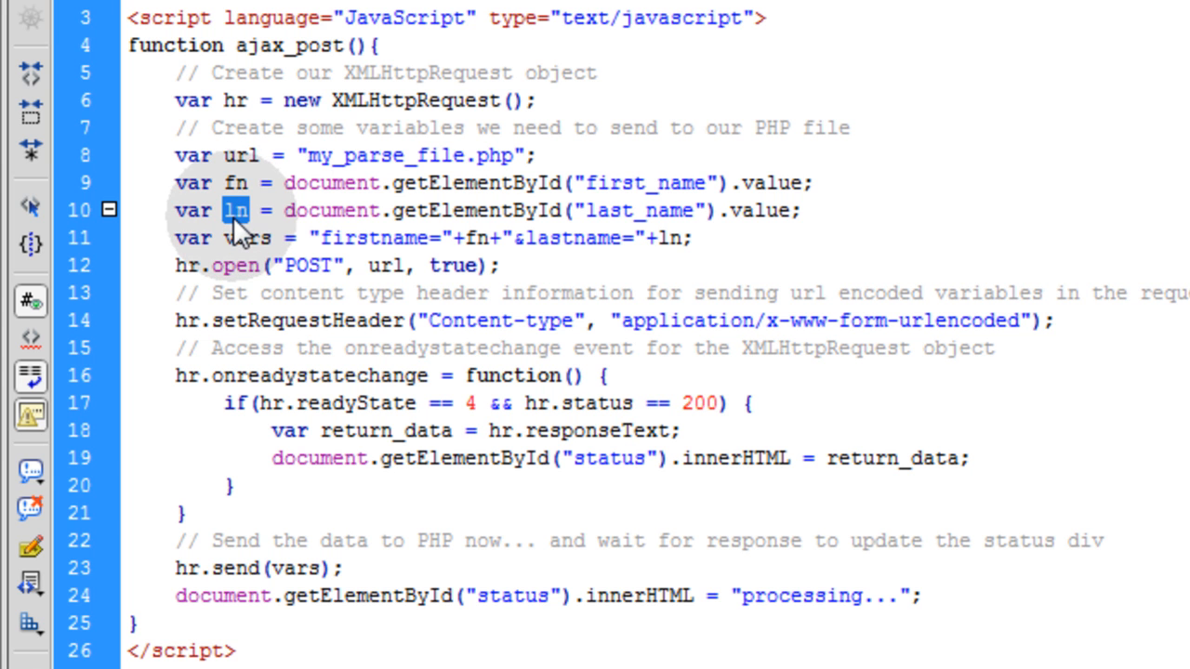
mouse_move(244, 241)
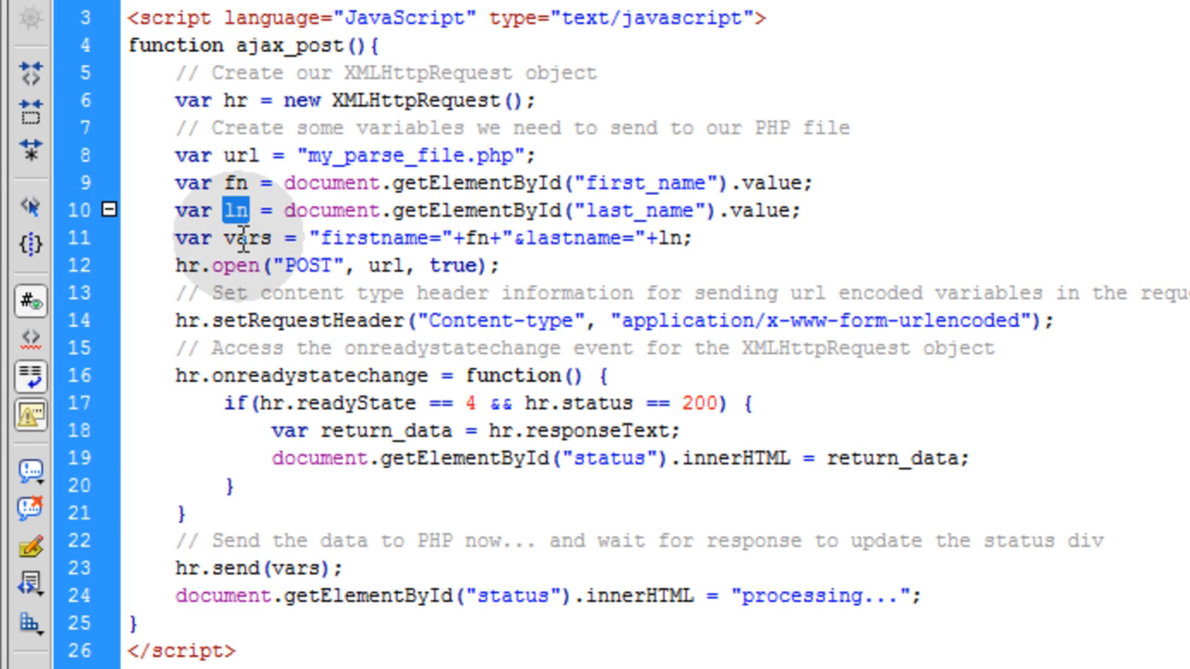
double_click(248, 238)
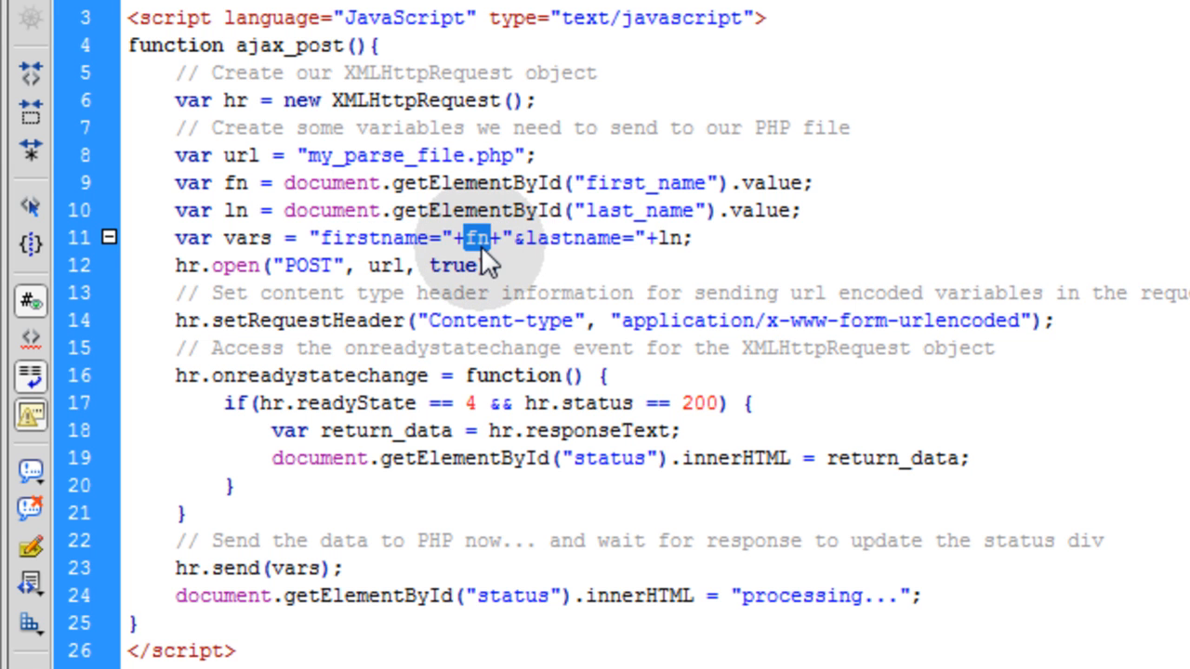
mouse_move(534, 240)
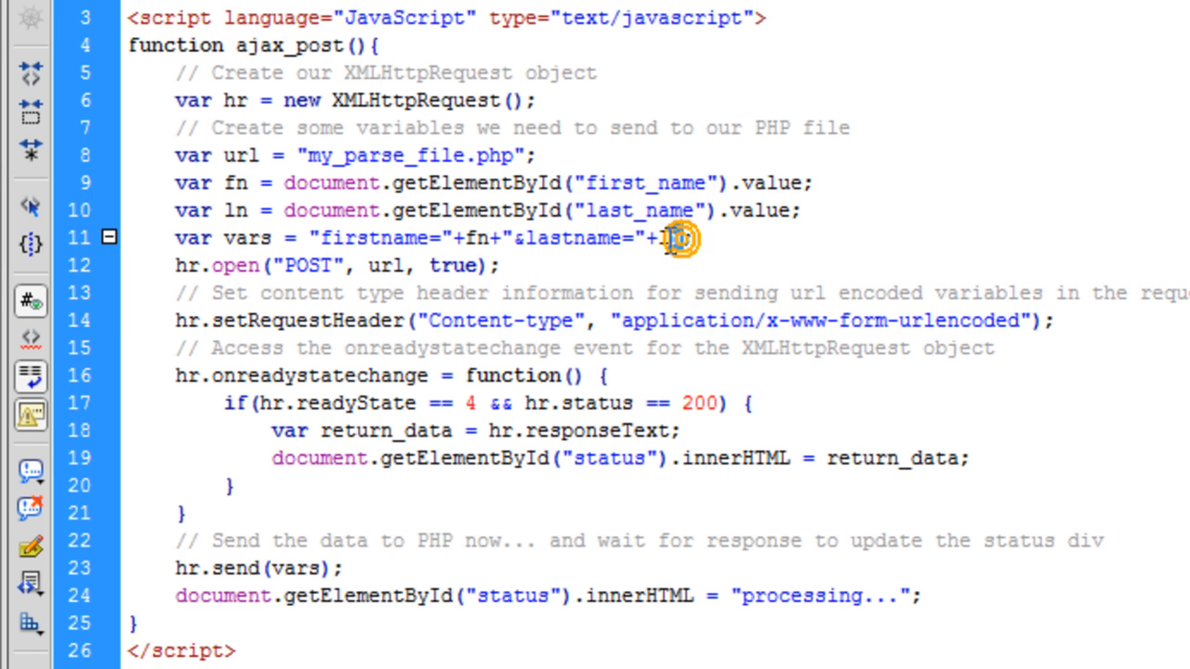
double_click(669, 238)
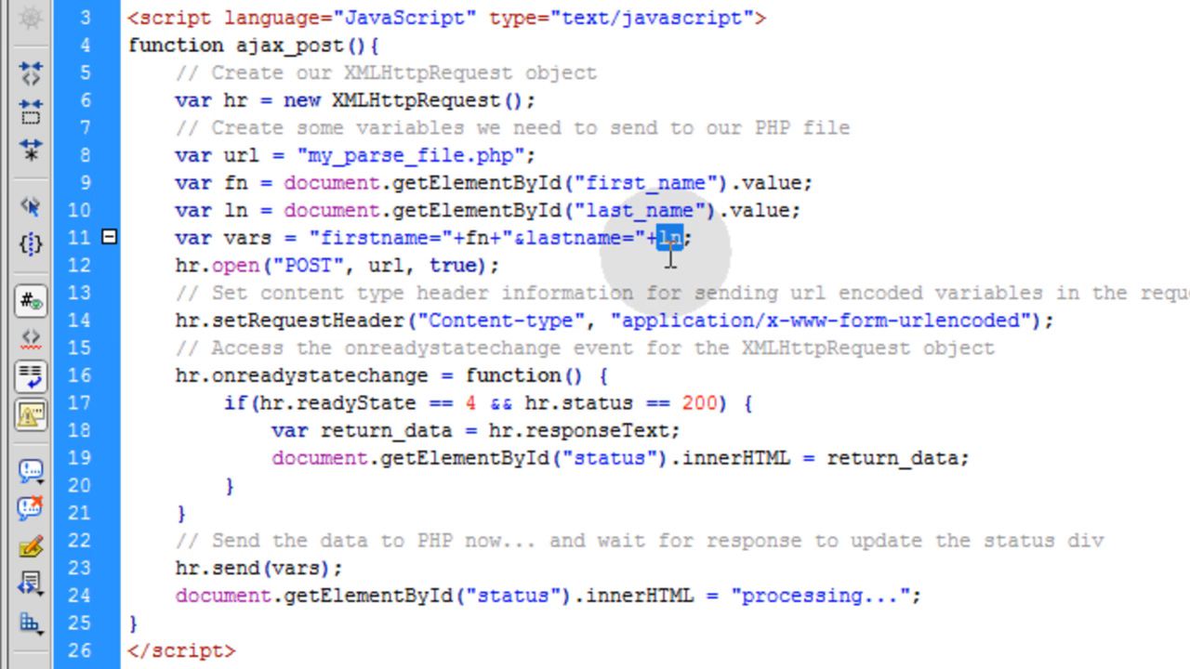
double_click(248, 238)
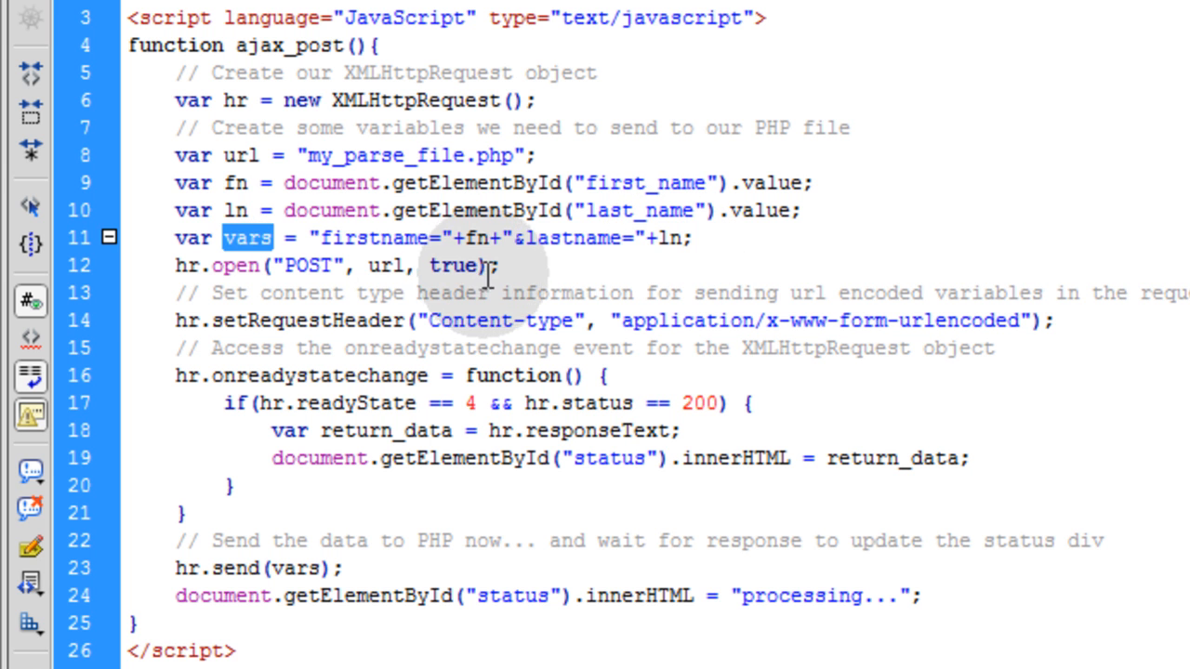
double_click(241, 155)
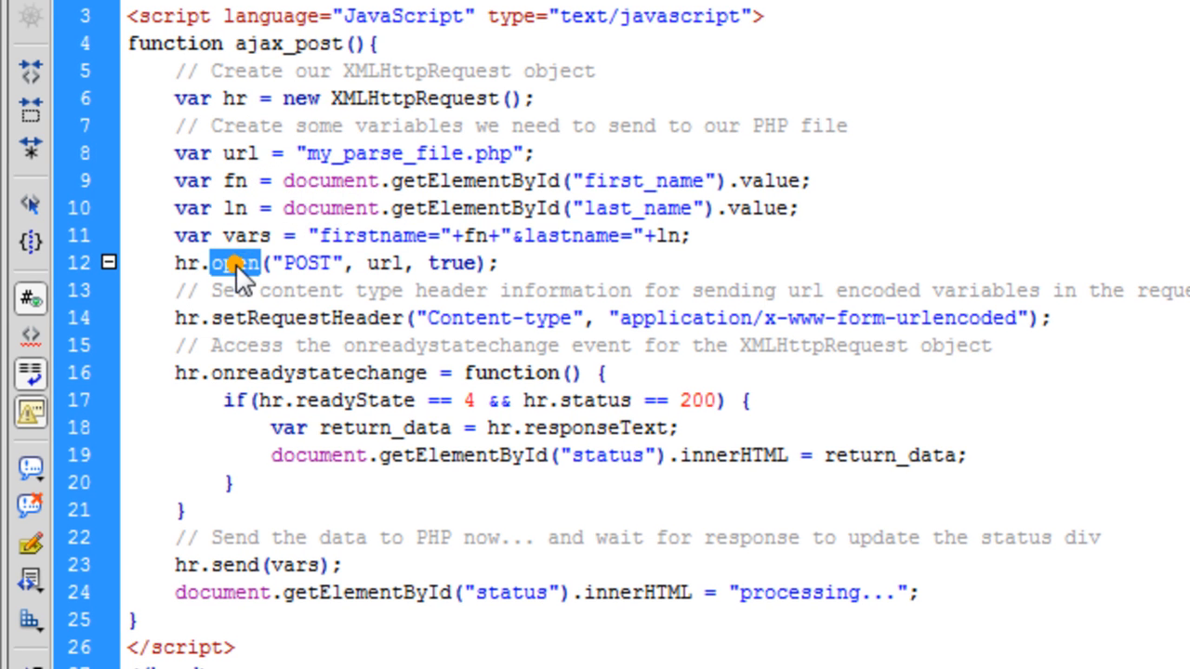
mouse_move(390, 99)
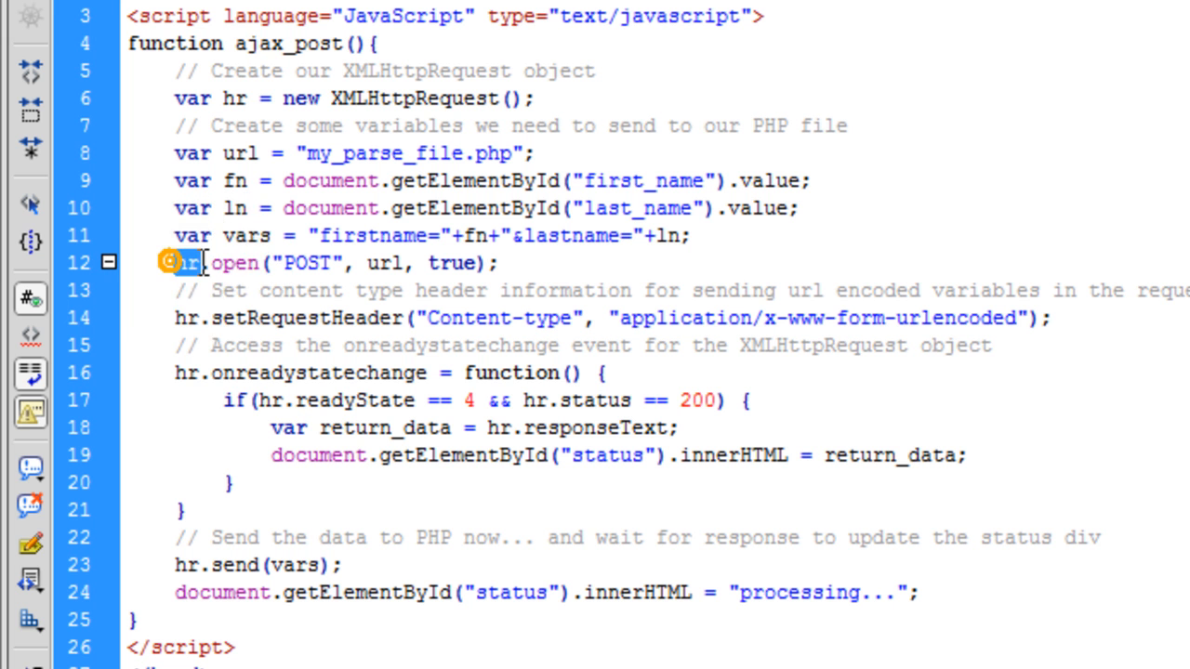
double_click(186, 264)
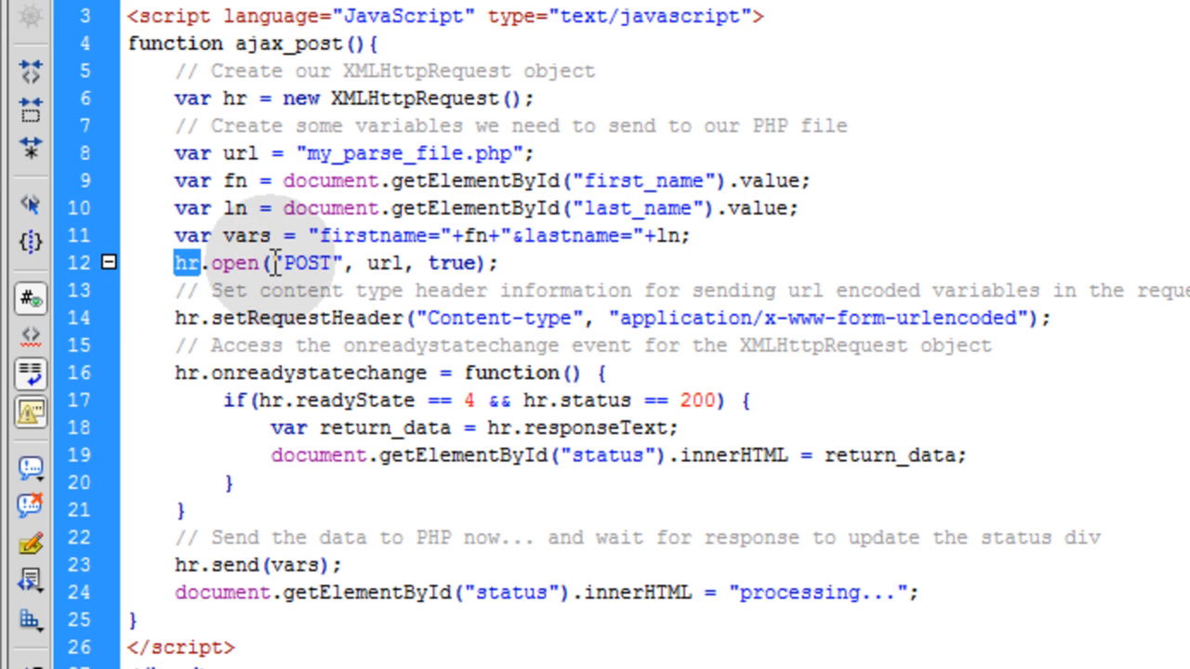
left_click(312, 263)
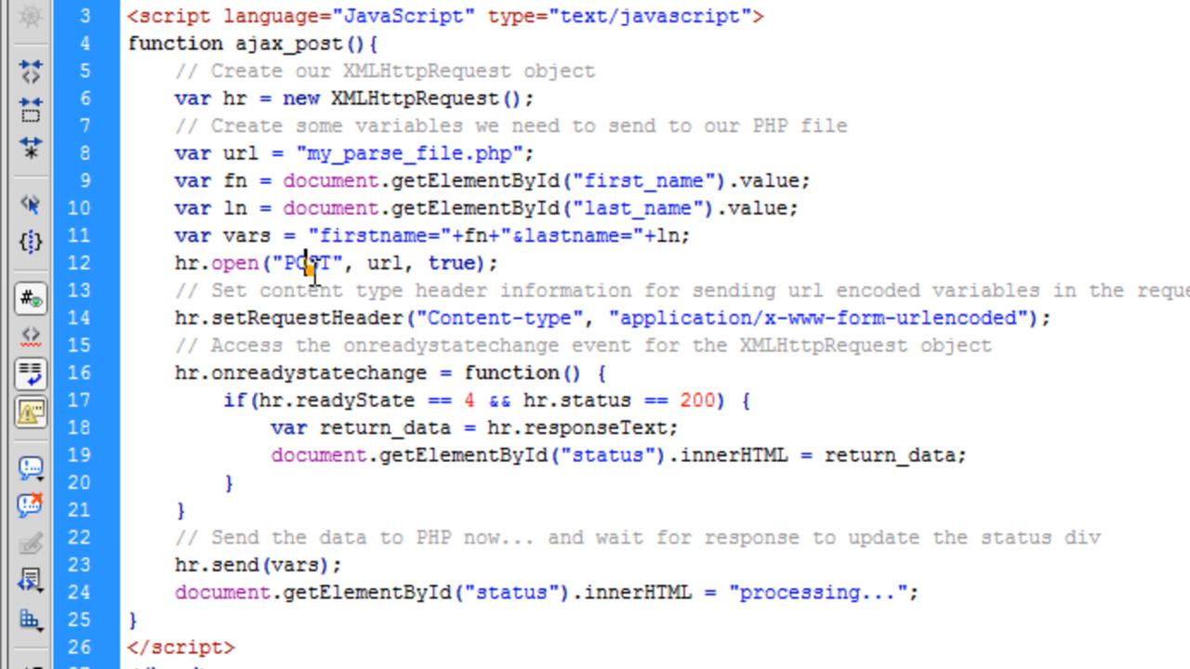
double_click(383, 263)
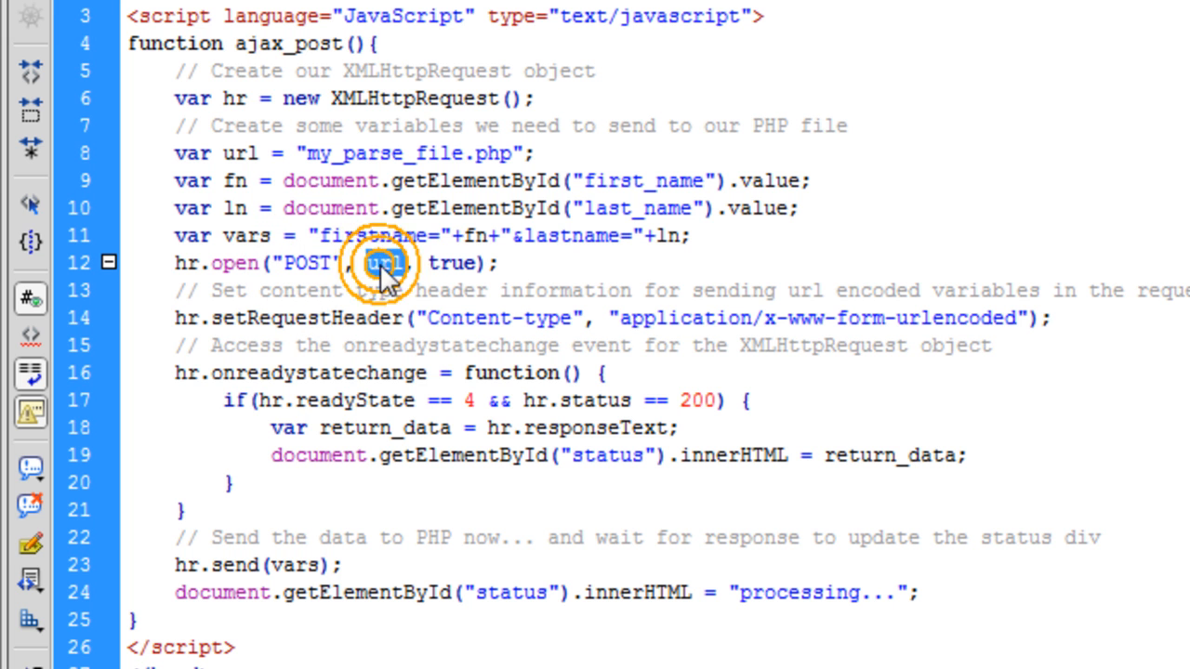
double_click(383, 263)
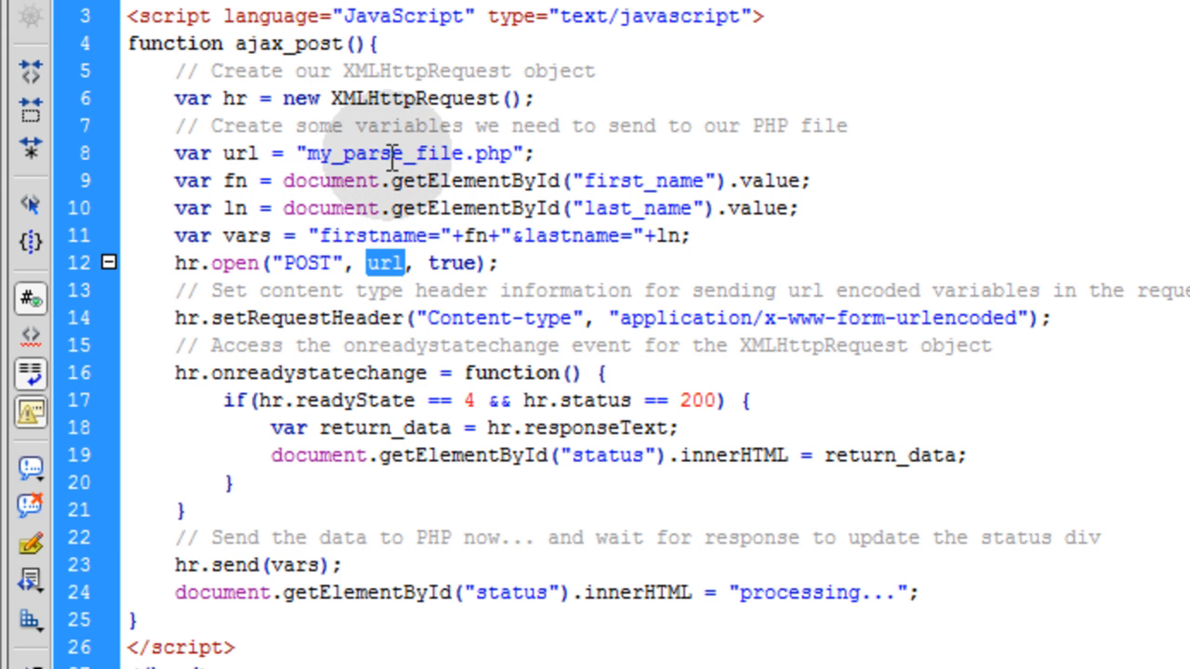
double_click(452, 263)
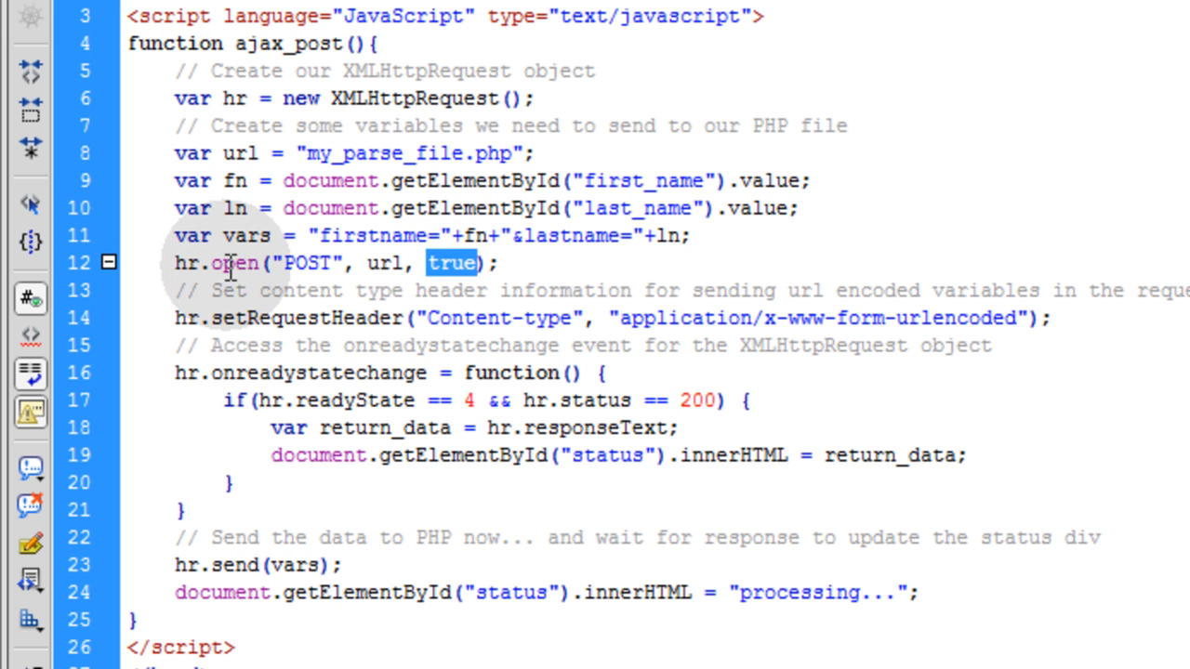
mouse_move(451, 279)
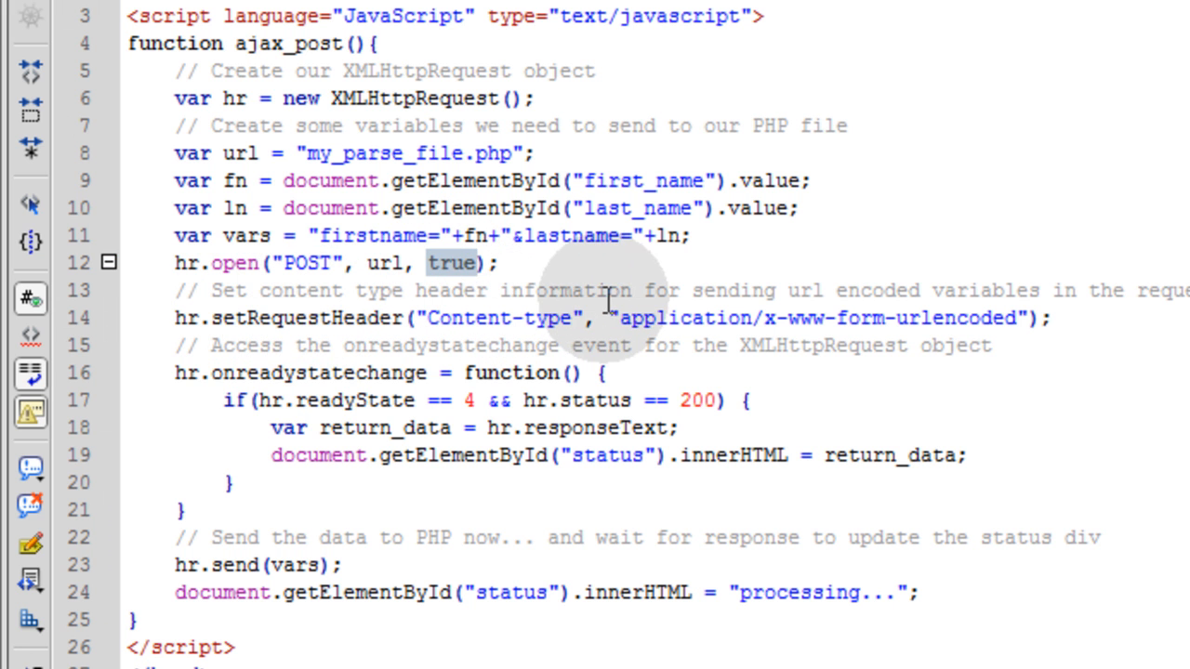
mouse_move(893, 302)
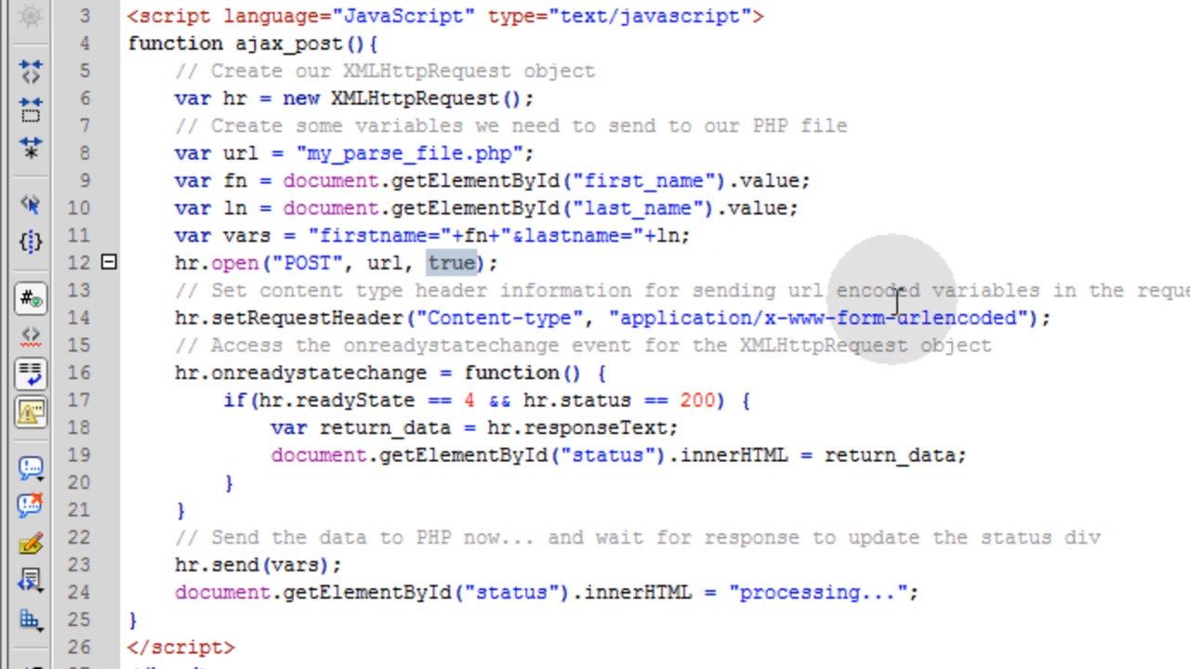
mouse_move(1144, 307)
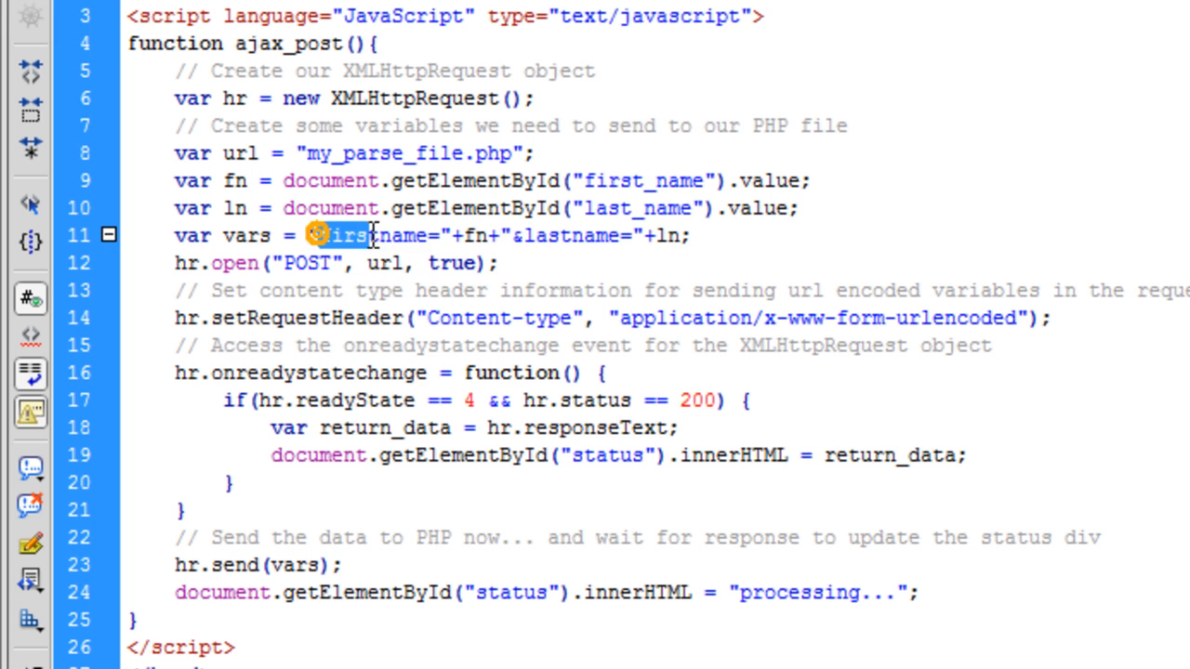
left_click_drag(325, 236, 679, 236)
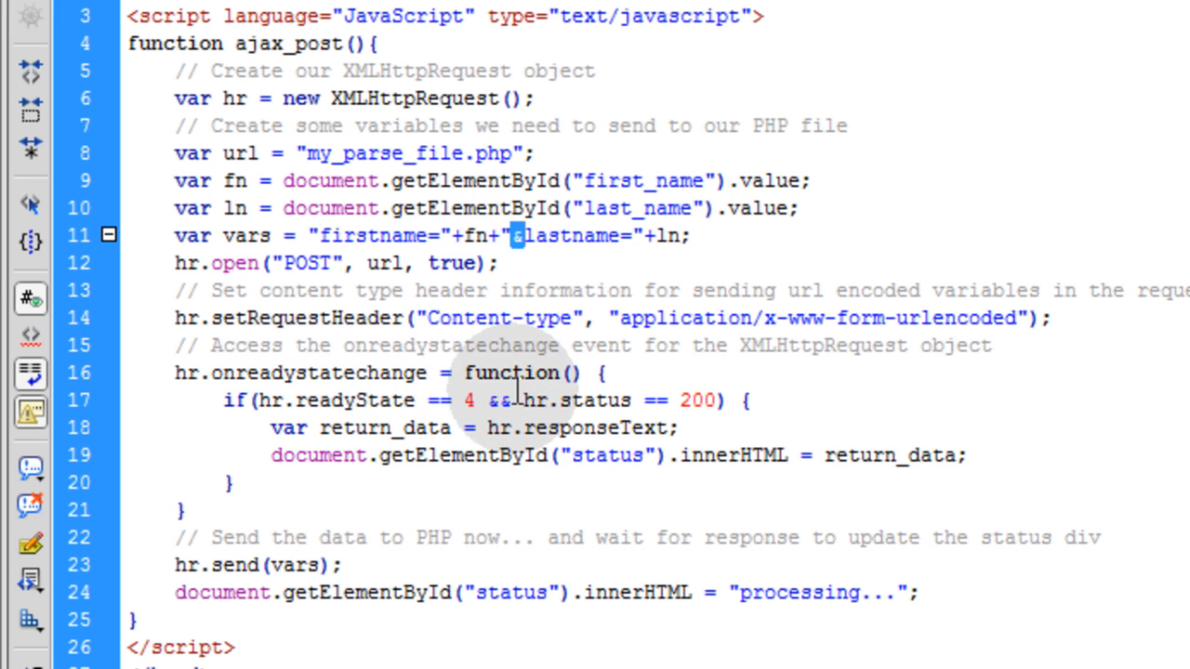
mouse_move(822, 374)
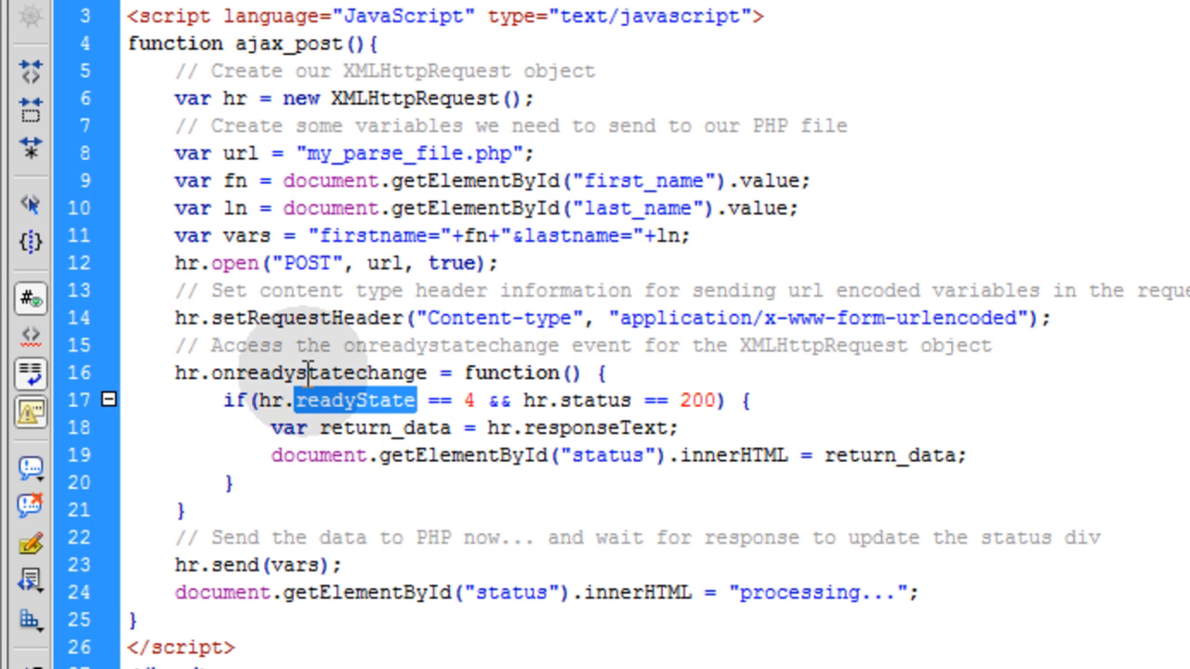
double_click(318, 373)
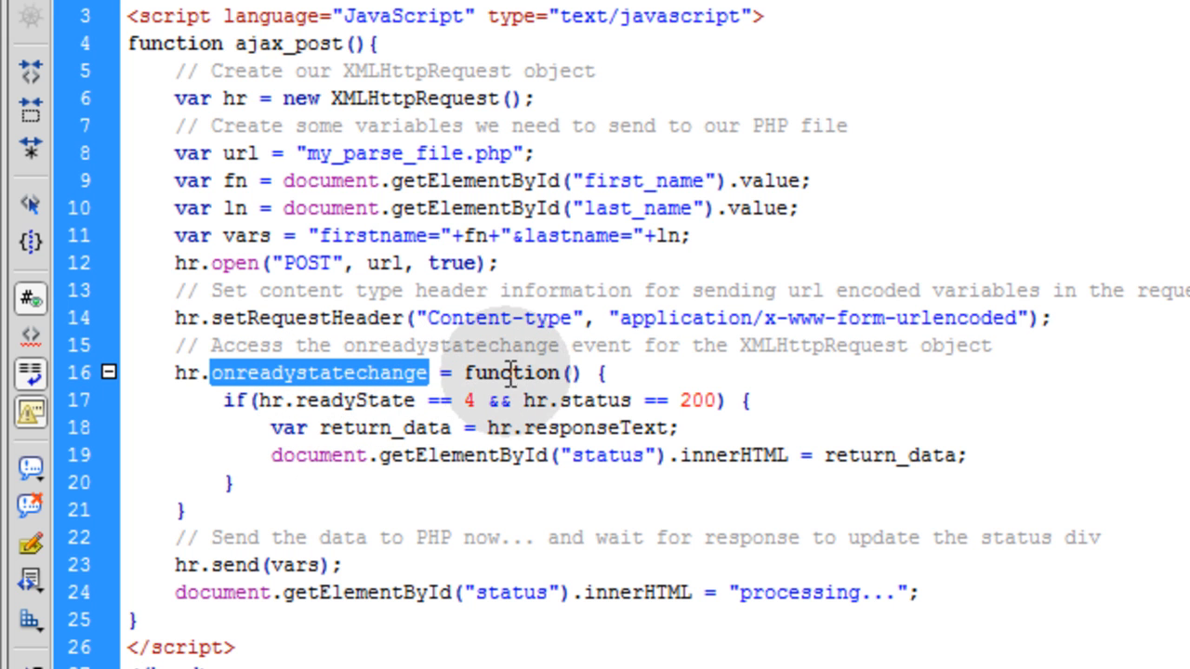
double_click(511, 372)
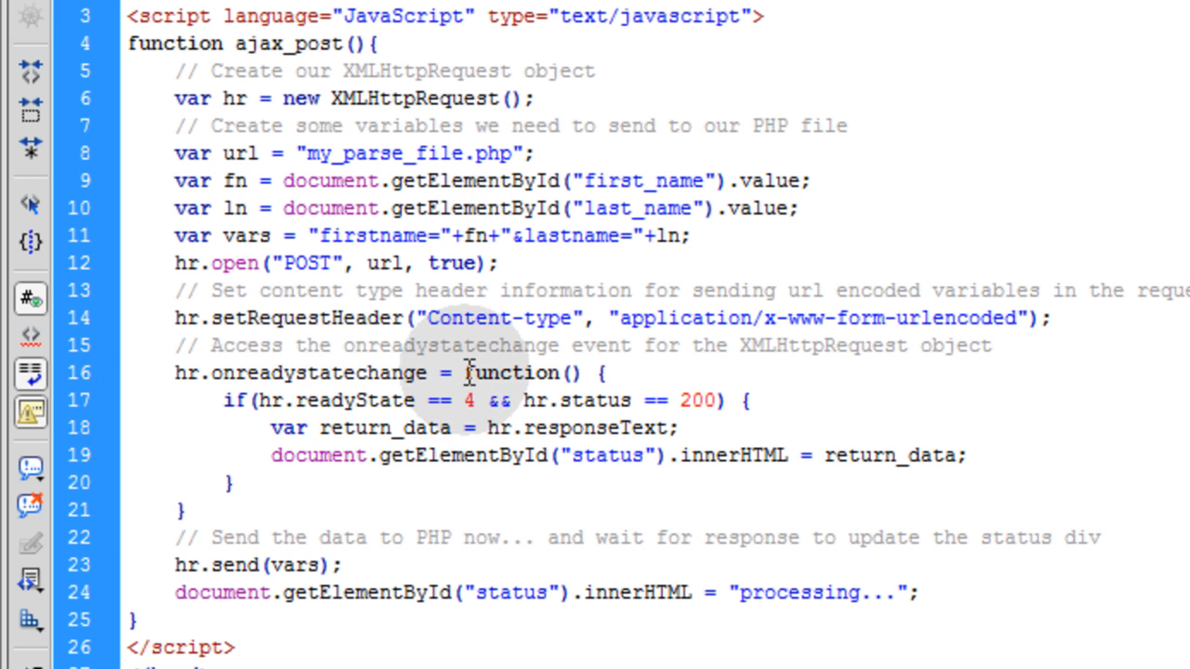
double_click(316, 372)
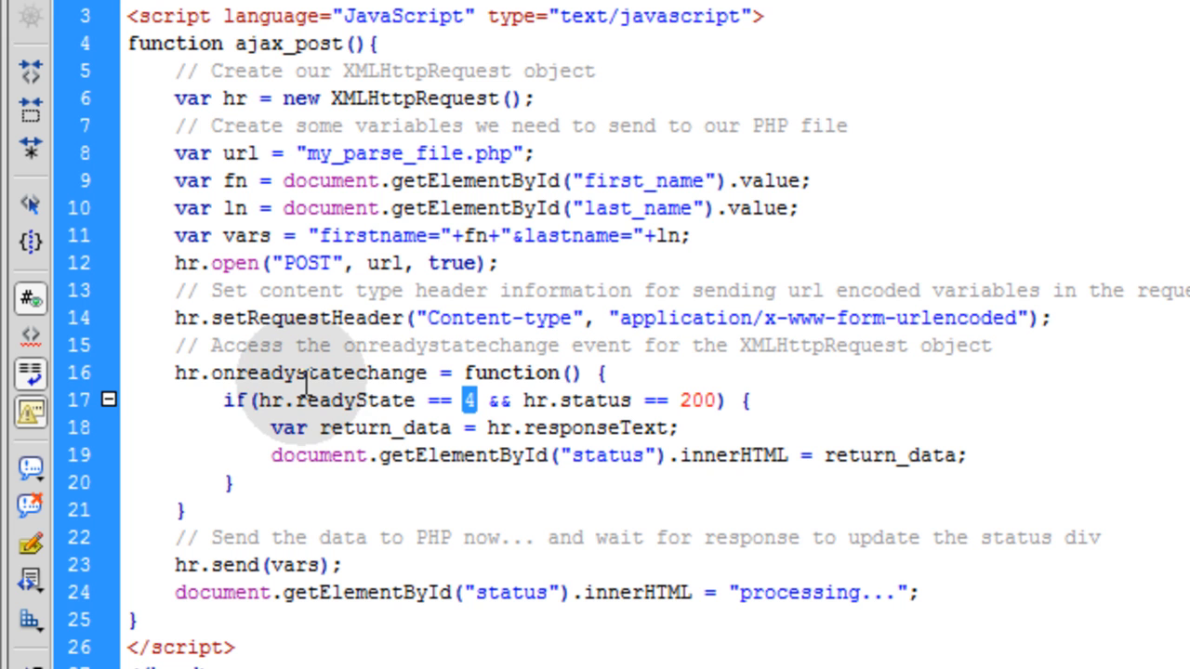
double_click(319, 373)
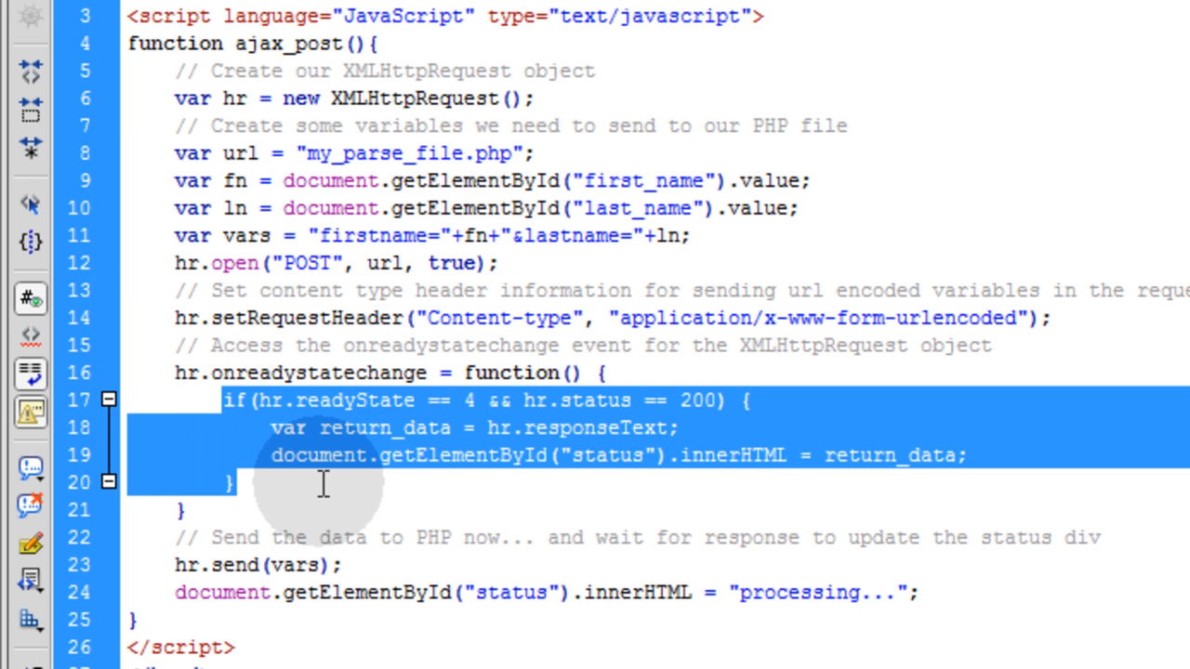
mouse_move(335, 437)
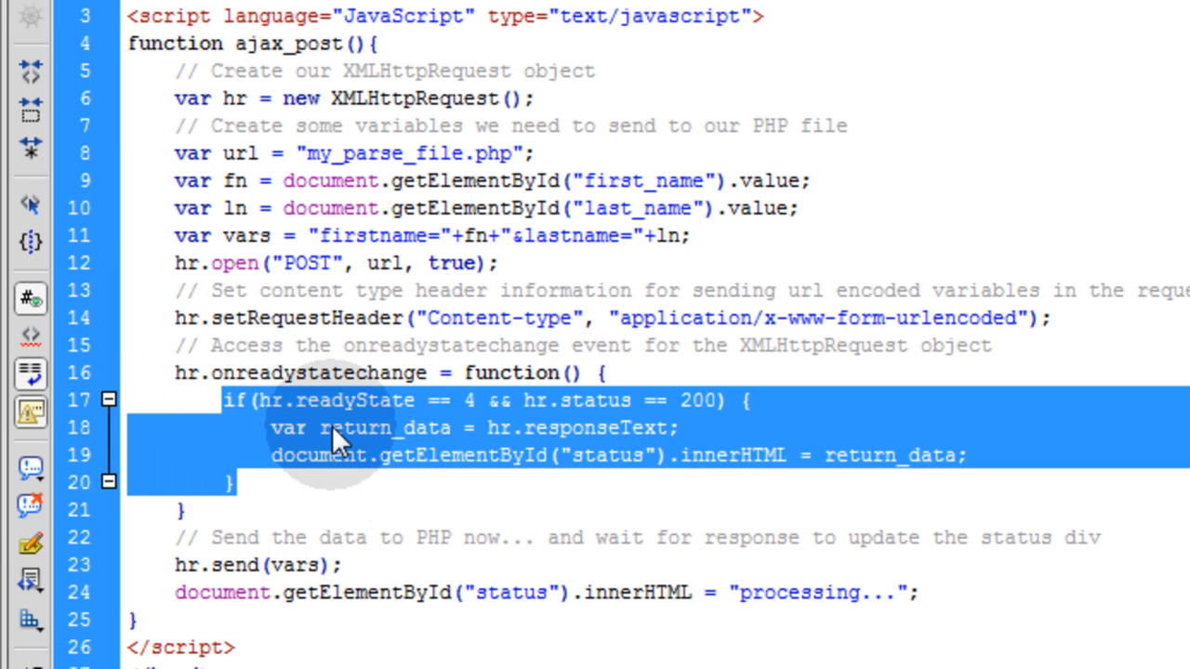
left_click(293, 427)
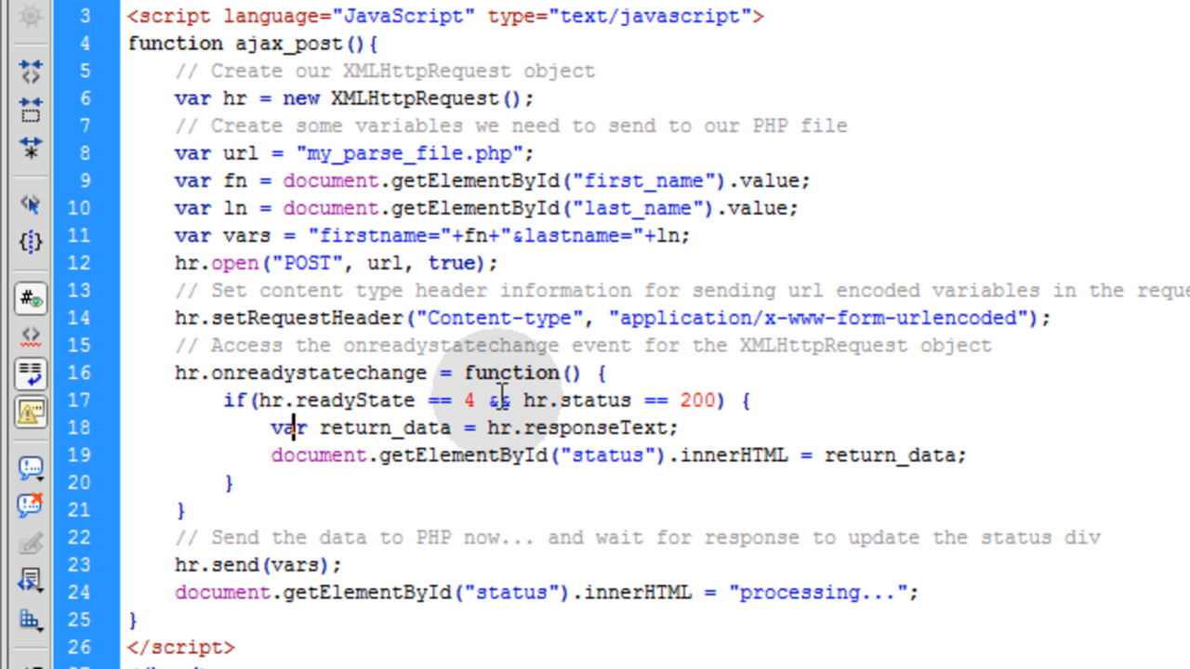
double_click(470, 401)
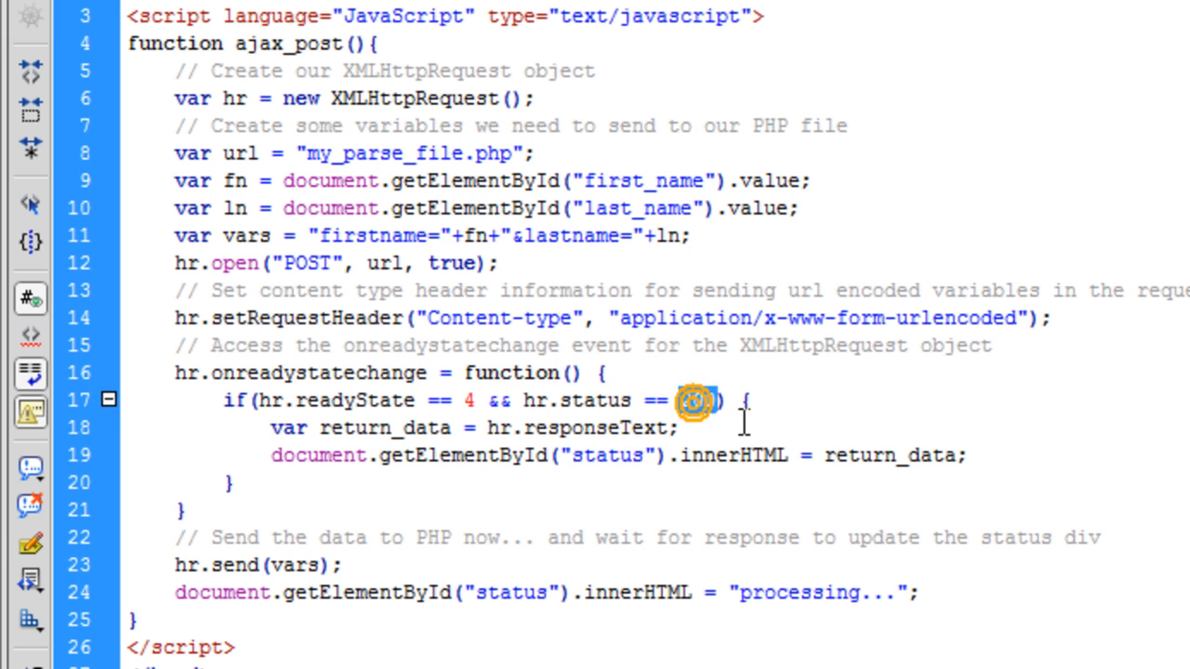
double_click(695, 401)
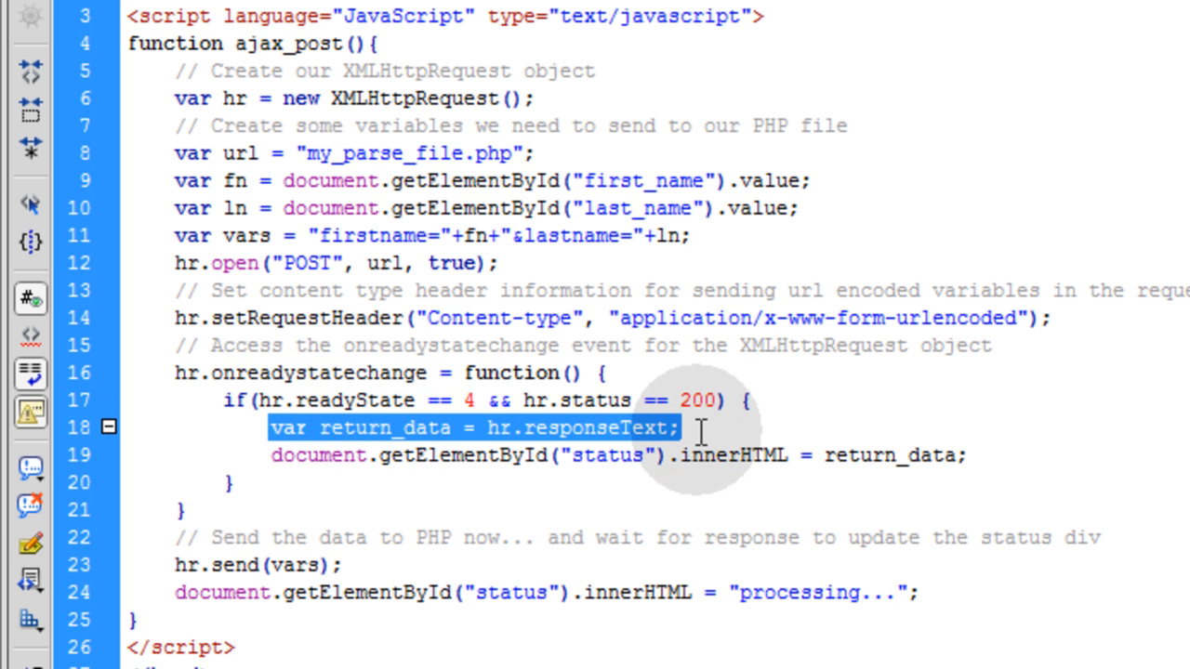
double_click(384, 428)
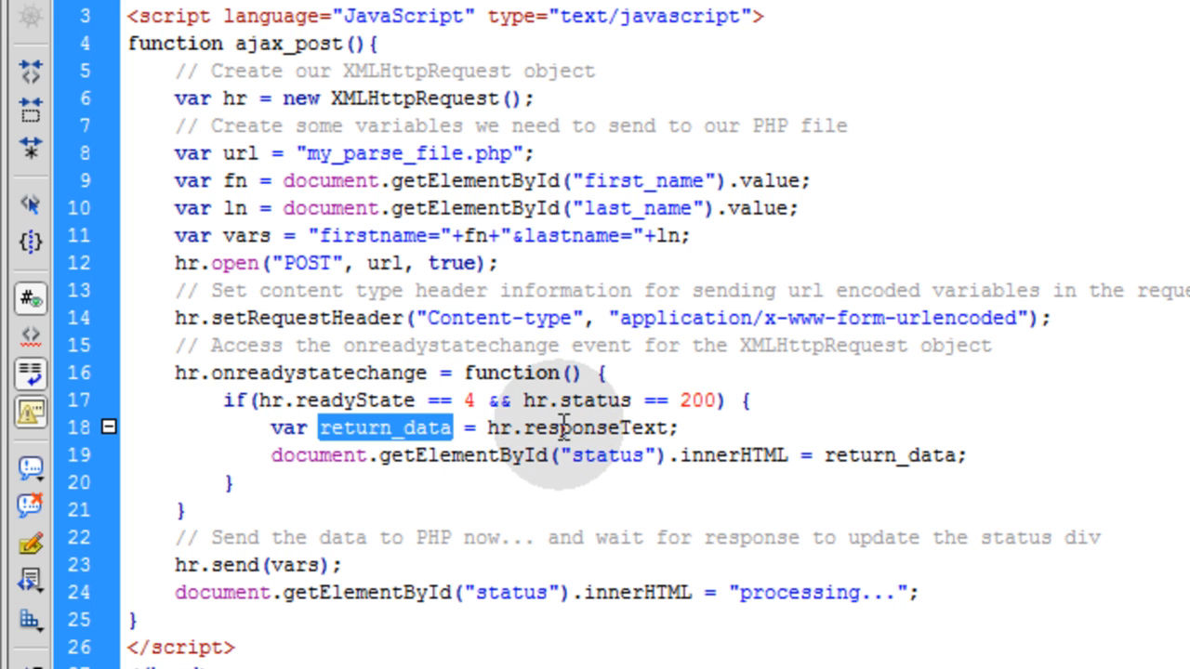
mouse_move(546, 428)
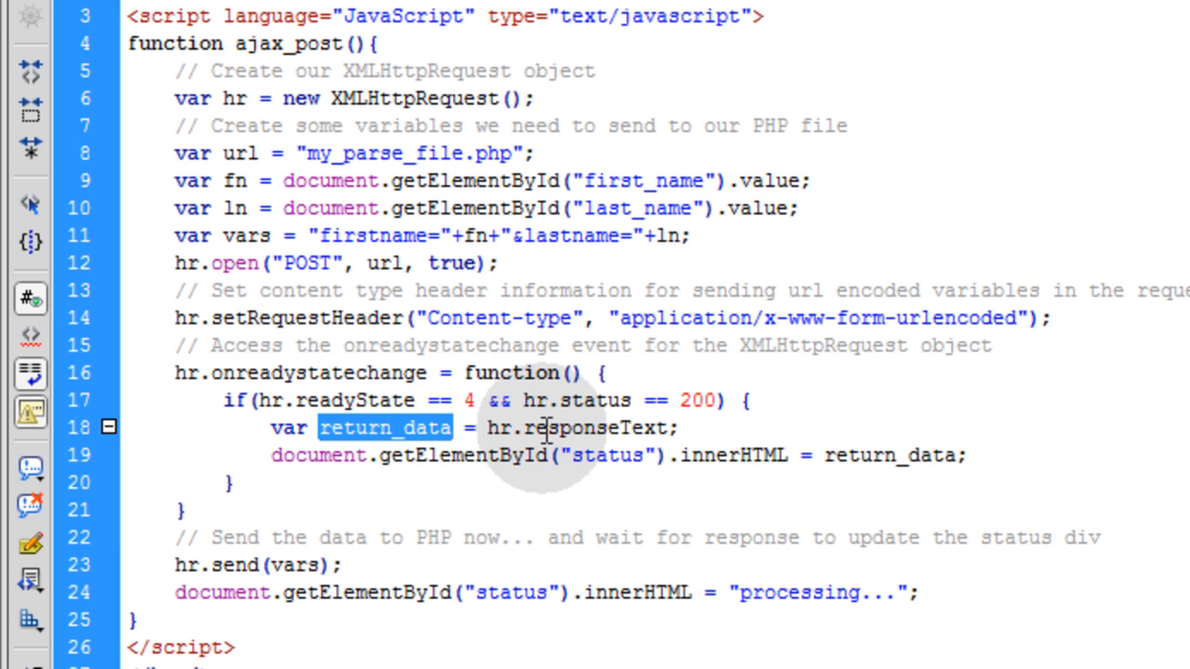
double_click(594, 427)
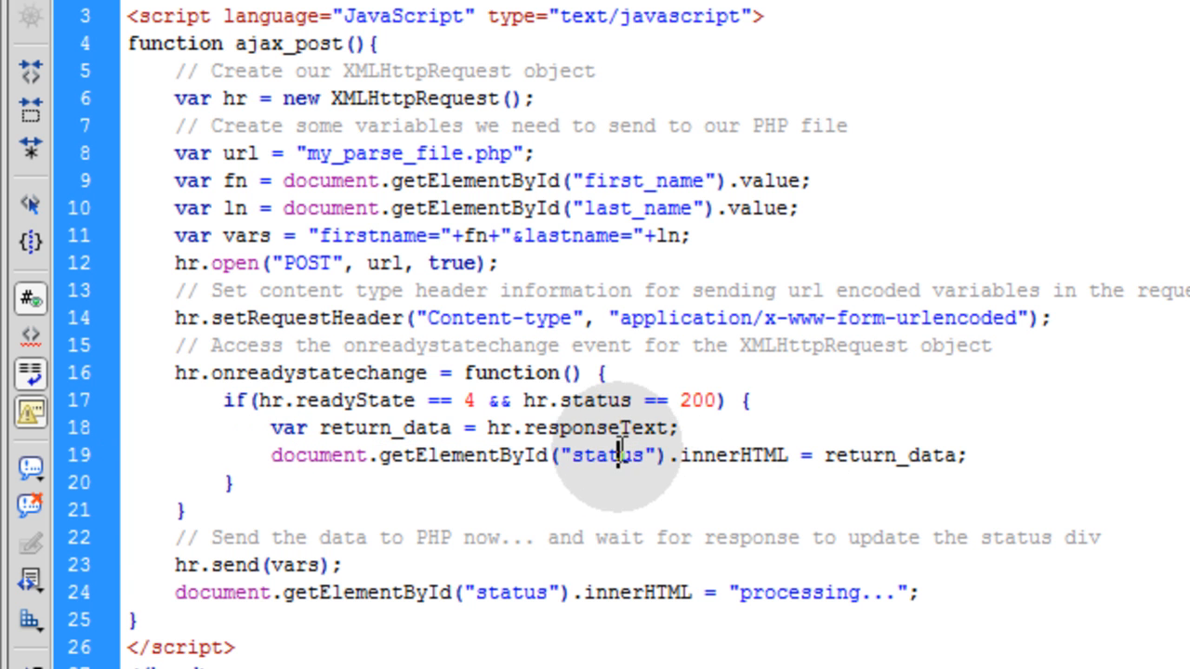
scroll("down", 3)
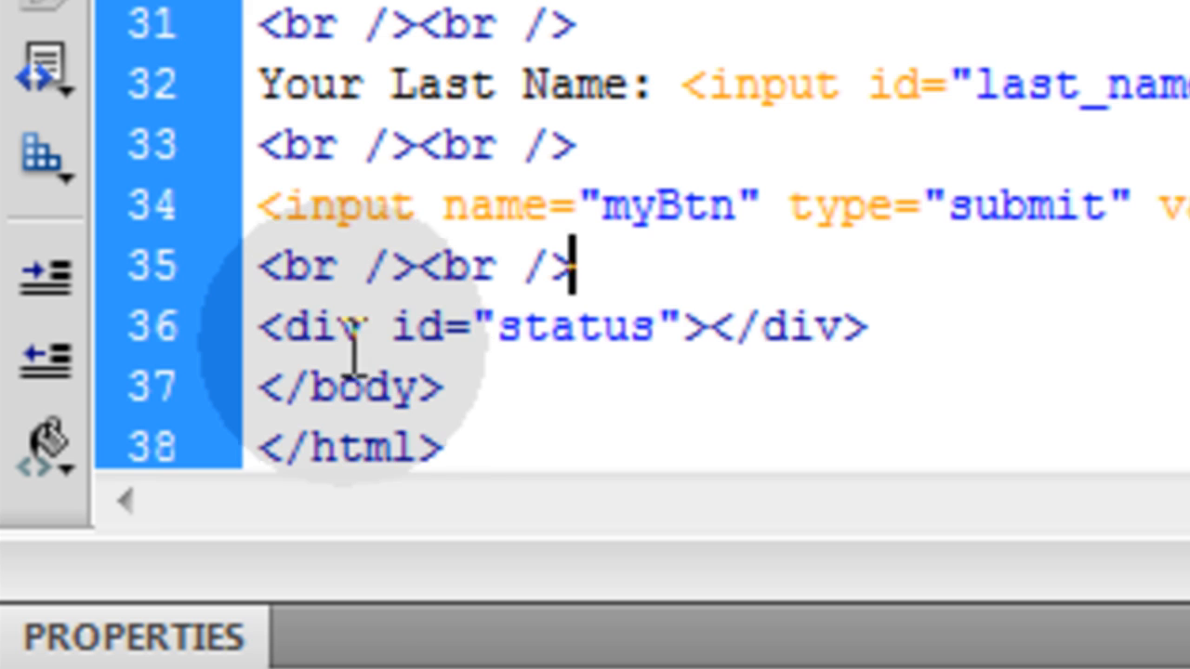
scroll("down", 3)
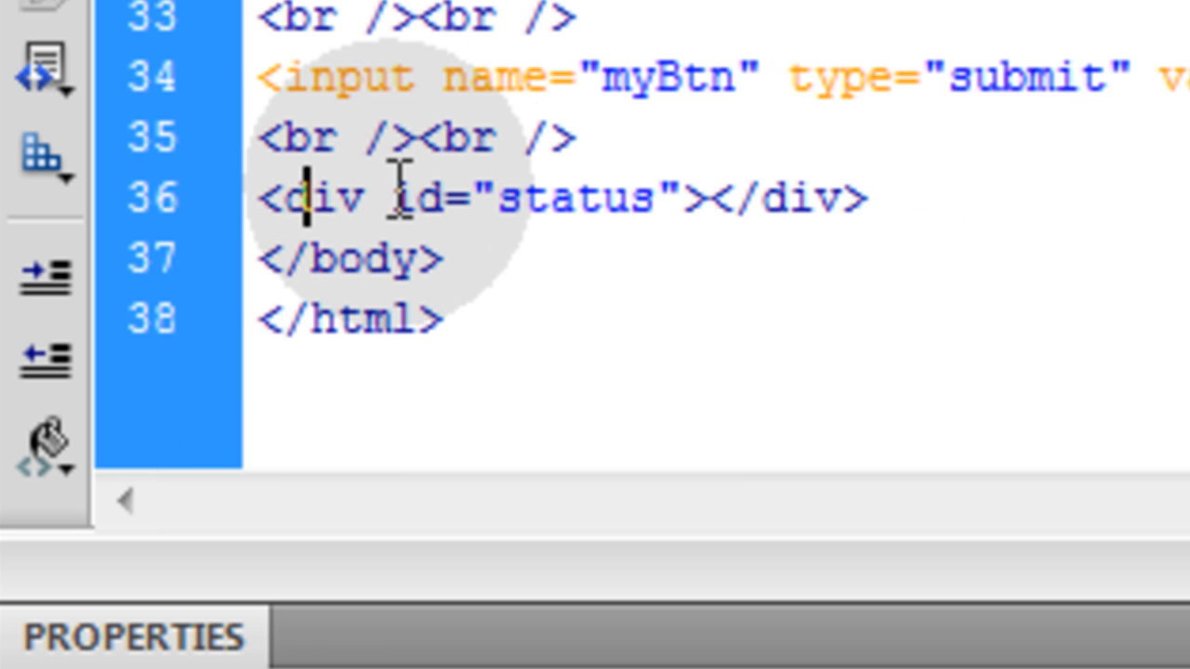
double_click(414, 197)
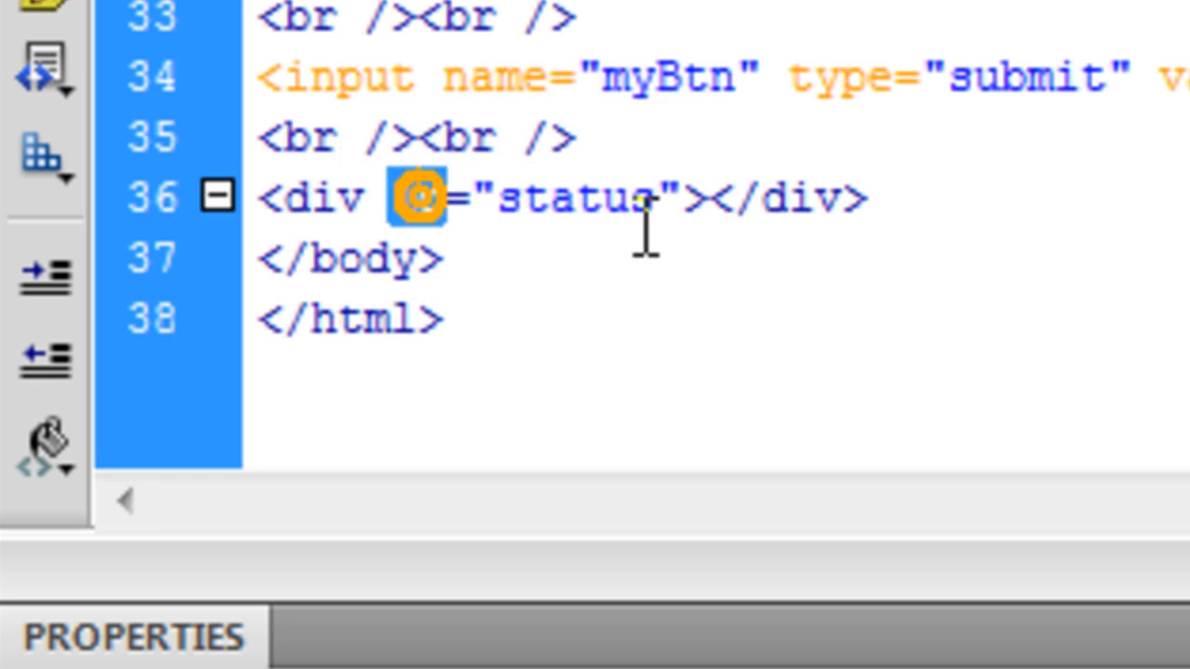
scroll("up", 3)
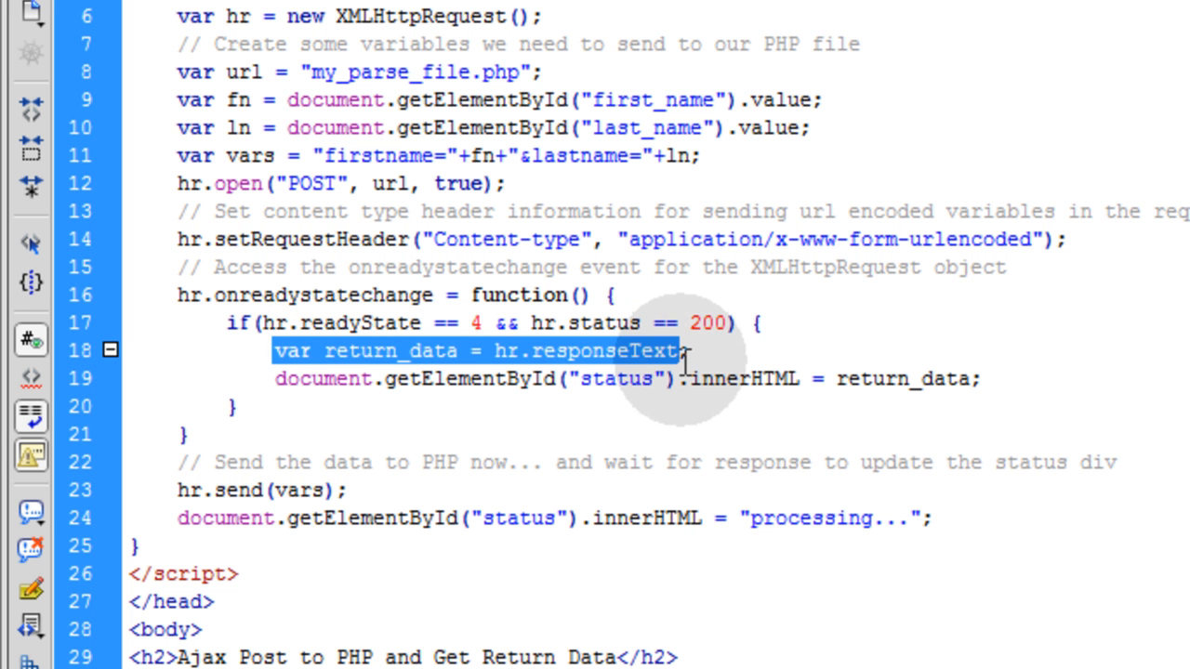
scroll("up", 3)
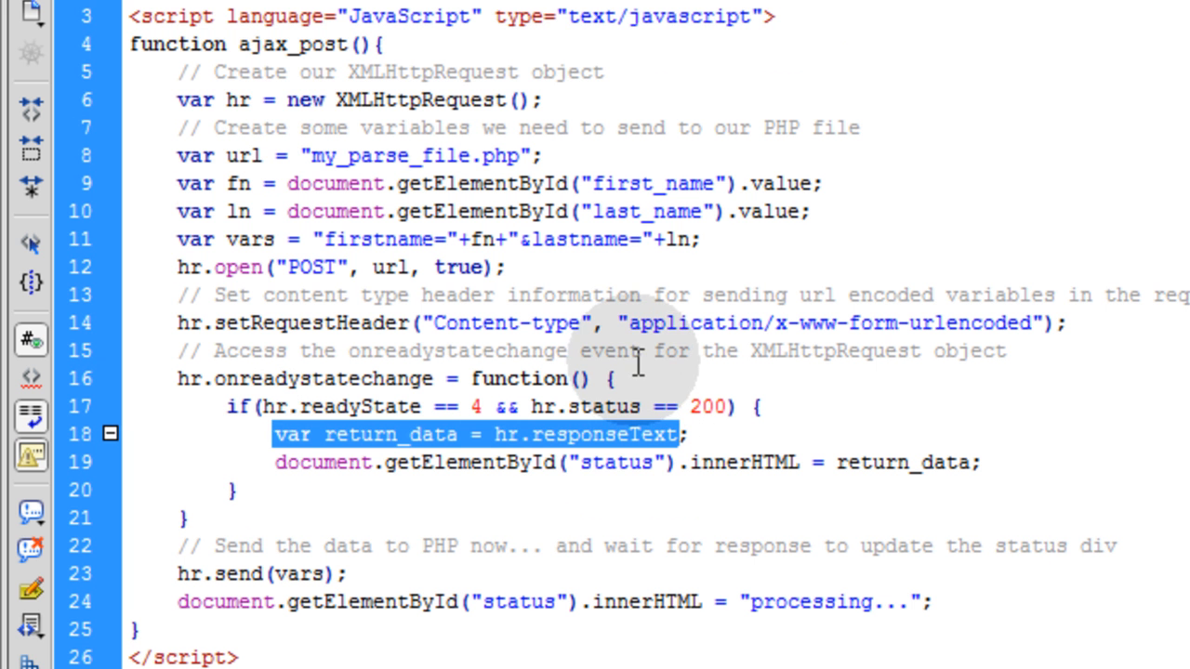
left_click(279, 462)
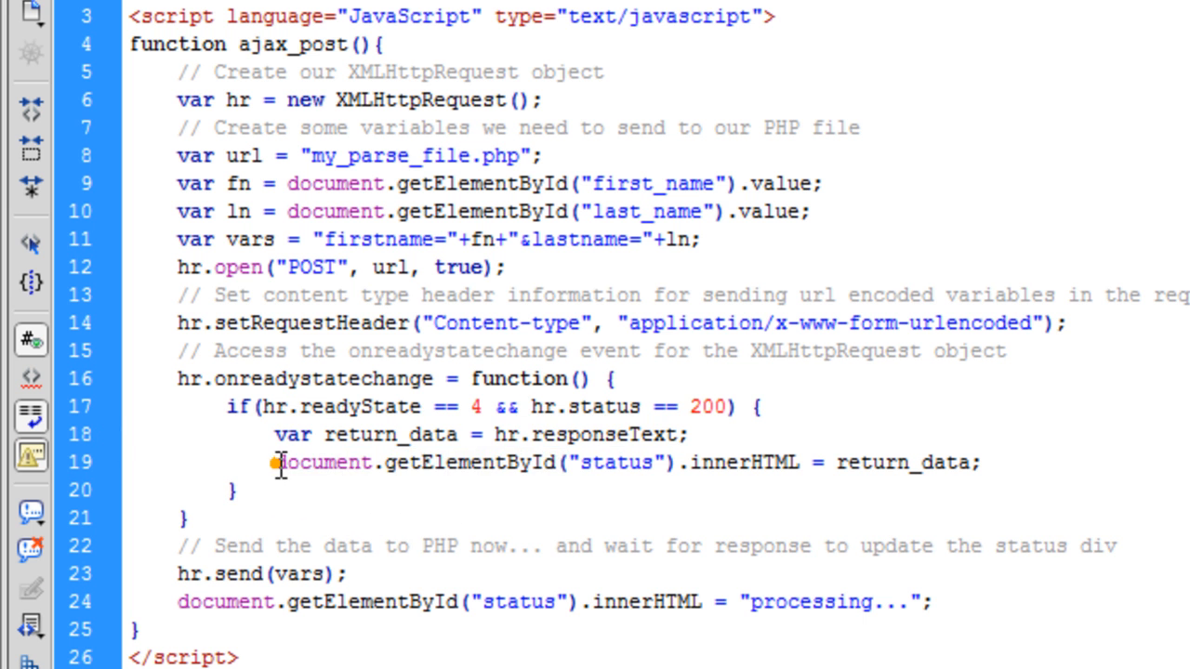
double_click(616, 462)
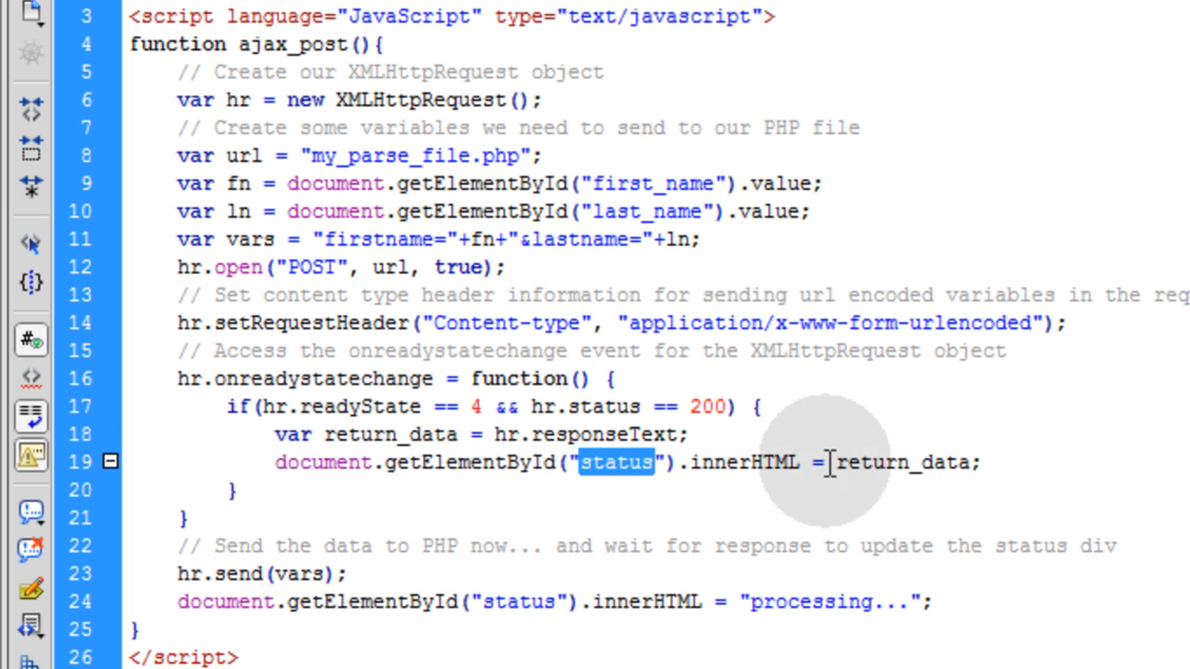
double_click(904, 462)
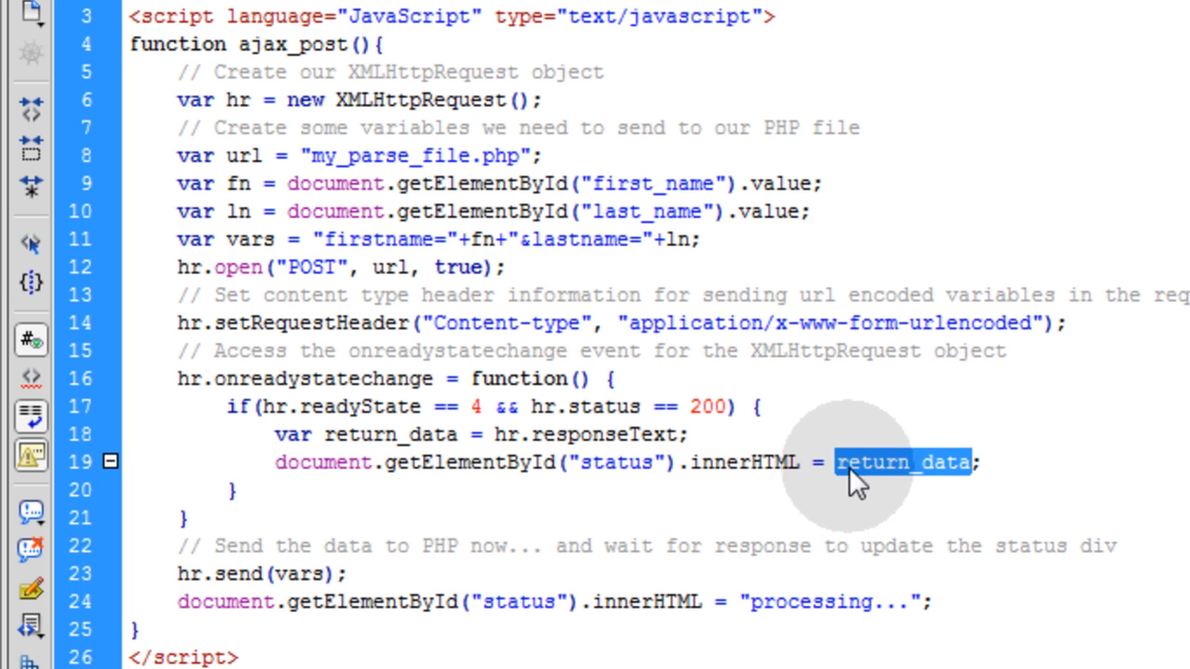
mouse_move(878, 484)
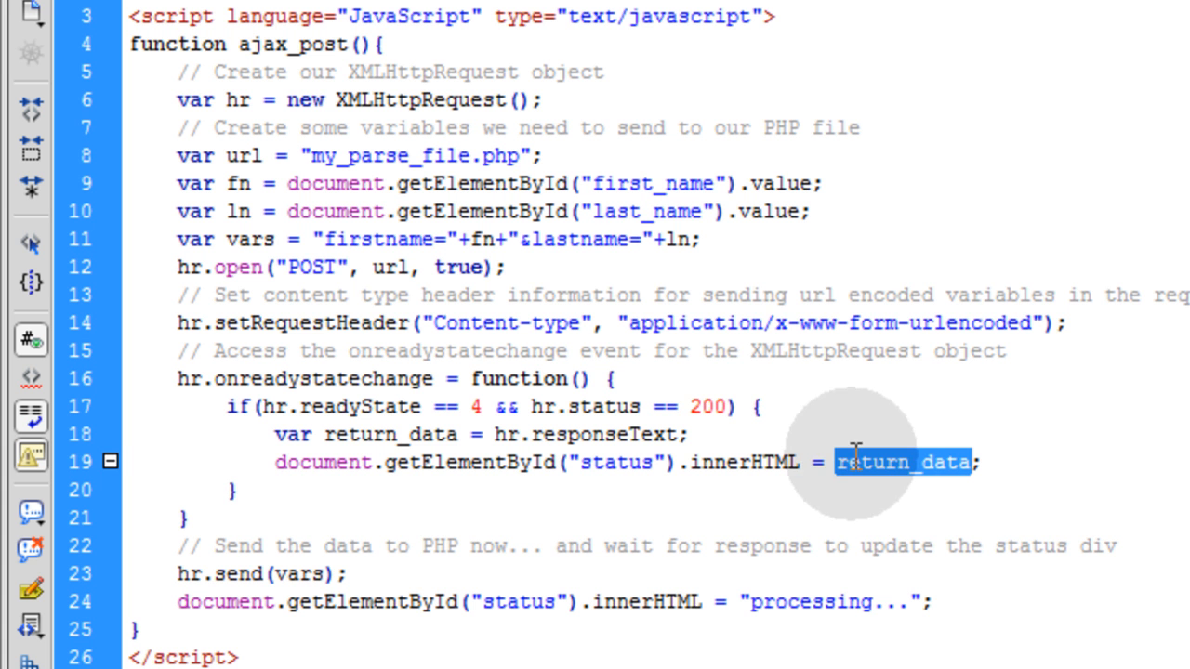
mouse_move(465, 500)
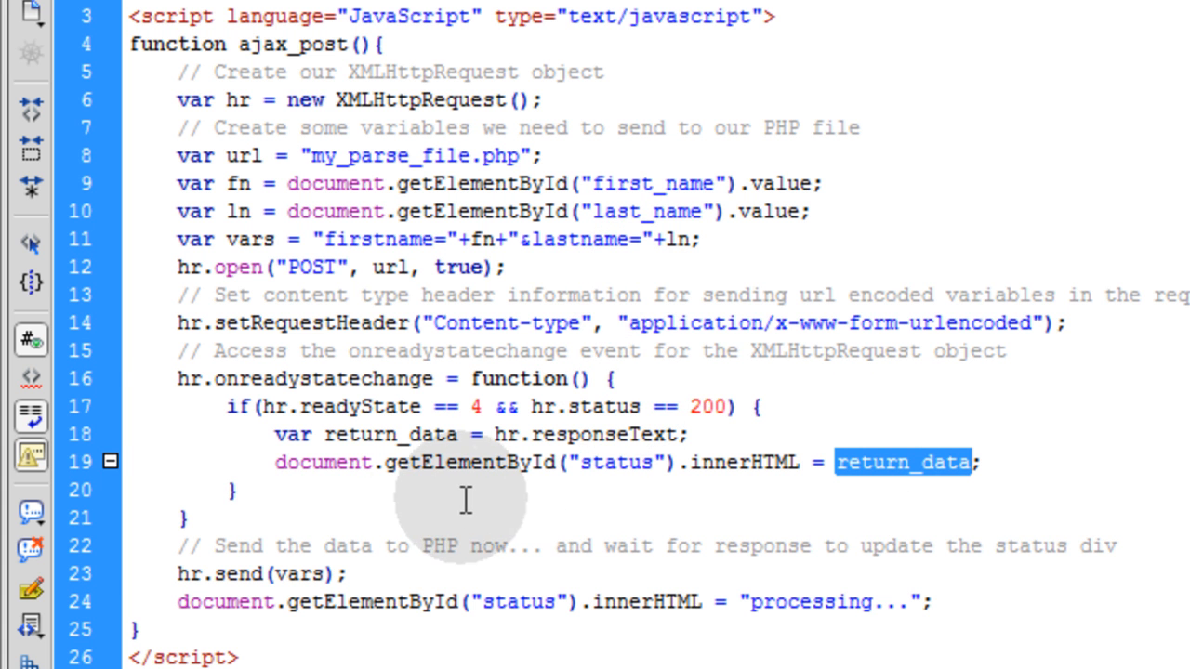
scroll("down", 3)
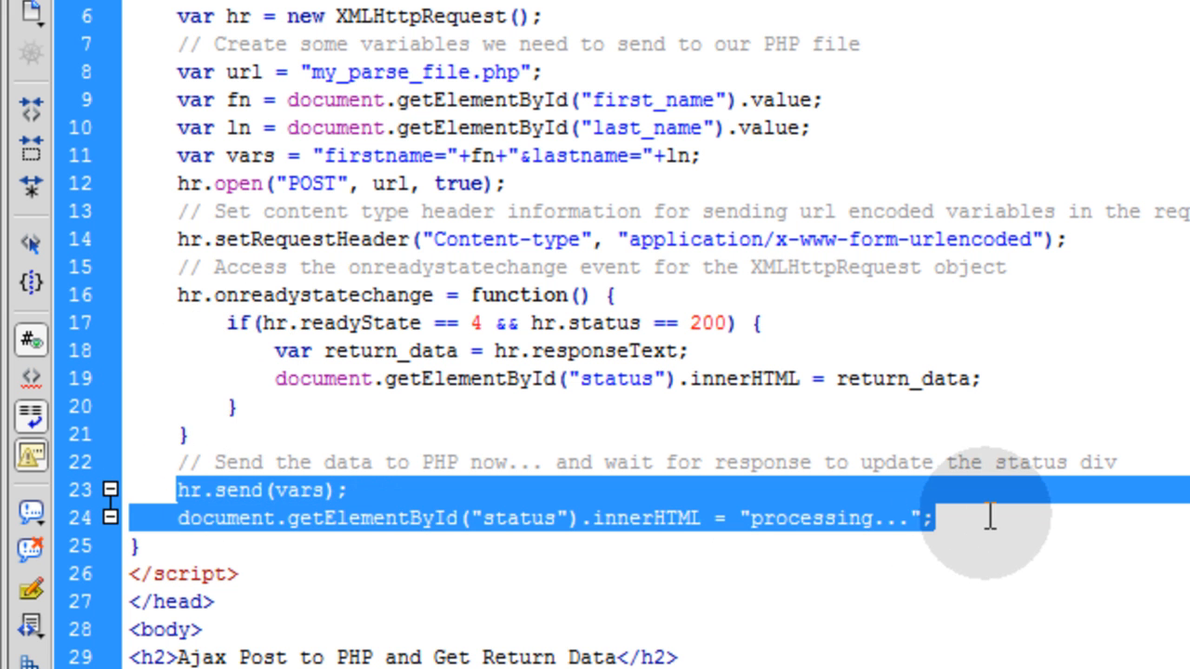
scroll("up", 3)
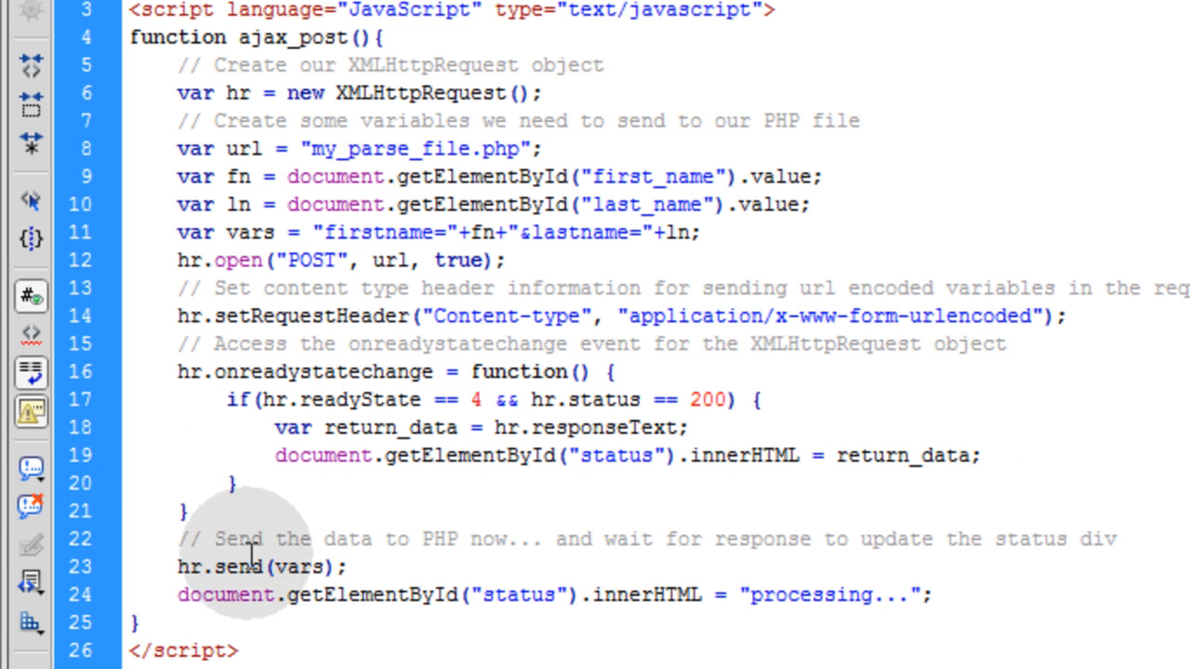
double_click(235, 567)
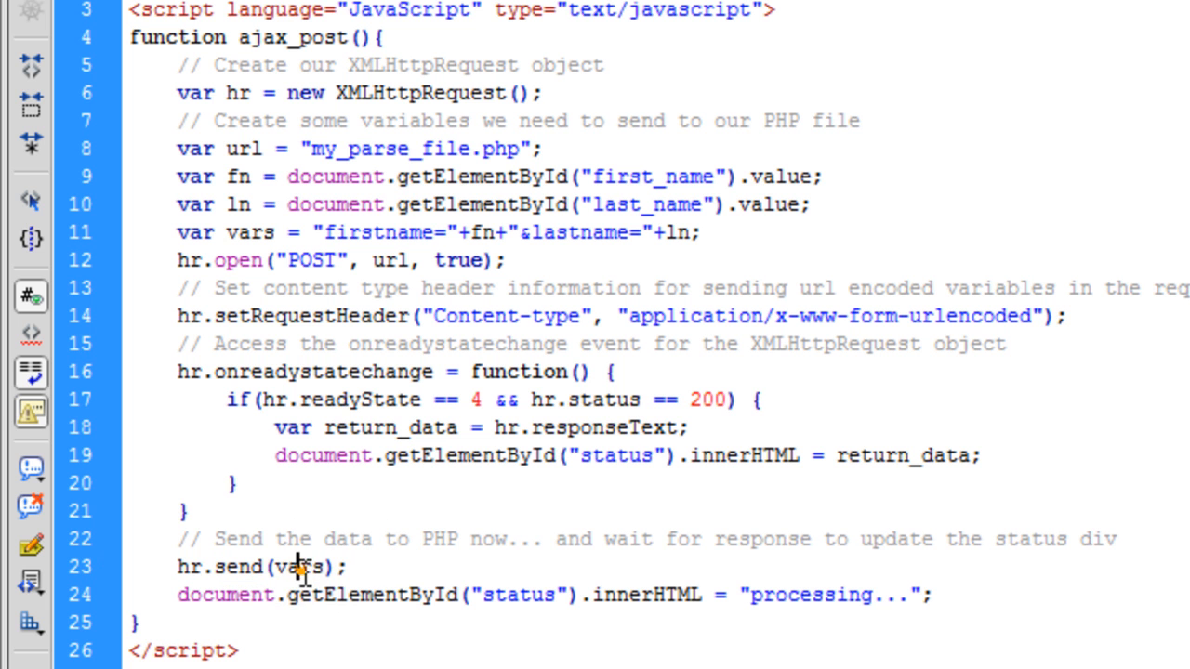
double_click(299, 567)
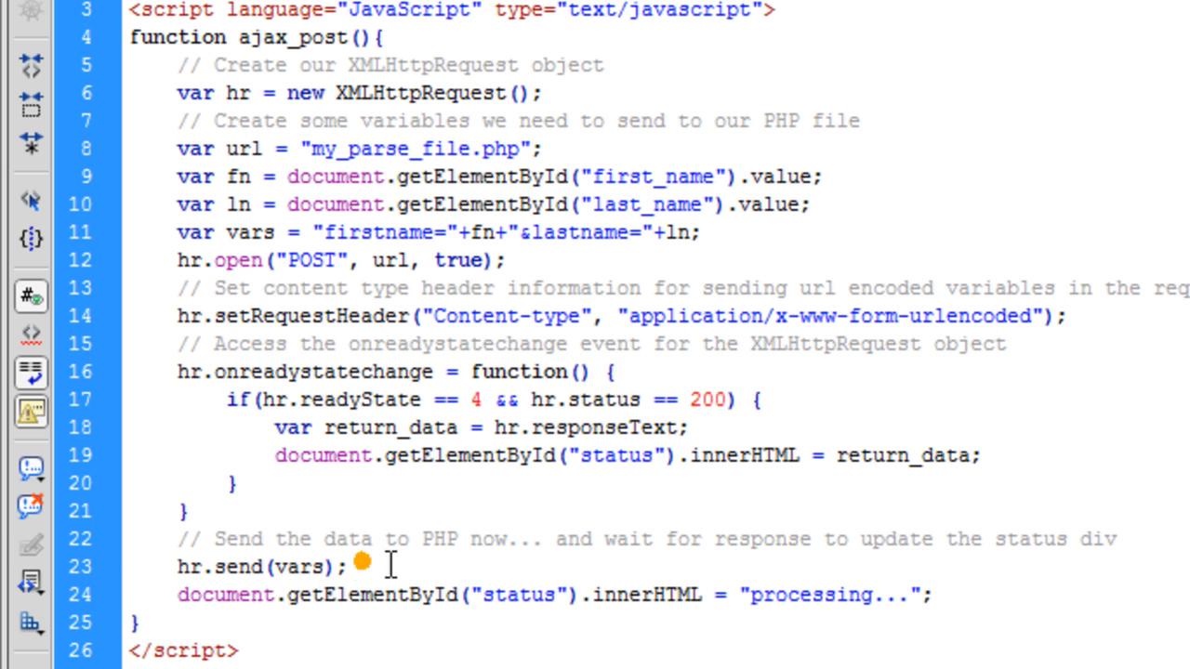
Comment hr.send(vars) with '// Actually execute the request' and highlight innerHTML on the processing line.
type("//")
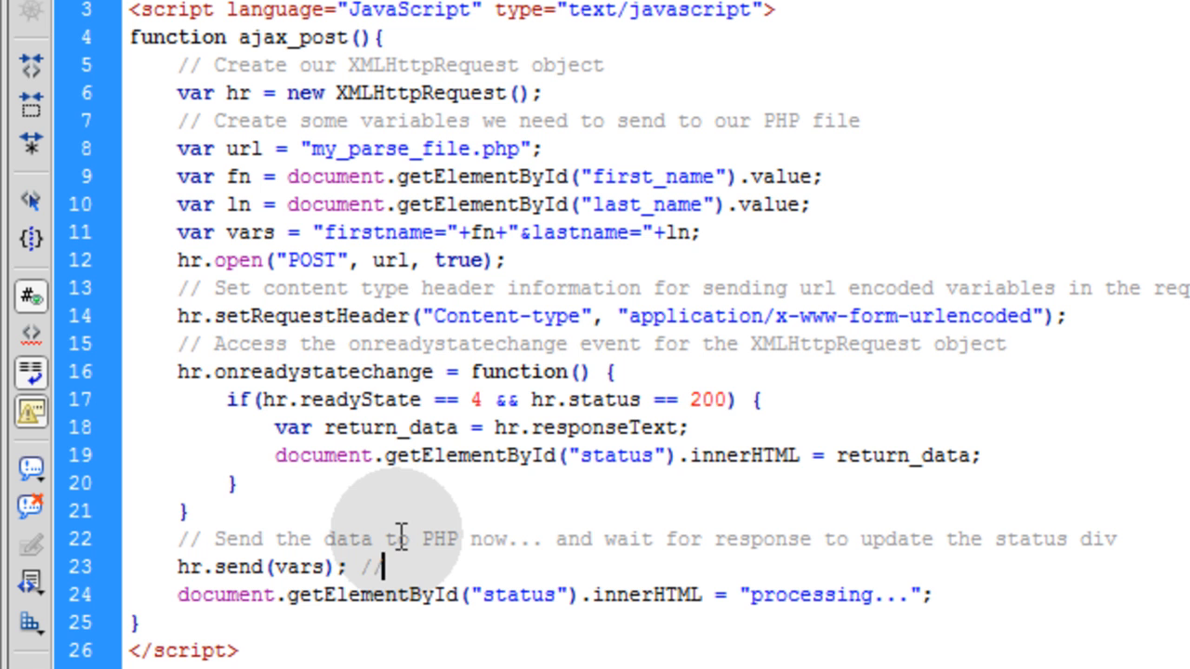
type("Actually execute the request")
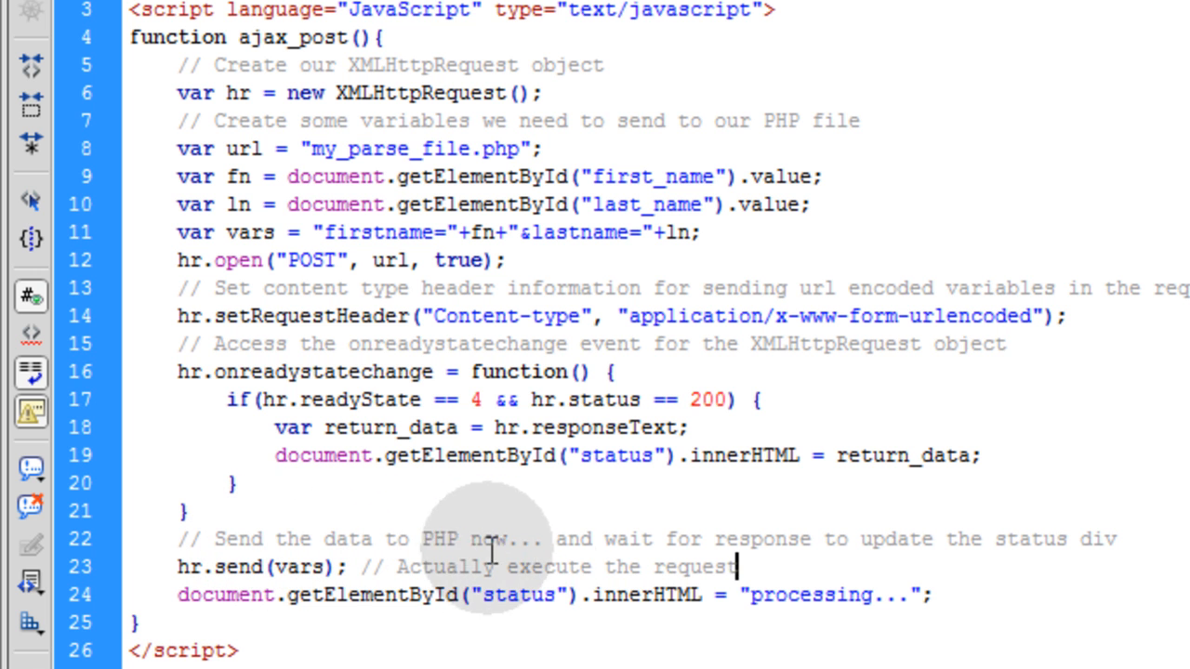
mouse_move(855, 541)
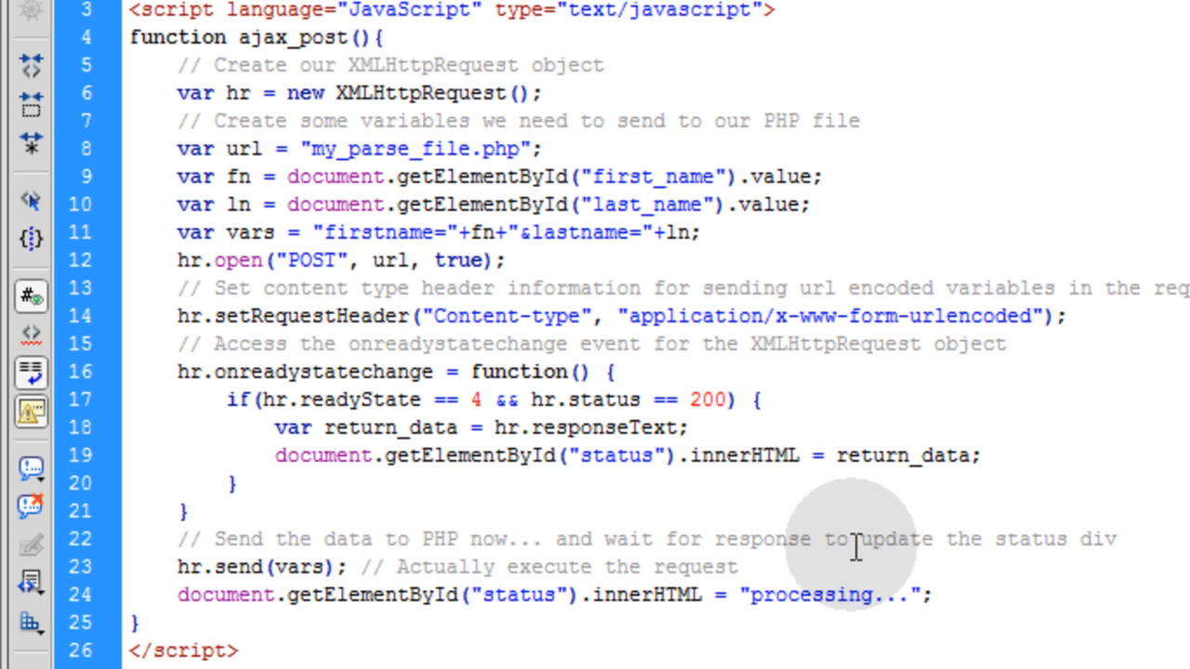
mouse_move(1038, 546)
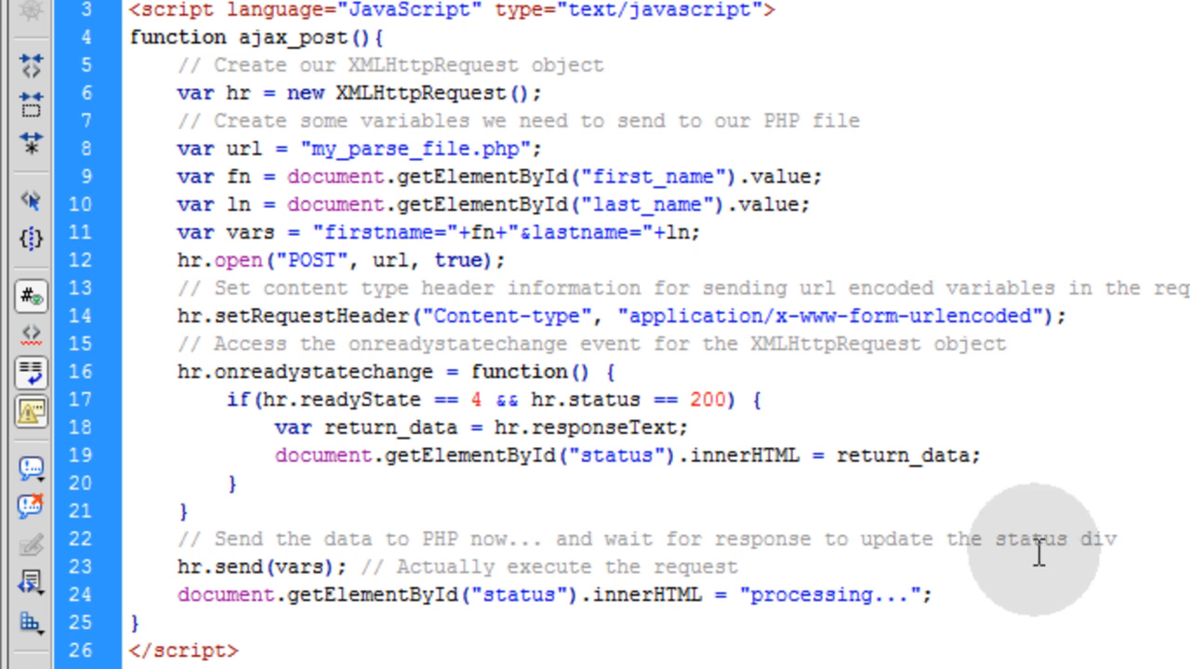
mouse_move(231, 470)
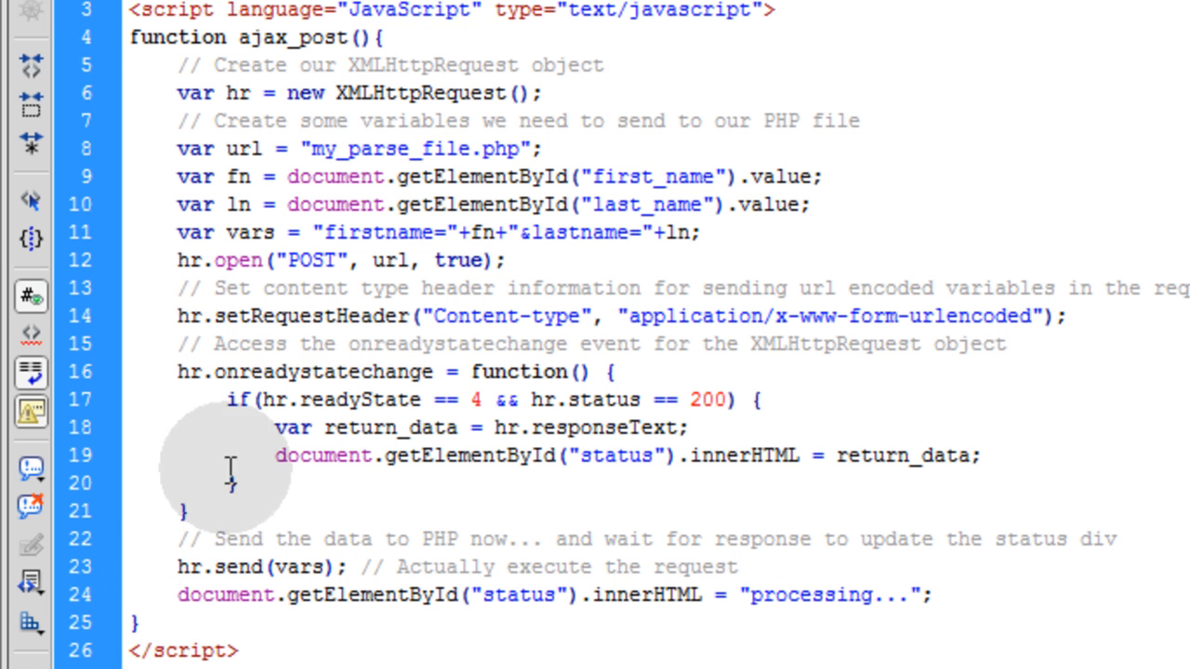
double_click(323, 371)
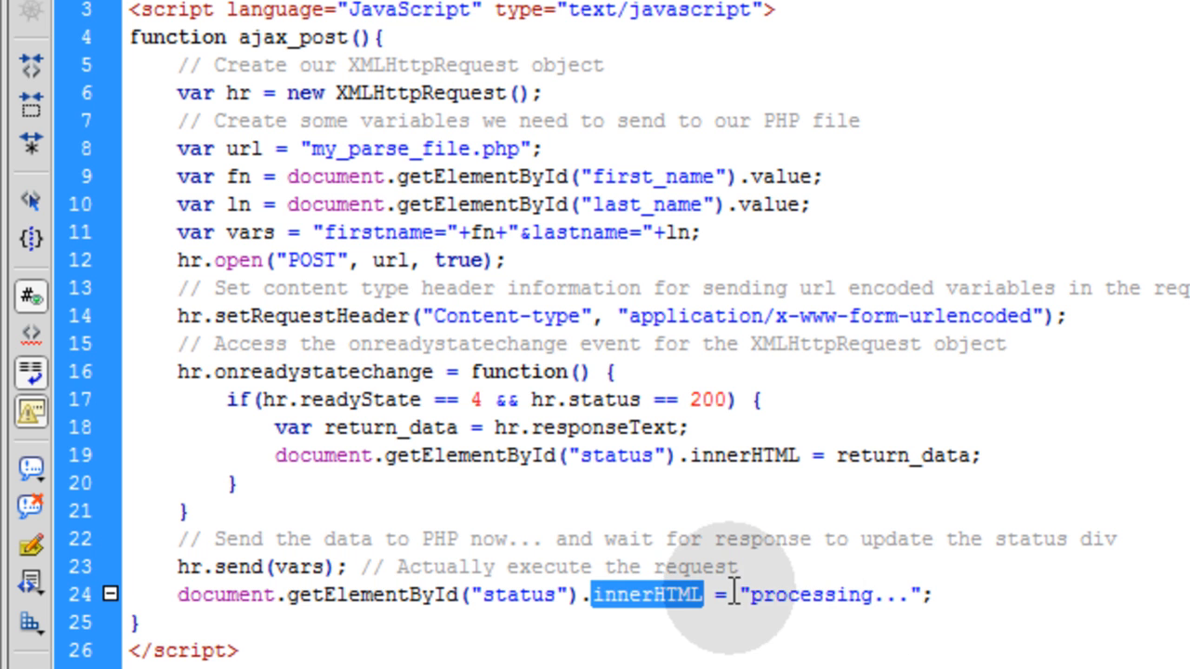
mouse_move(525, 600)
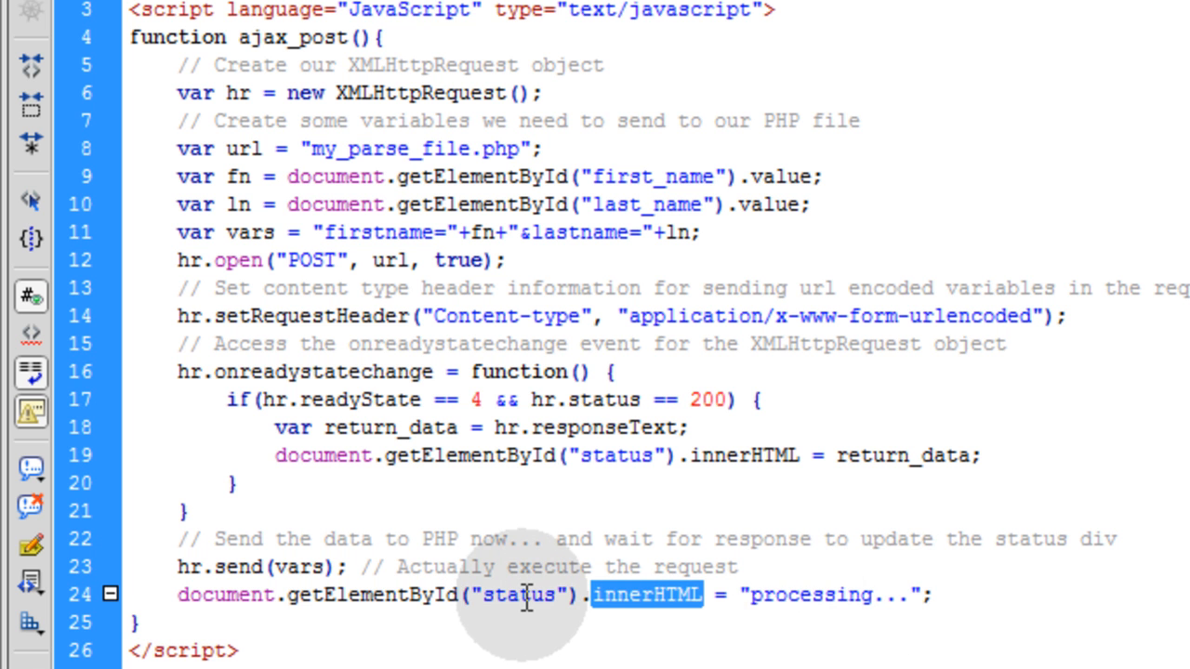
scroll("down", 3)
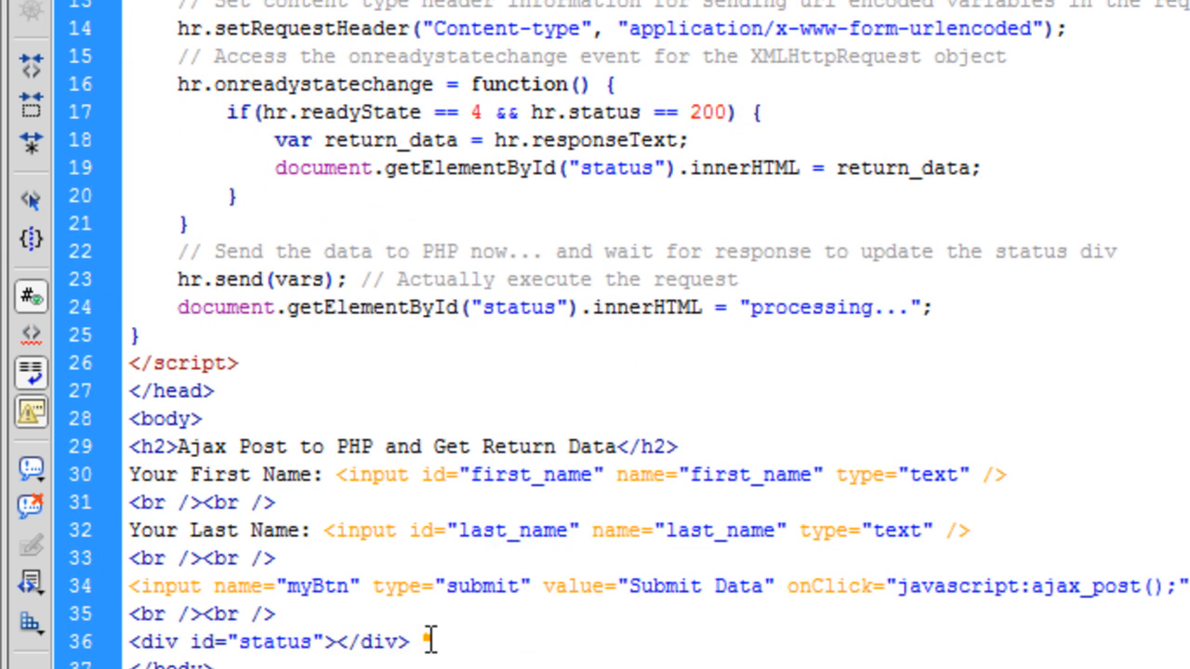
scroll("up", 3)
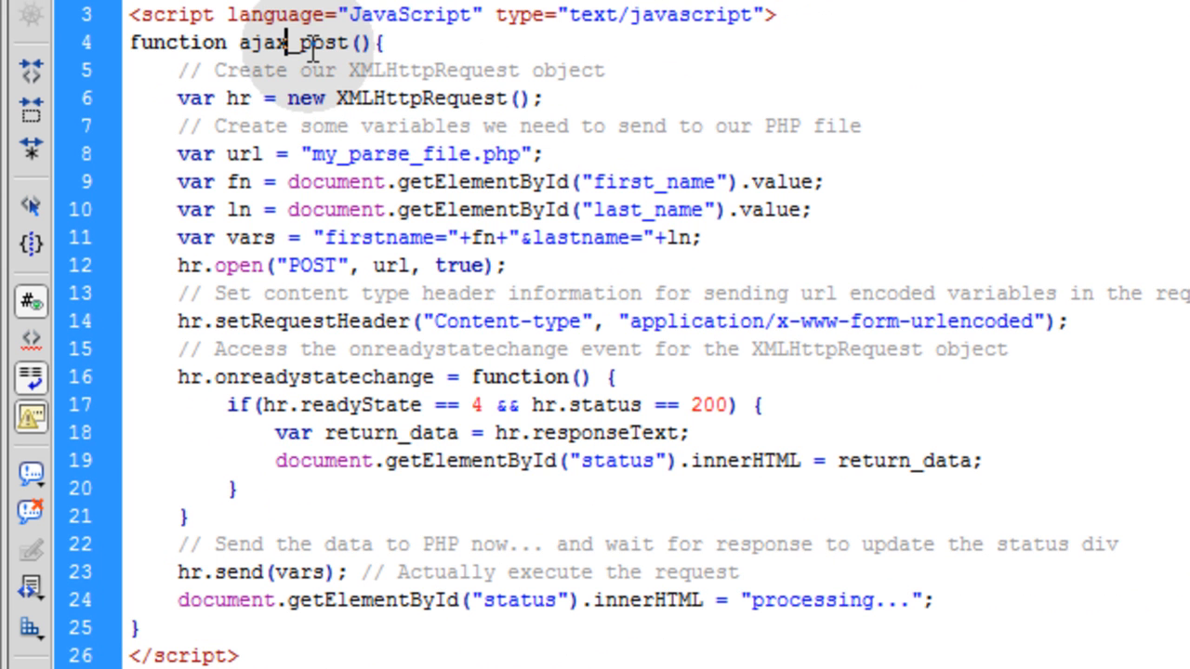
mouse_move(358, 154)
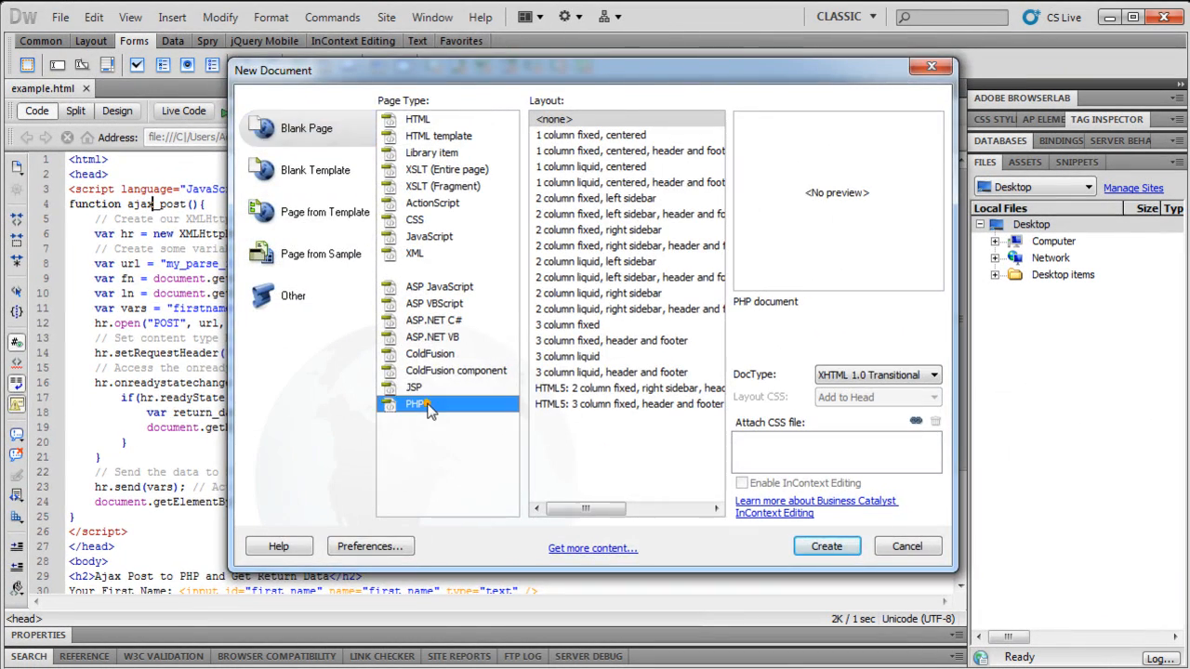
Create a new PHP document, then select my_parse_file in example.html's url variable.
left_click(826, 545)
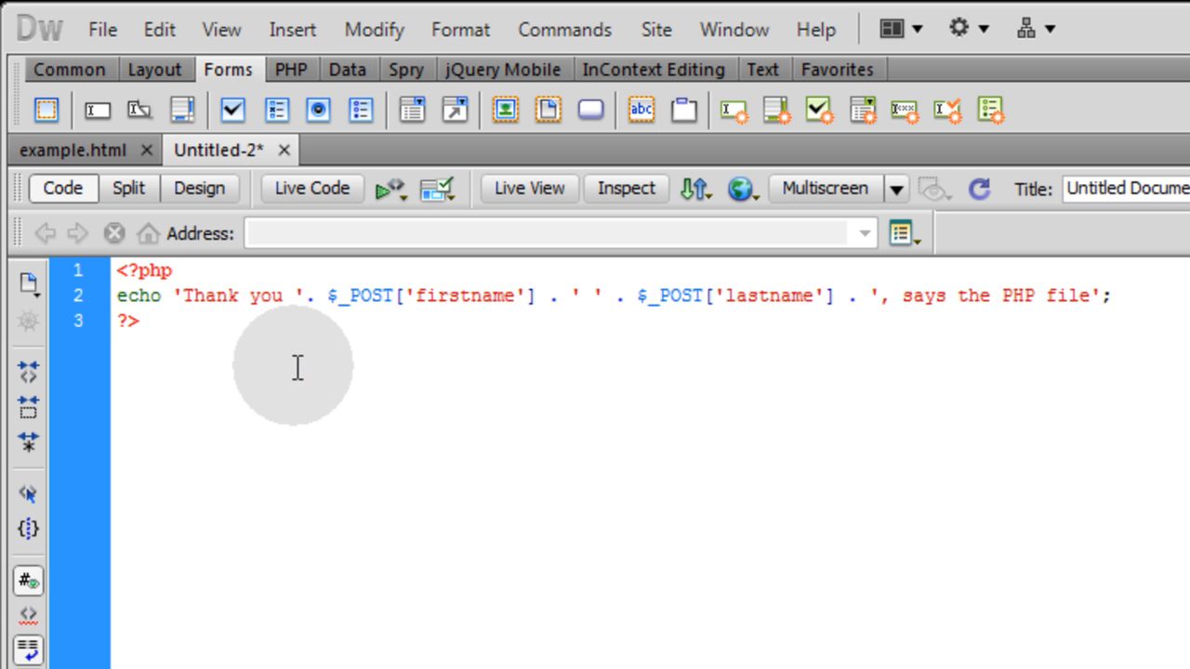
left_click(135, 320)
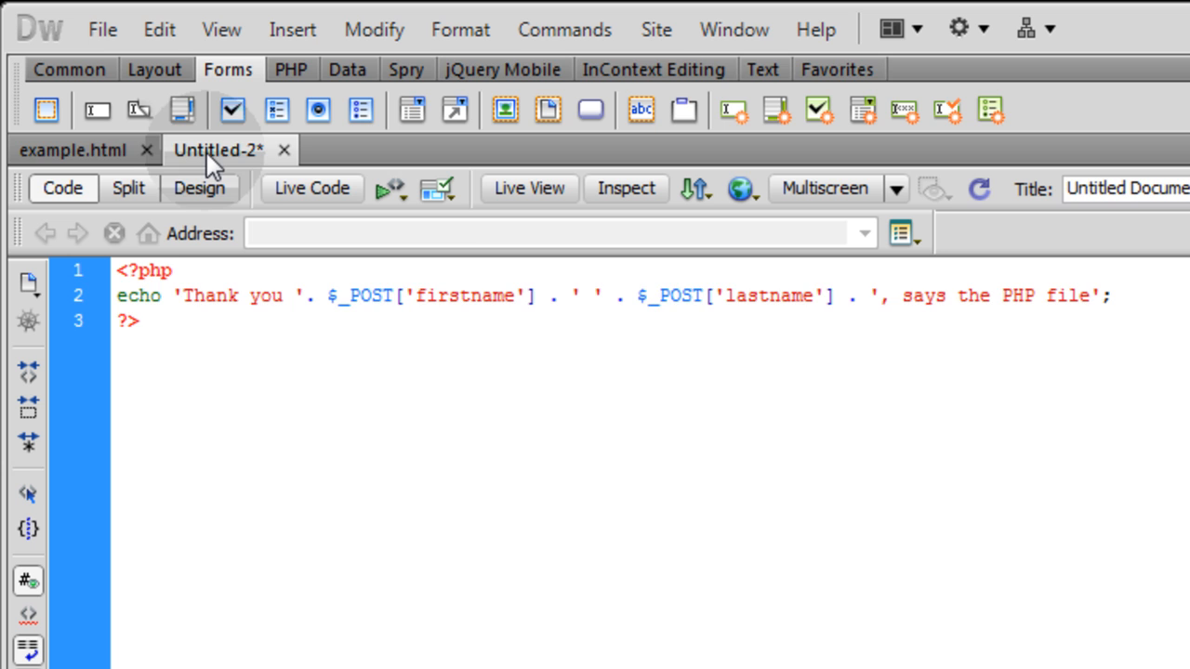
left_click(72, 149)
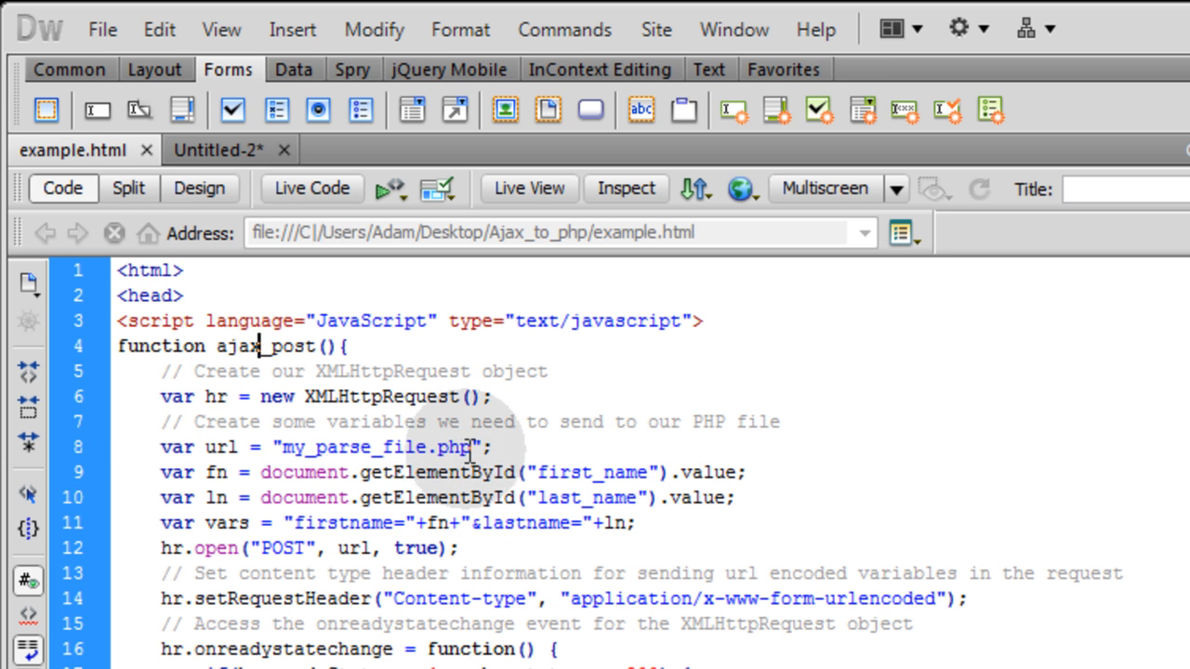
double_click(352, 448)
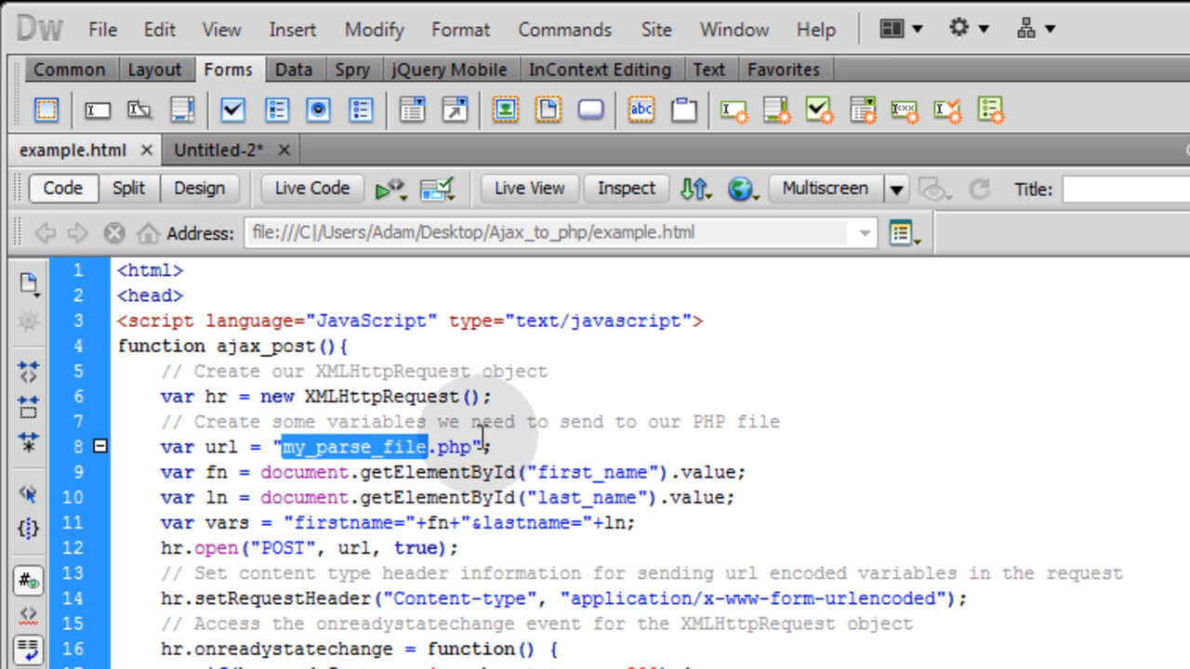
Save the PHP script as my_parse_file.php in the Ajax_to_php folder.
left_click(60, 16)
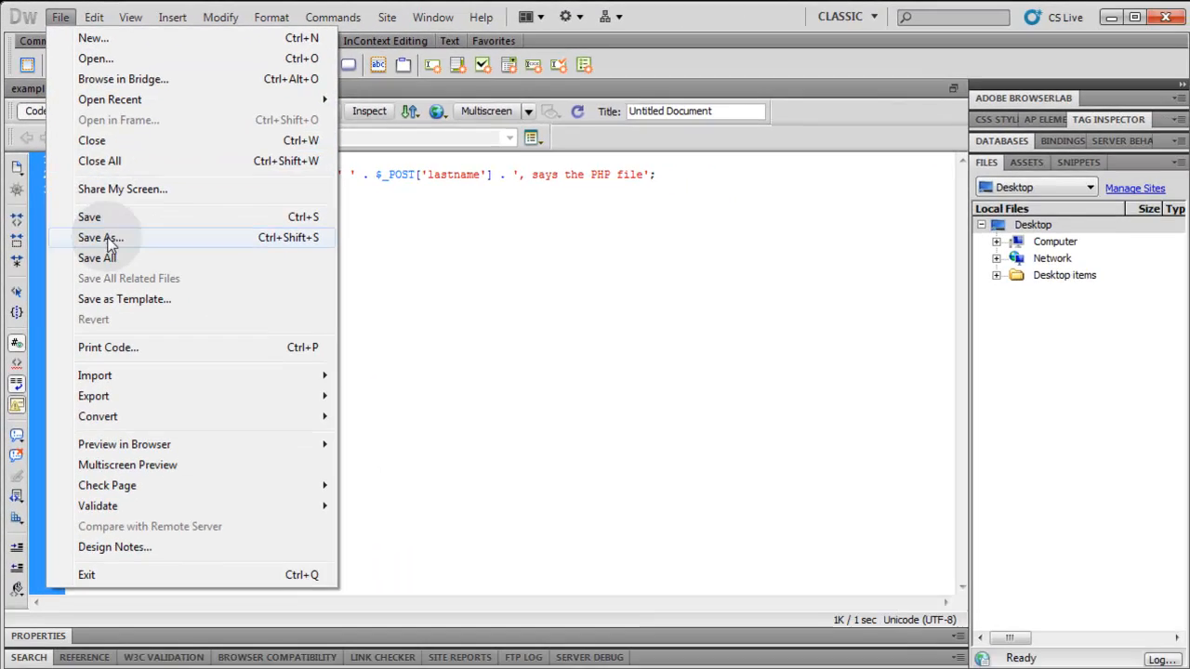
left_click(100, 237)
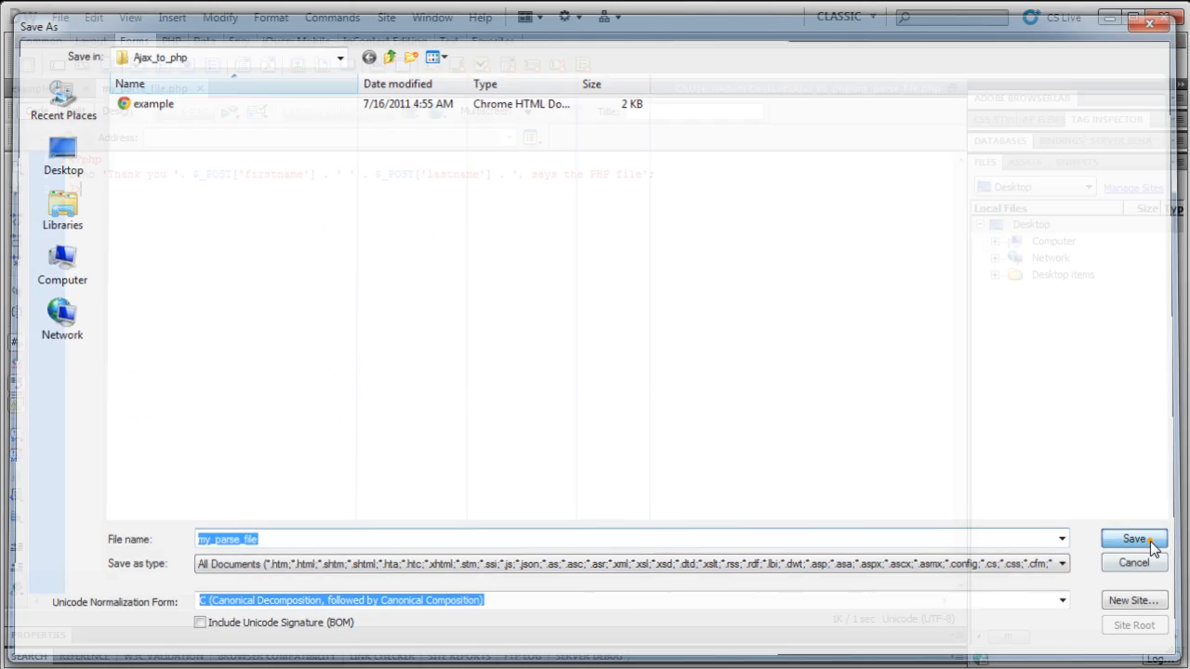
left_click(1133, 539)
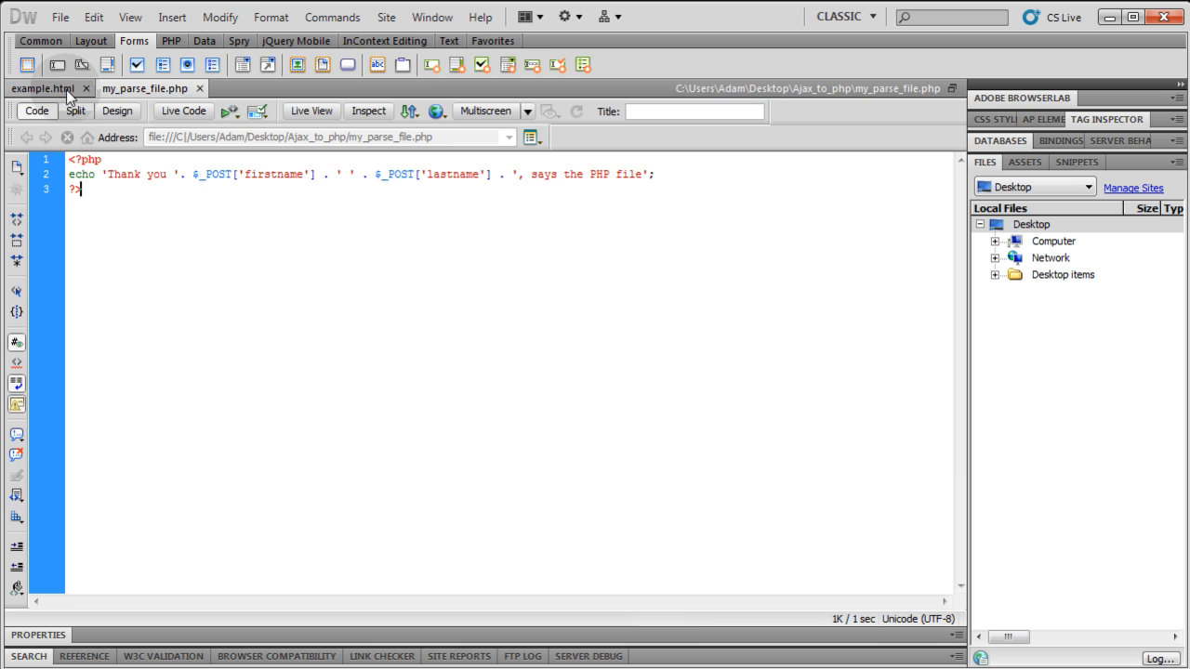
Compare the example.html and my_parse_file.php tabs and select the echoed thank-you message.
left_click(42, 88)
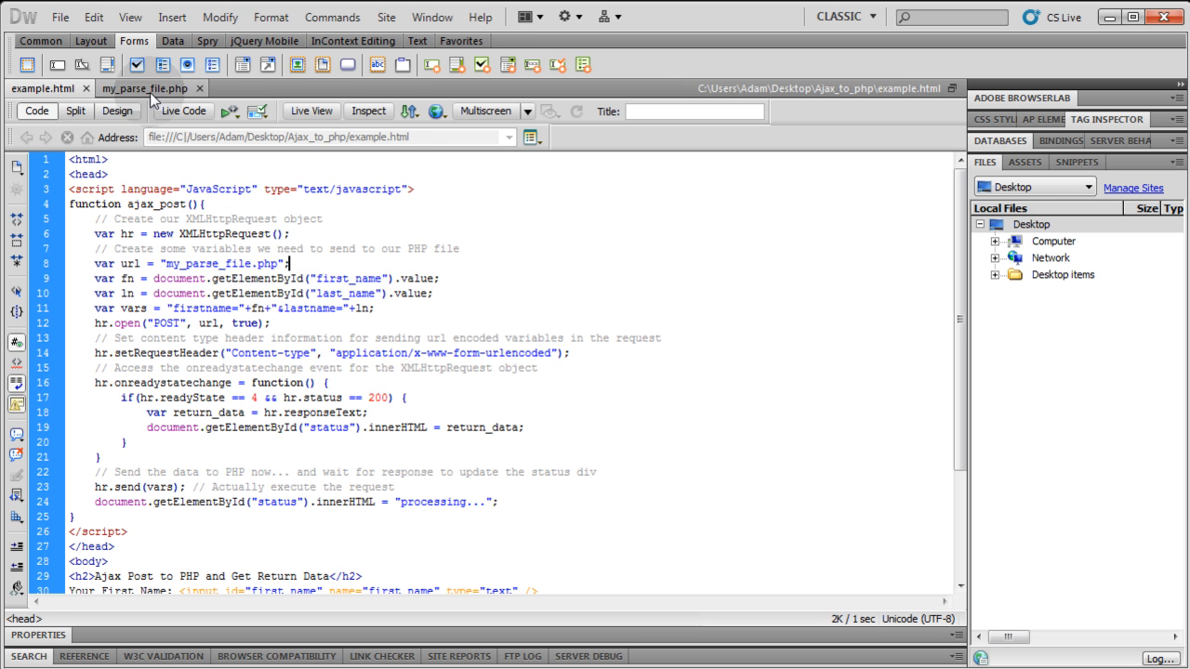
left_click(144, 87)
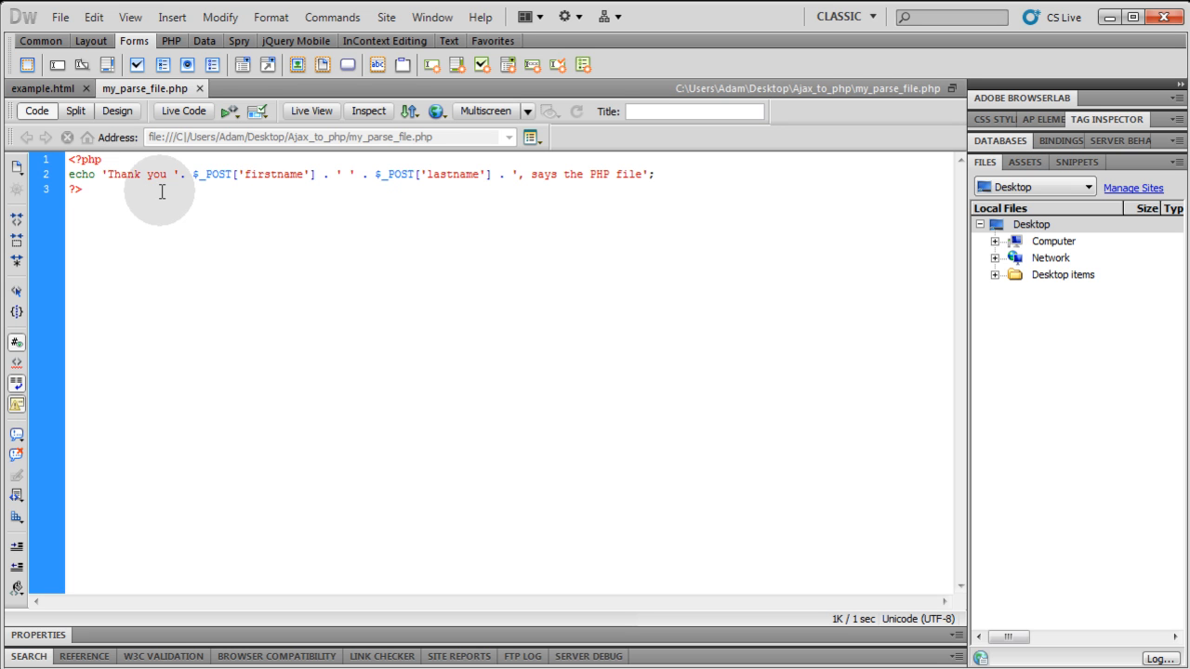
left_click(81, 189)
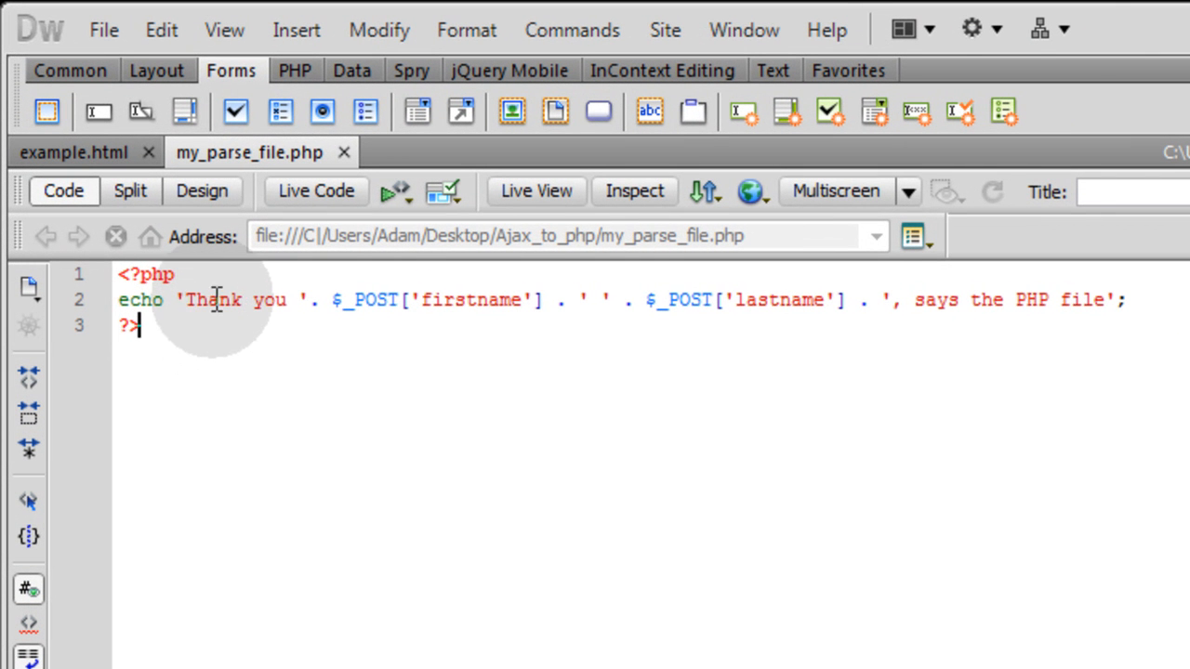
mouse_move(558, 297)
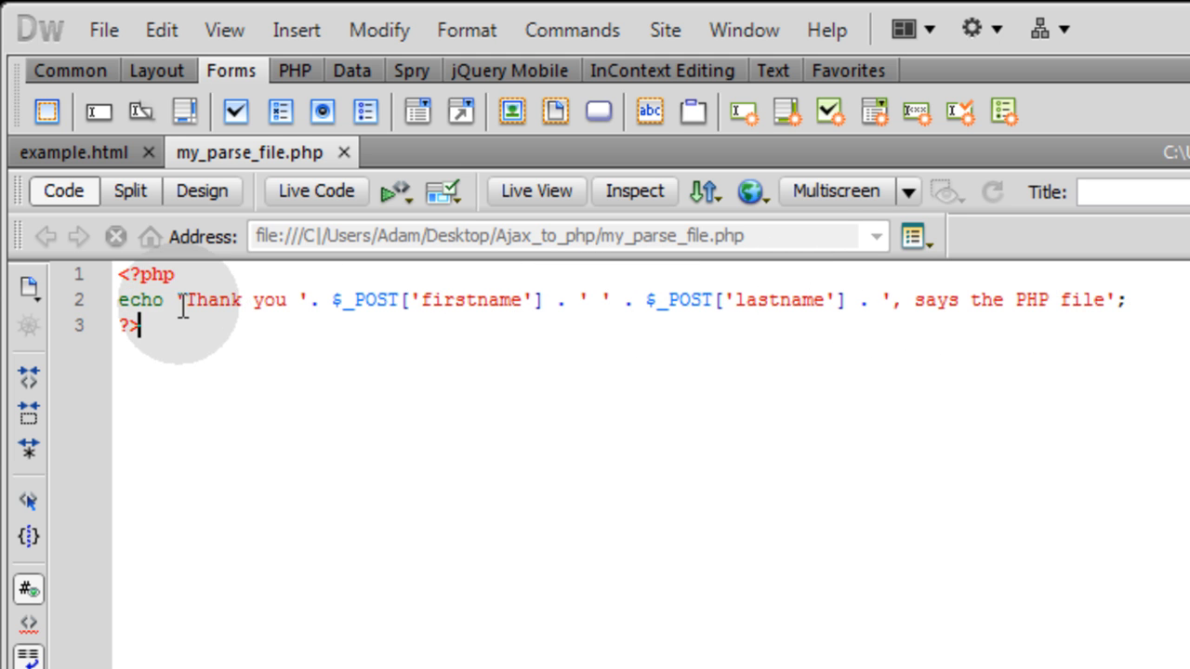
left_click_drag(183, 299, 1106, 300)
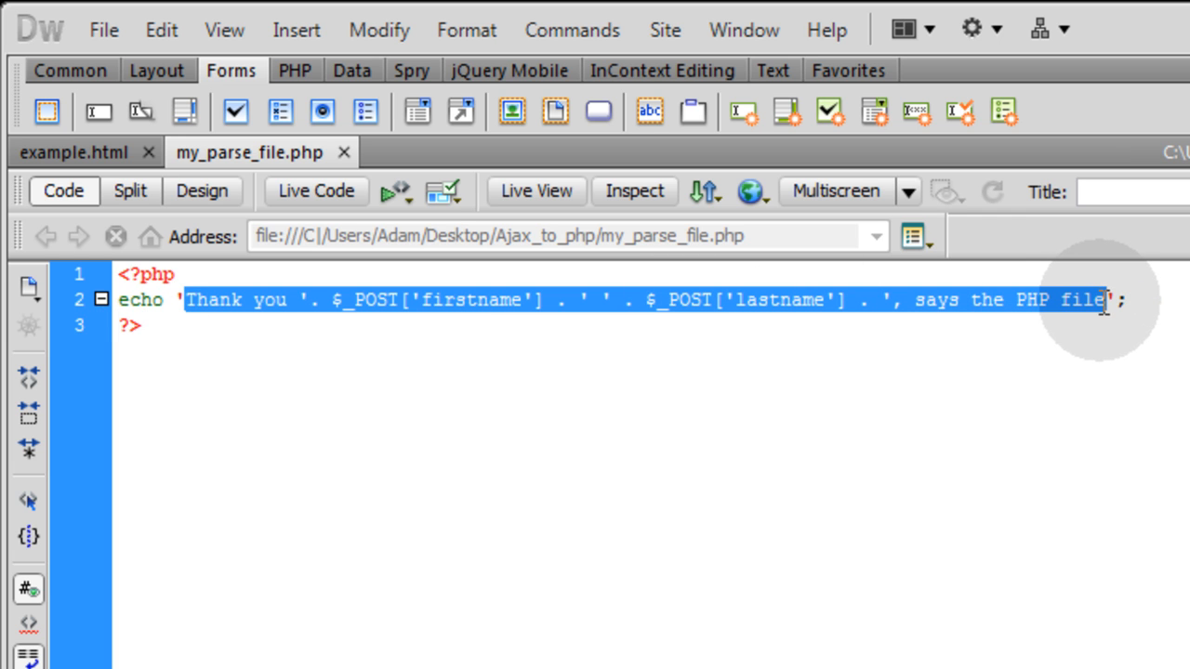
mouse_move(1106, 311)
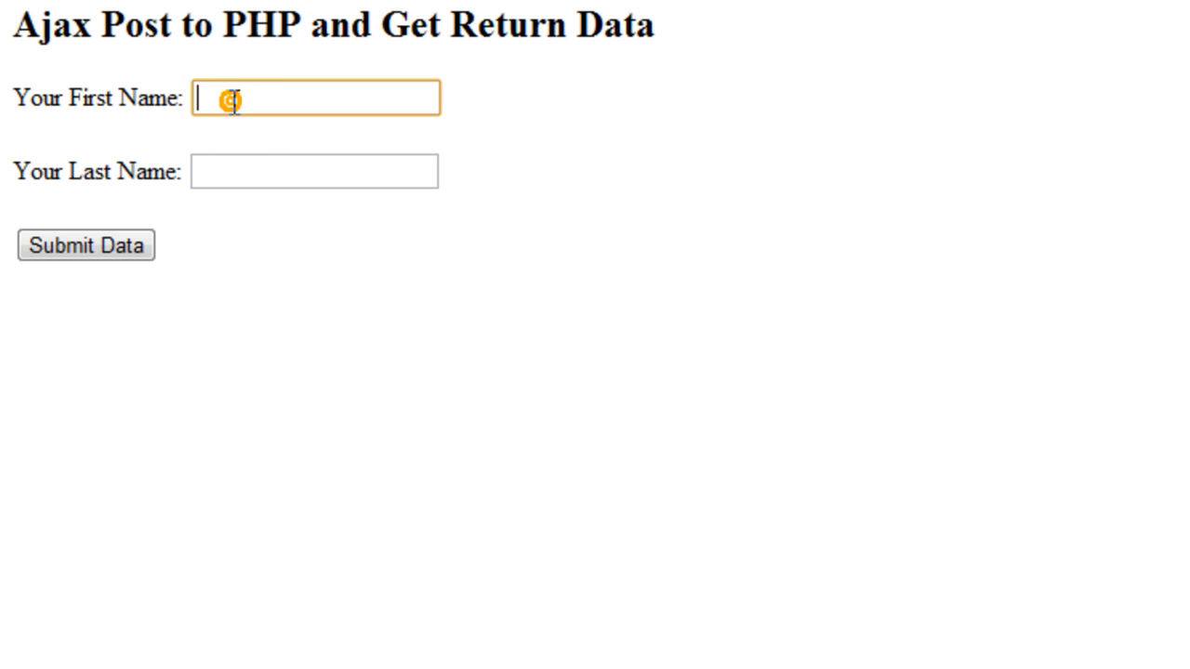
type("Adam")
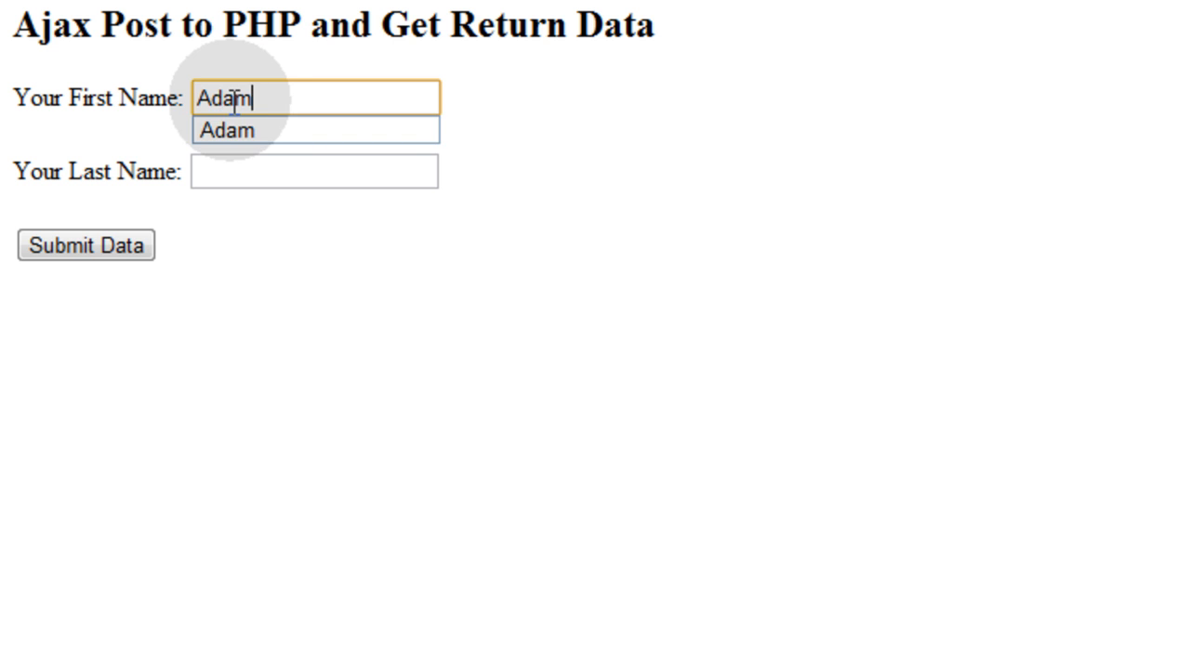
type("Khoury")
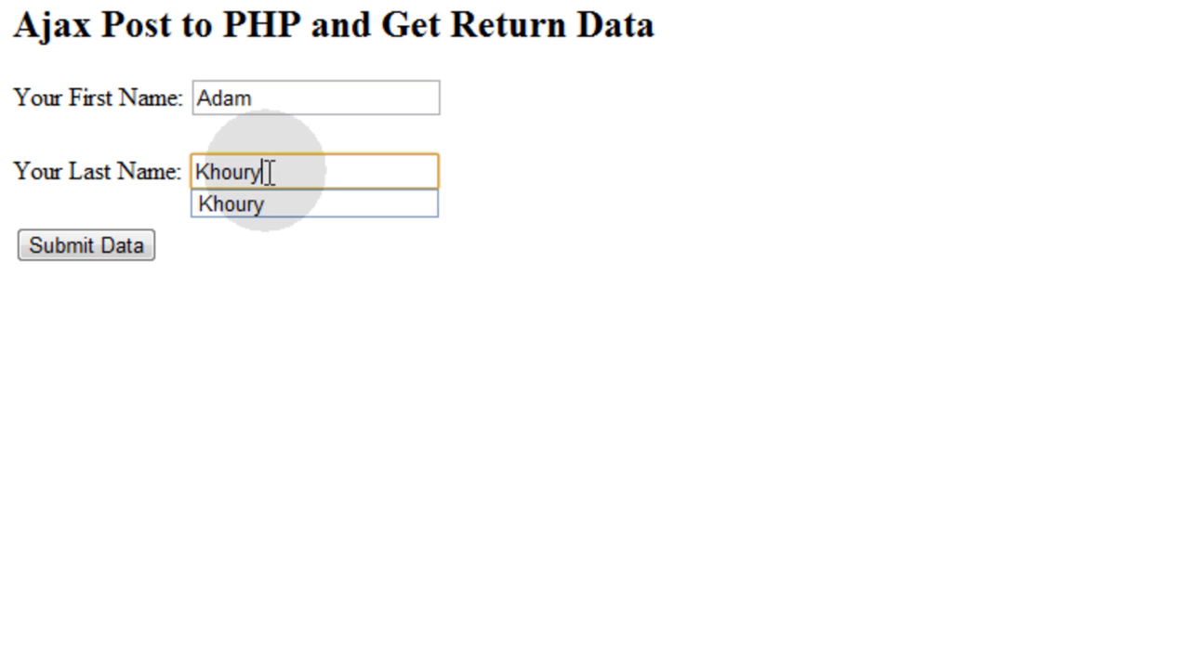
left_click(85, 244)
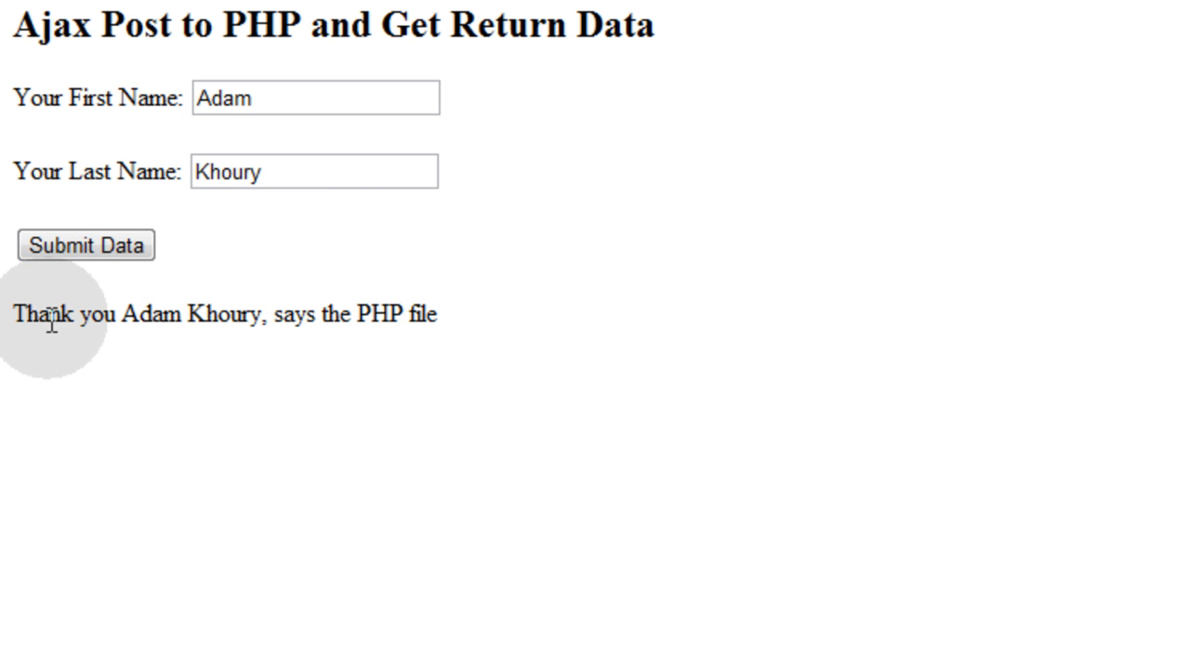
mouse_move(42, 321)
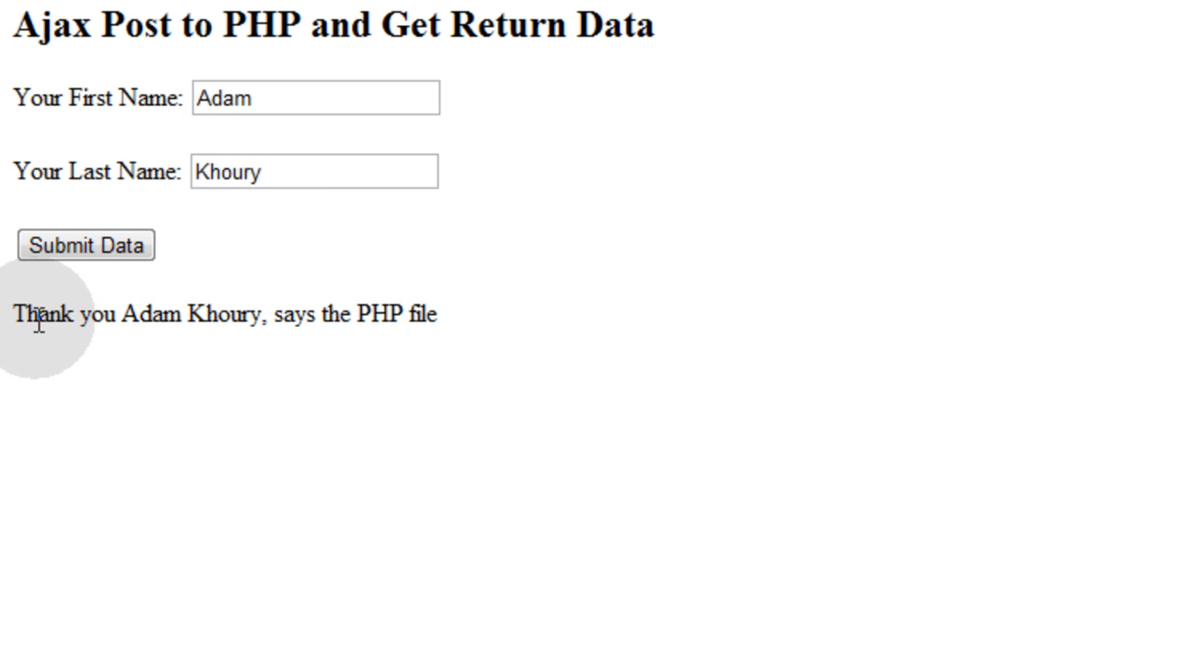
mouse_move(76, 320)
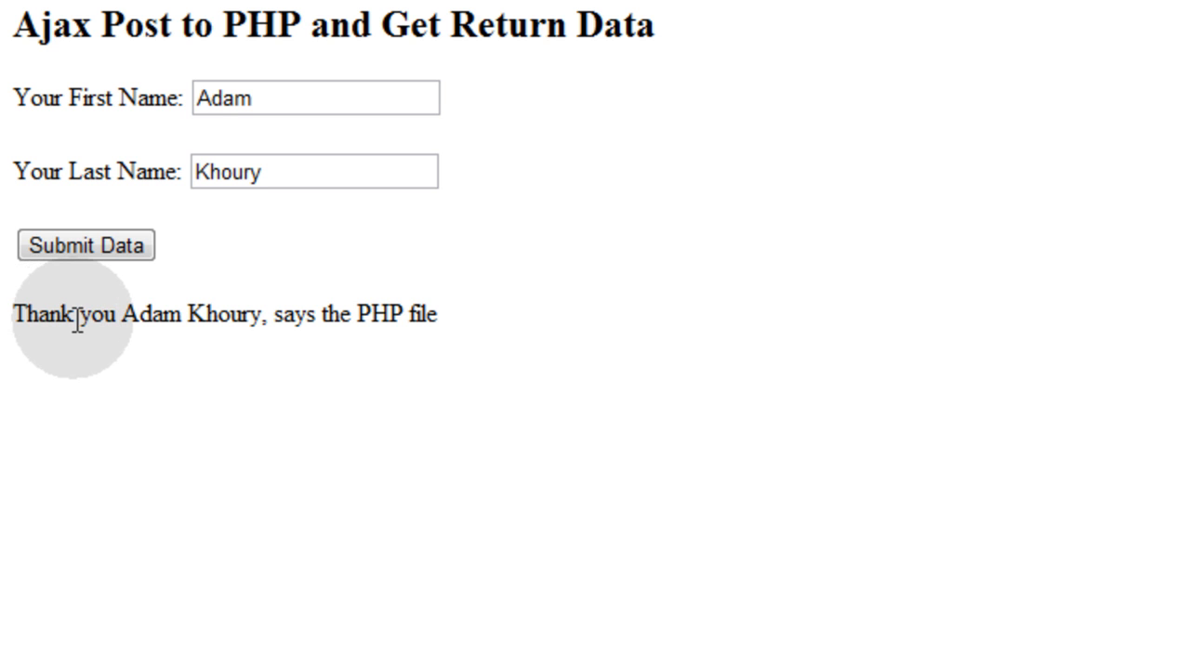
left_click_drag(13, 314, 145, 315)
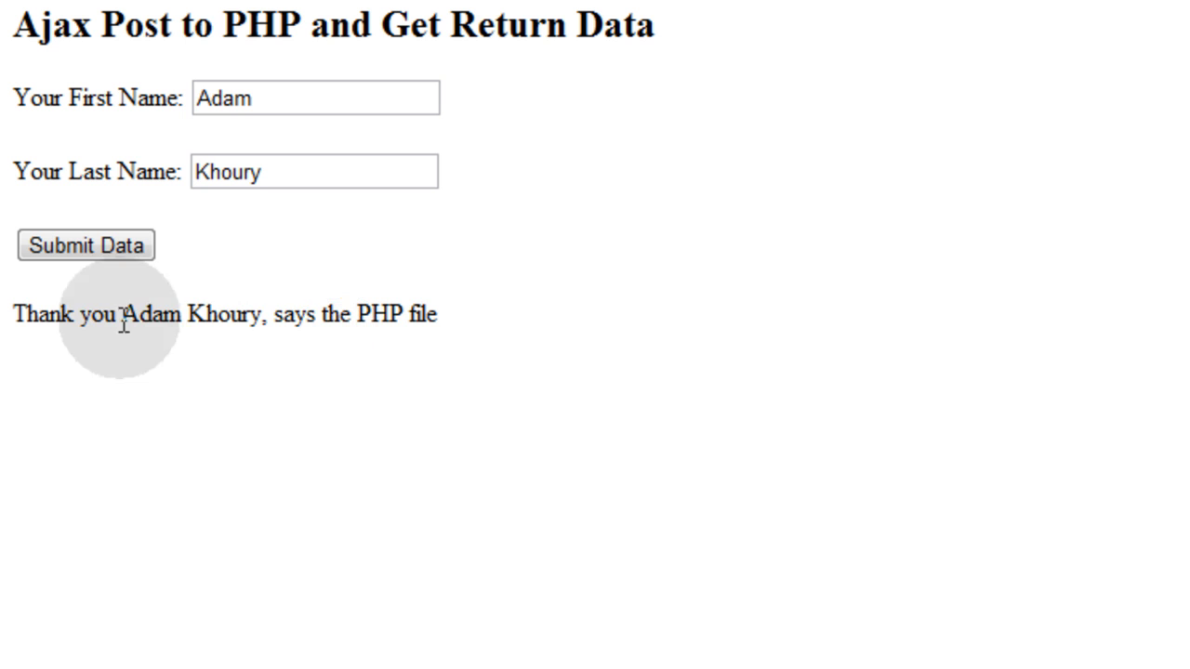
mouse_move(446, 335)
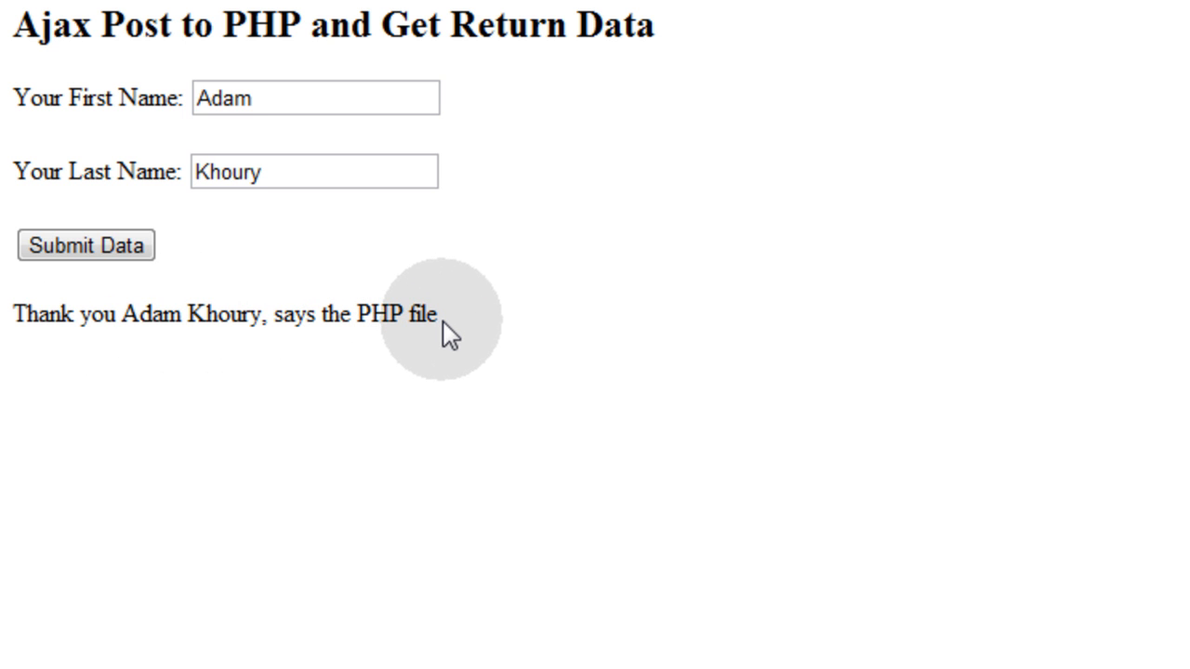
mouse_move(479, 321)
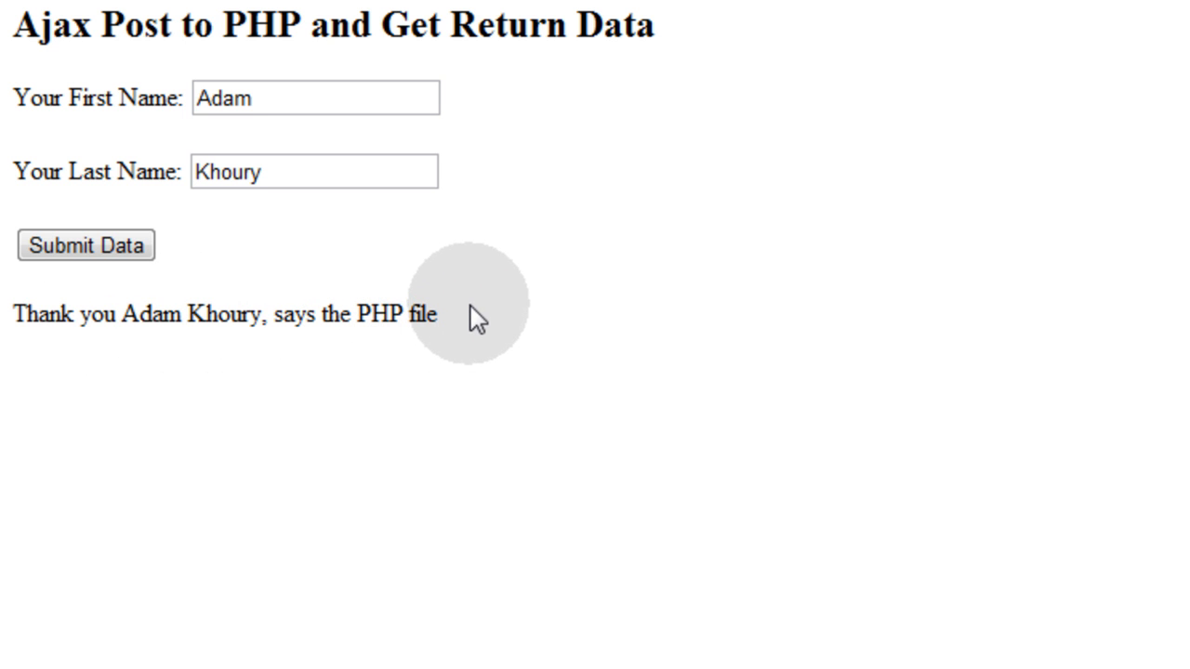
mouse_move(563, 358)
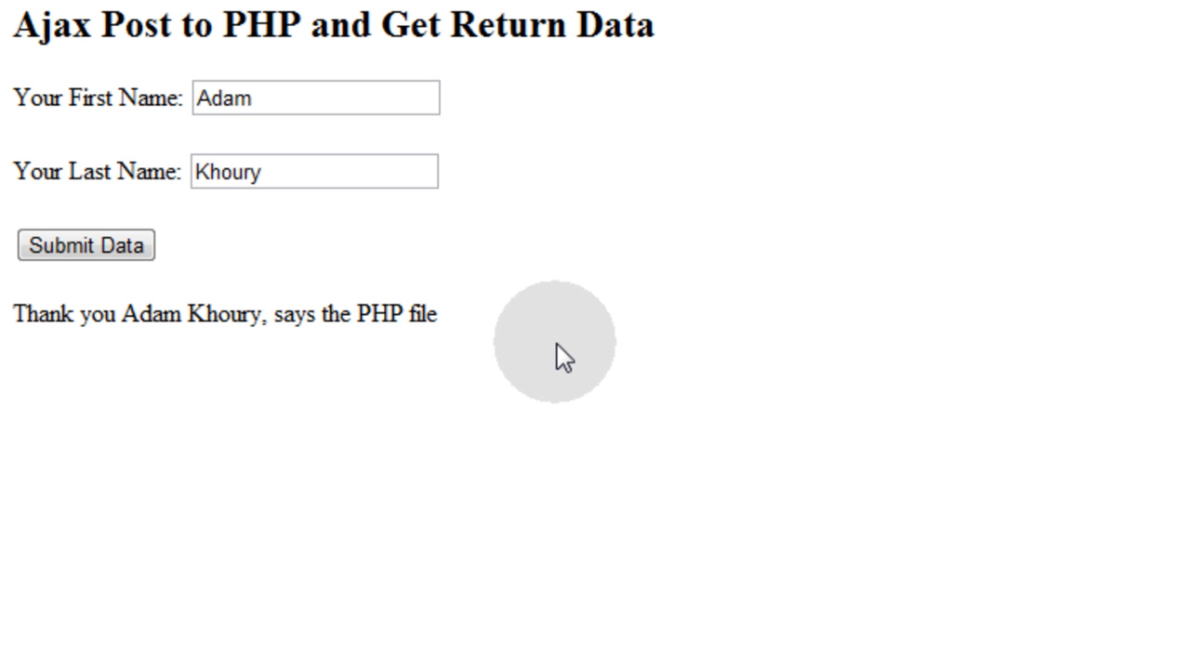
mouse_move(547, 333)
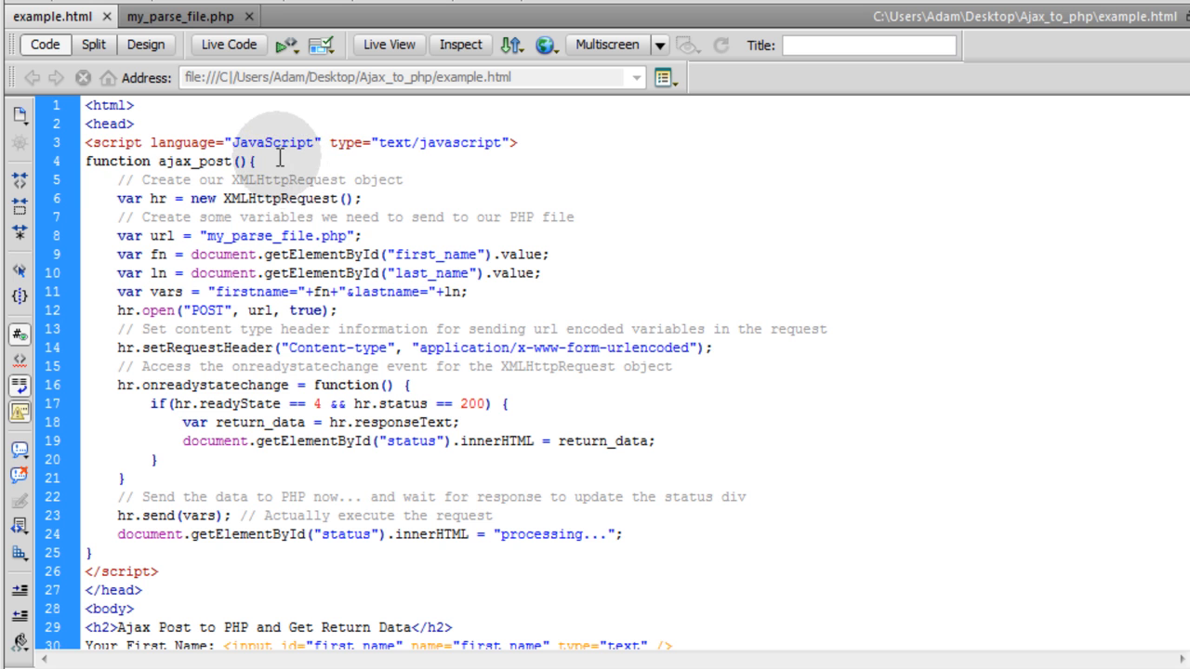
Click into the example.html ajax_post script code in Dreamweaver's code view.
left_click(360, 236)
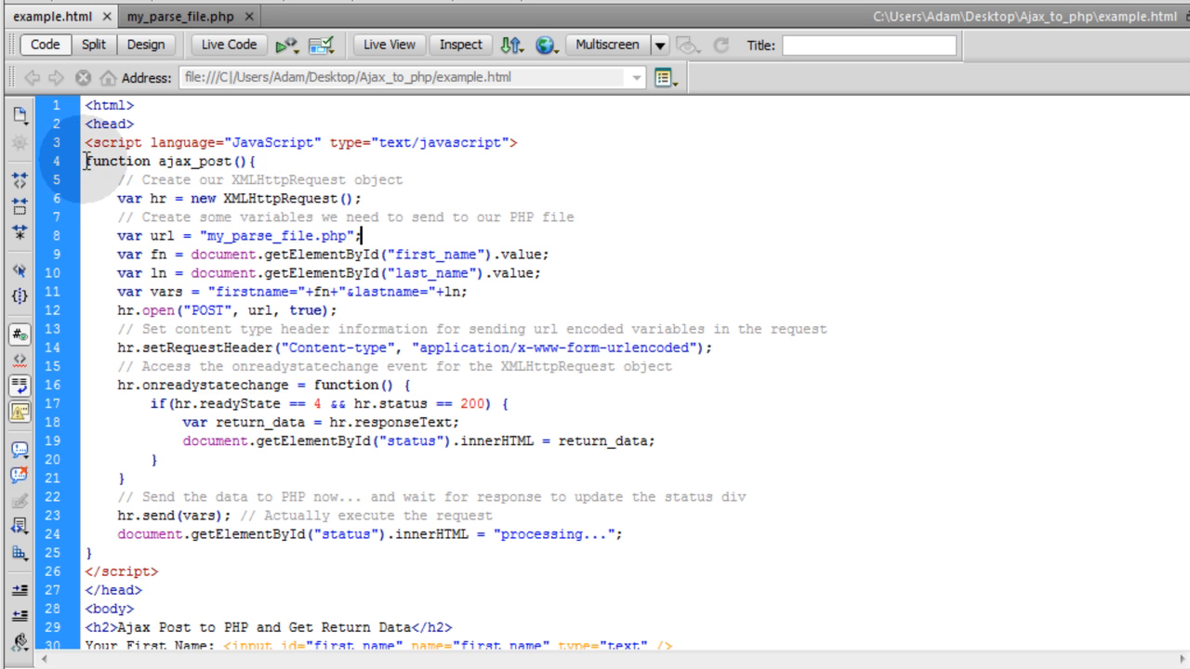